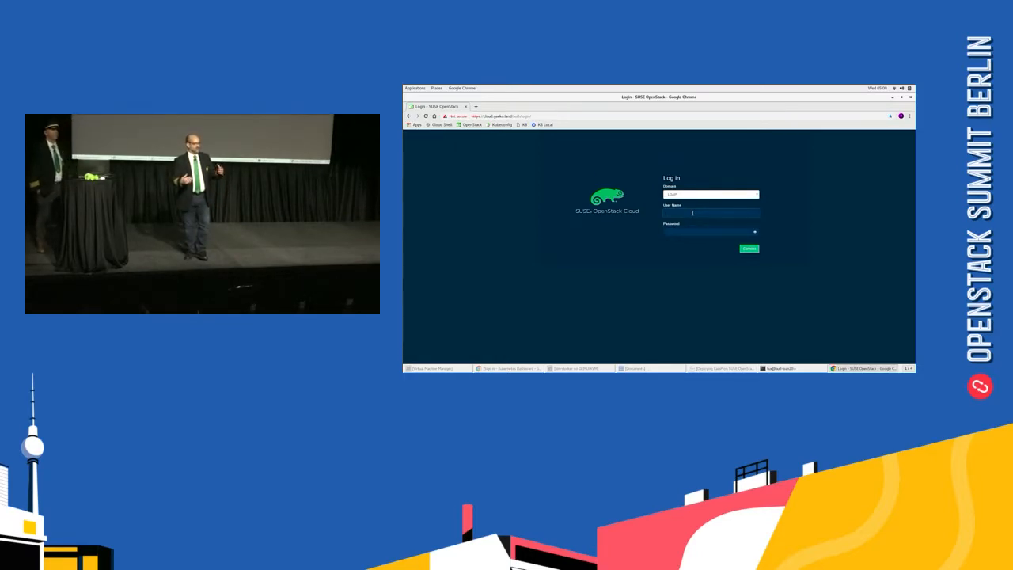
- Fill in the domain, user name and password on the SUSE OpenStack Cloud login form
left_click(710, 212)
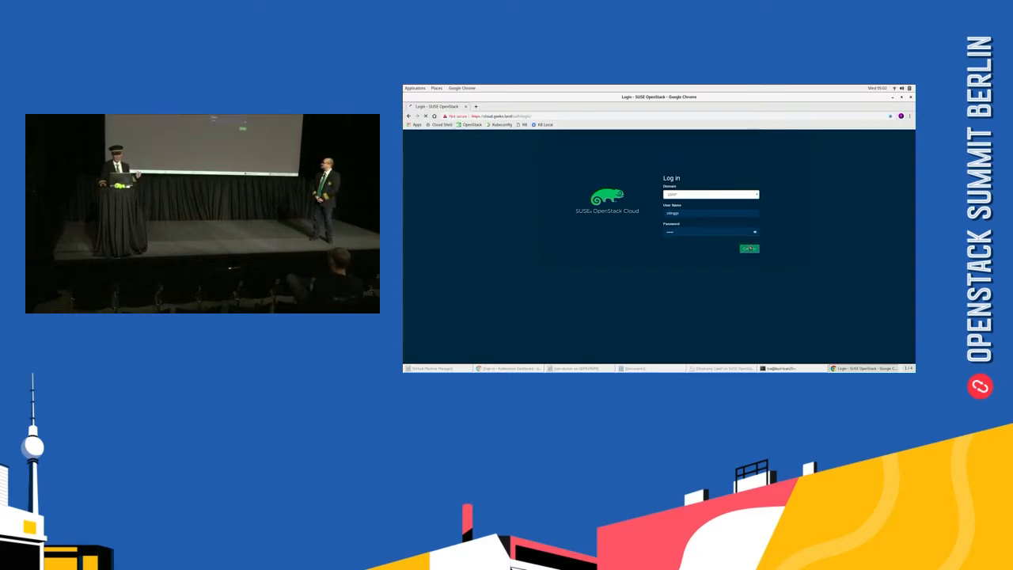
- Sign in to the dashboard and show the Identity Projects list
left_click(749, 248)
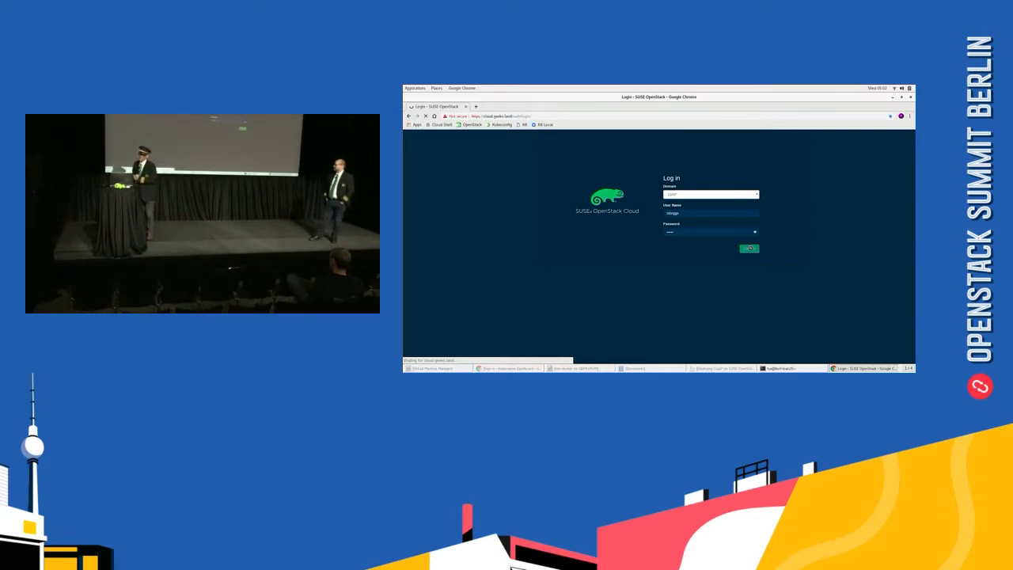
left_click(748, 248)
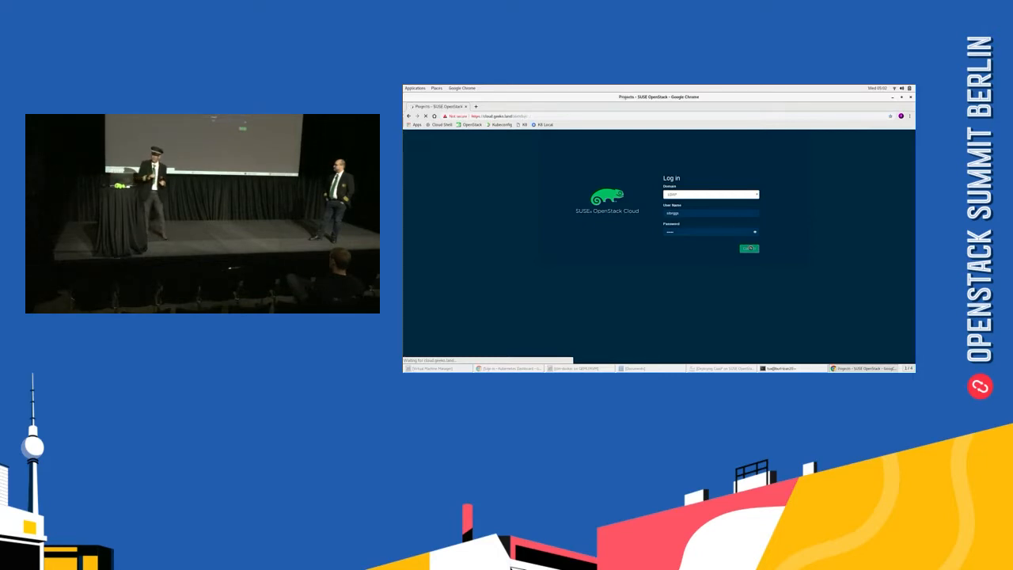
left_click(747, 249)
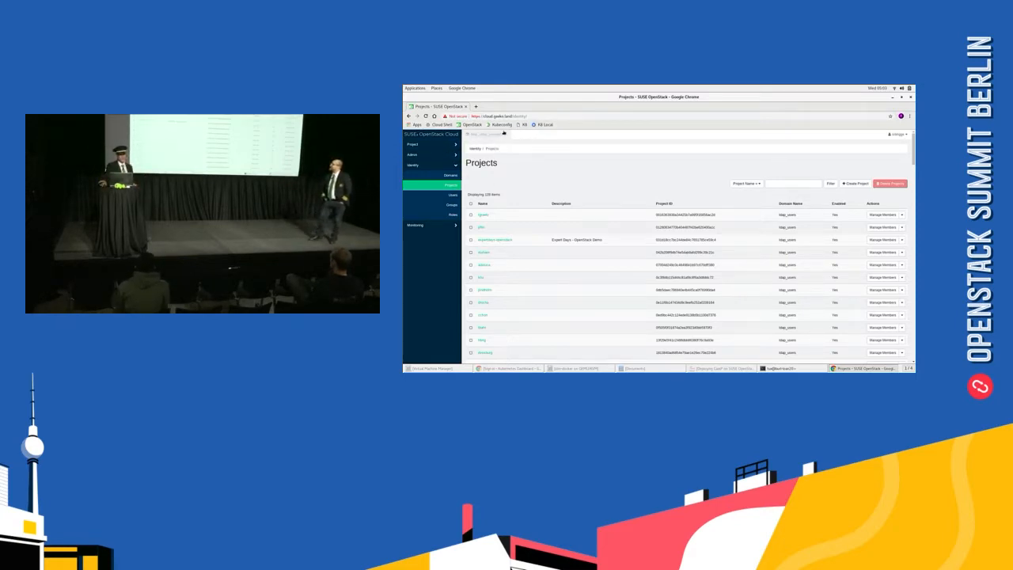
- Go to the project's Orchestration Stacks page and start launching a stack with a template file picker
left_click(487, 133)
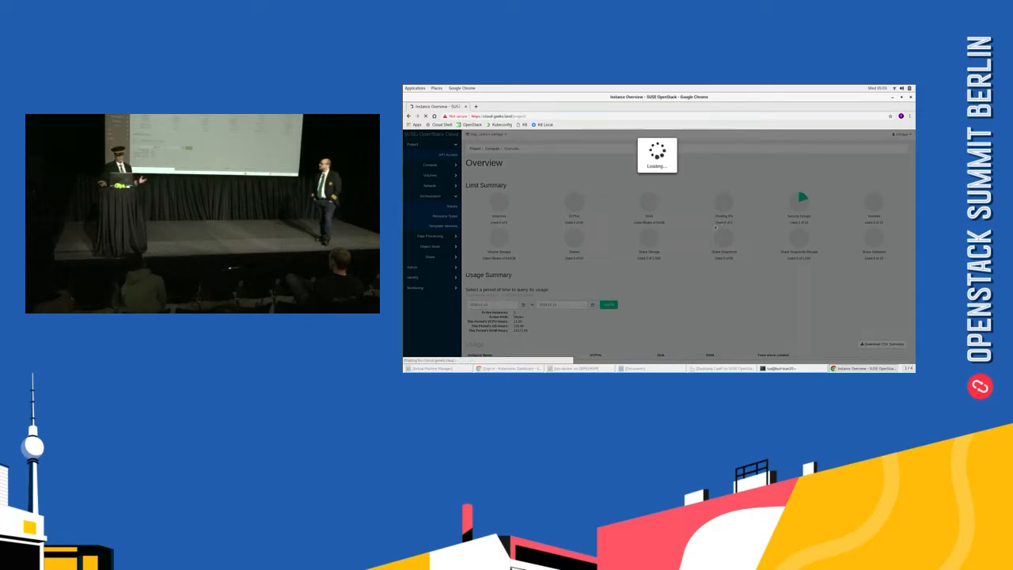
left_click(429, 206)
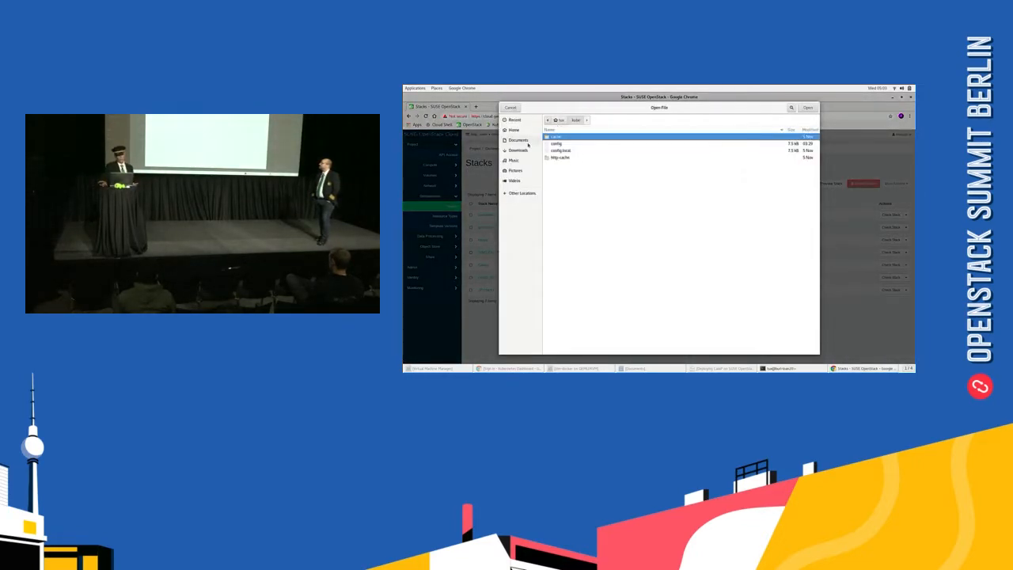
- Choose the template and environment files from Documents and continue to the stack parameters form
left_click(516, 139)
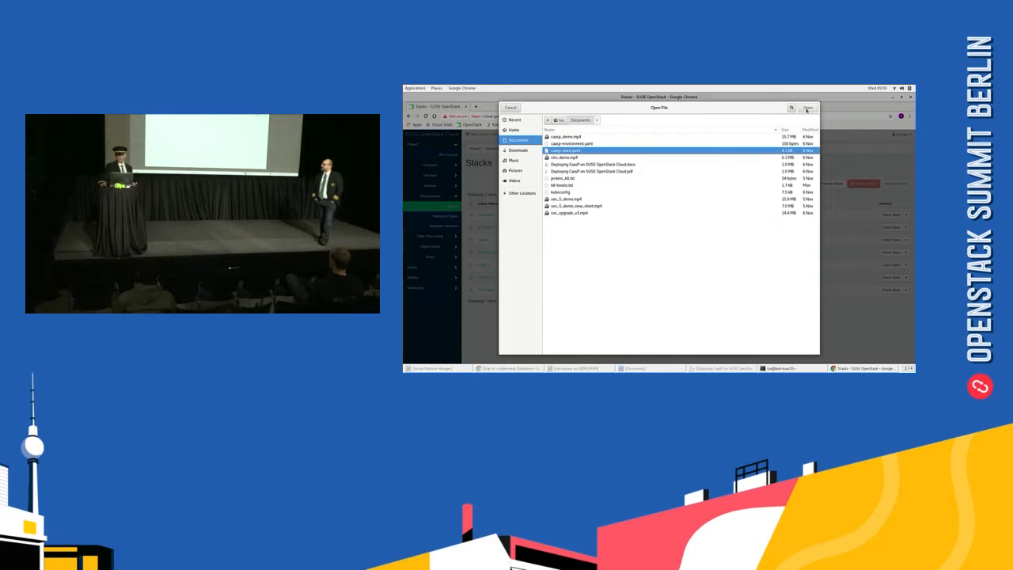
left_click(812, 108)
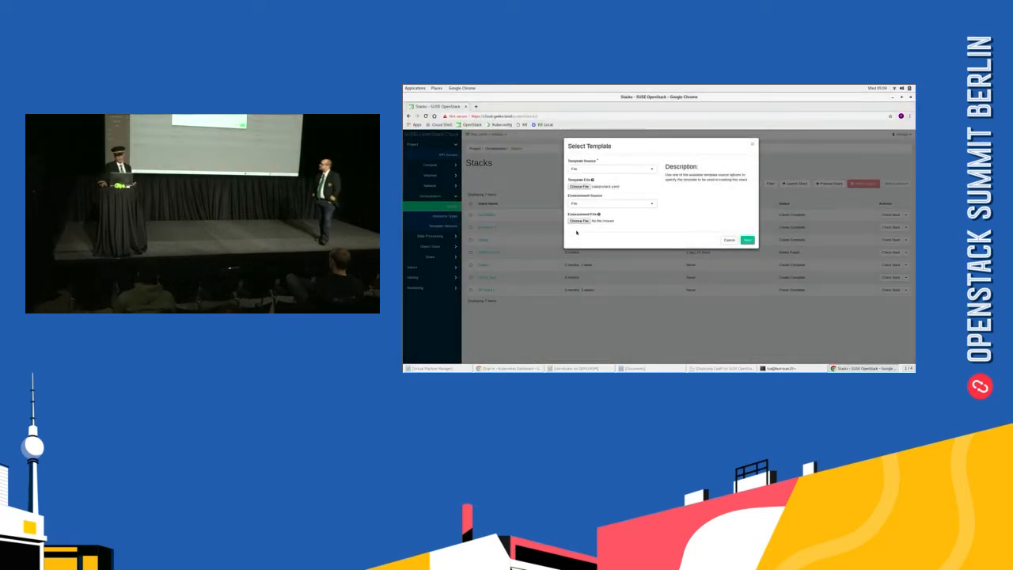
left_click(573, 187)
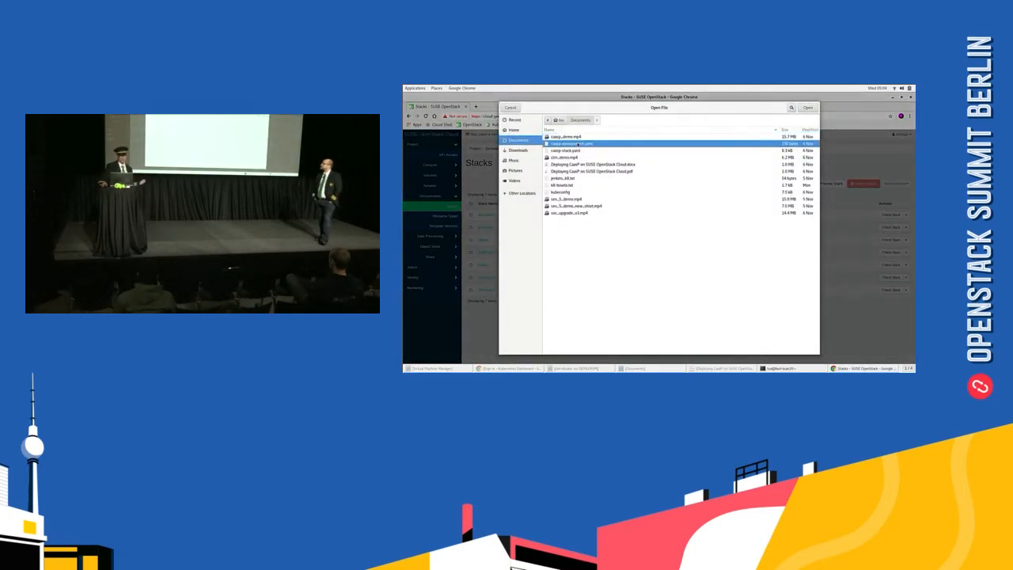
left_click(805, 106)
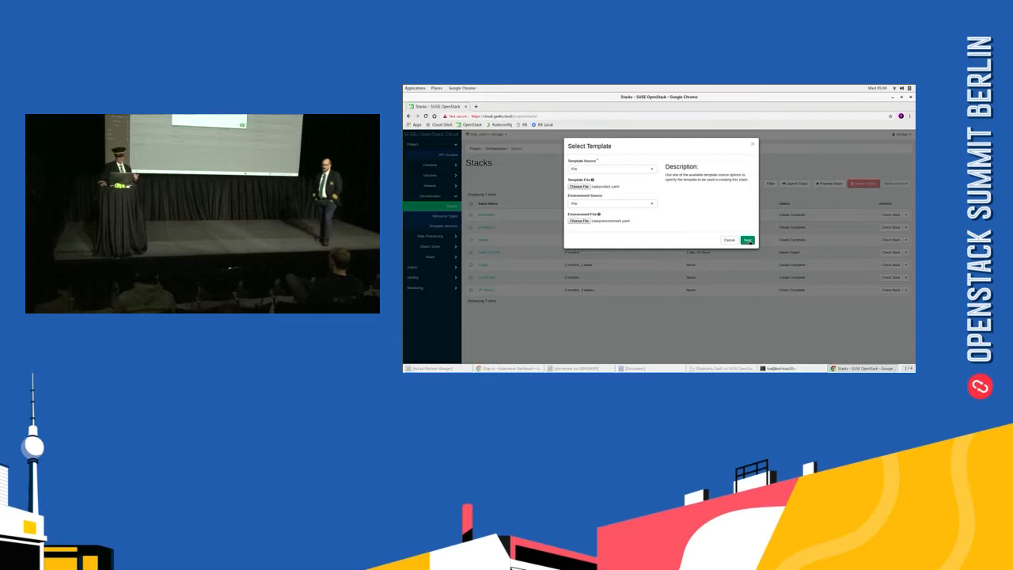
left_click(747, 240)
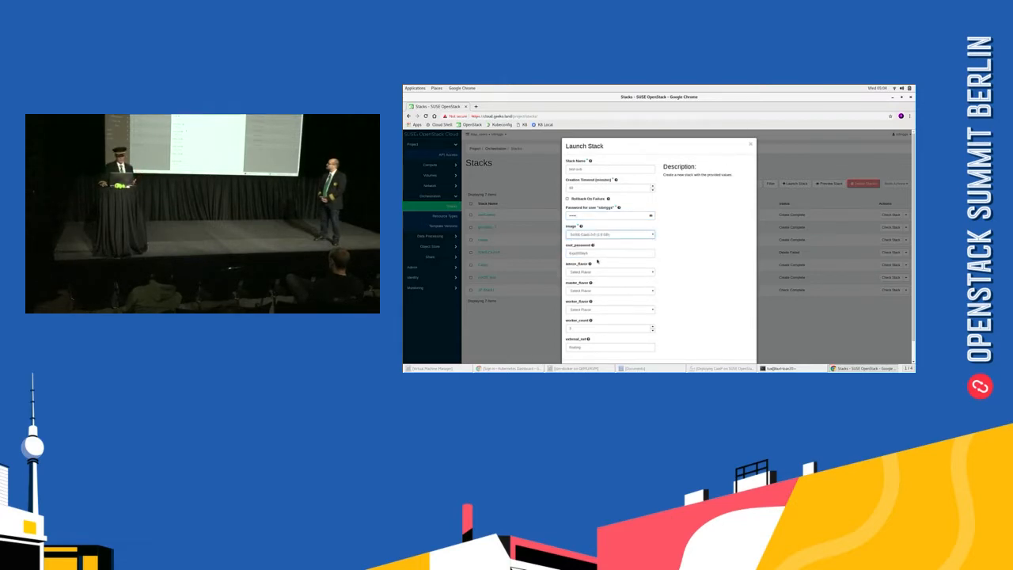
- Fill in the stack name, password, image, networks and flavors, then launch the stack
left_click(609, 272)
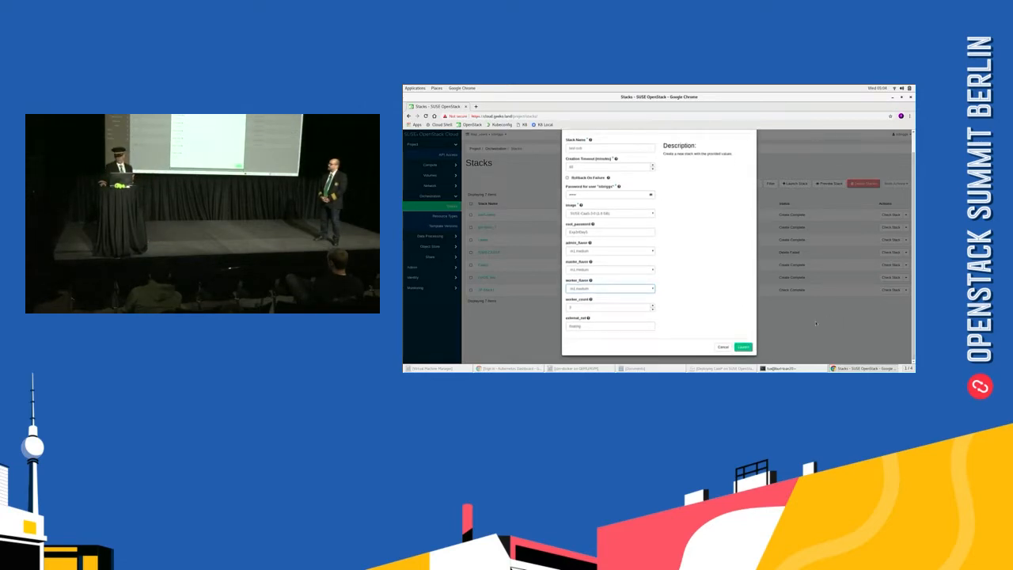
left_click(743, 346)
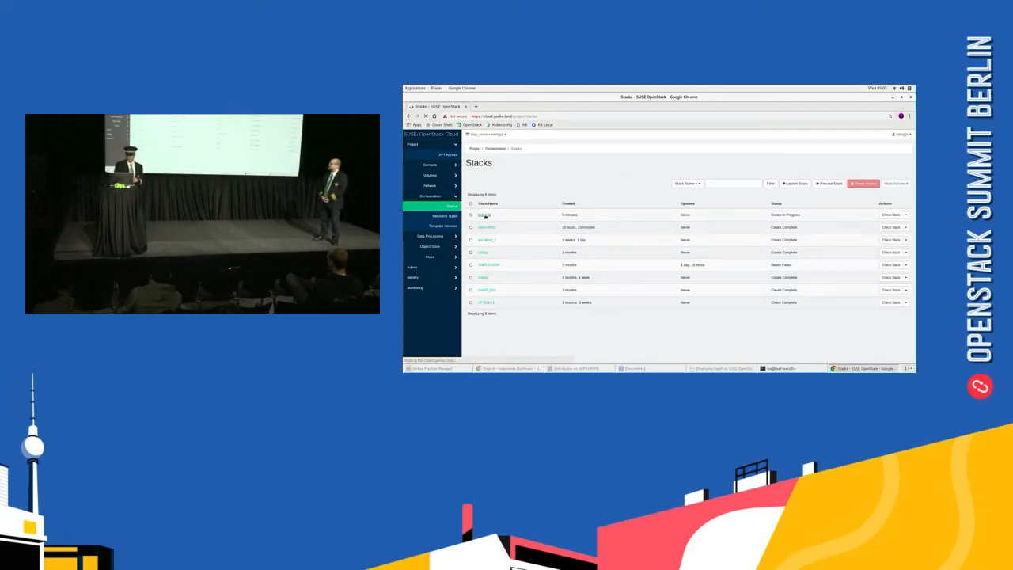
- Inspect the test-sxb stack's topology and overview, then show the project's compute Overview
left_click(481, 215)
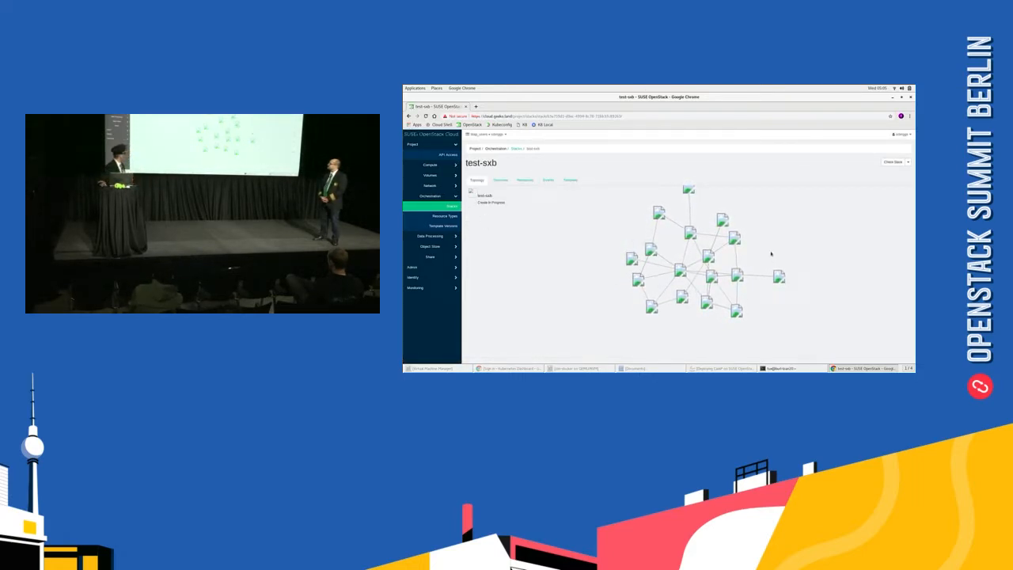
mouse_move(779, 247)
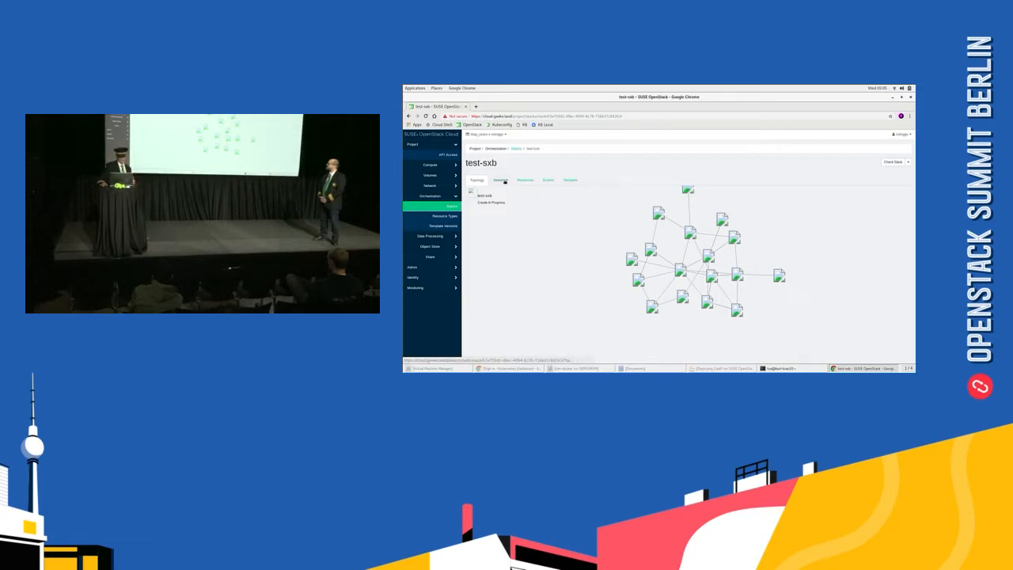
left_click(505, 180)
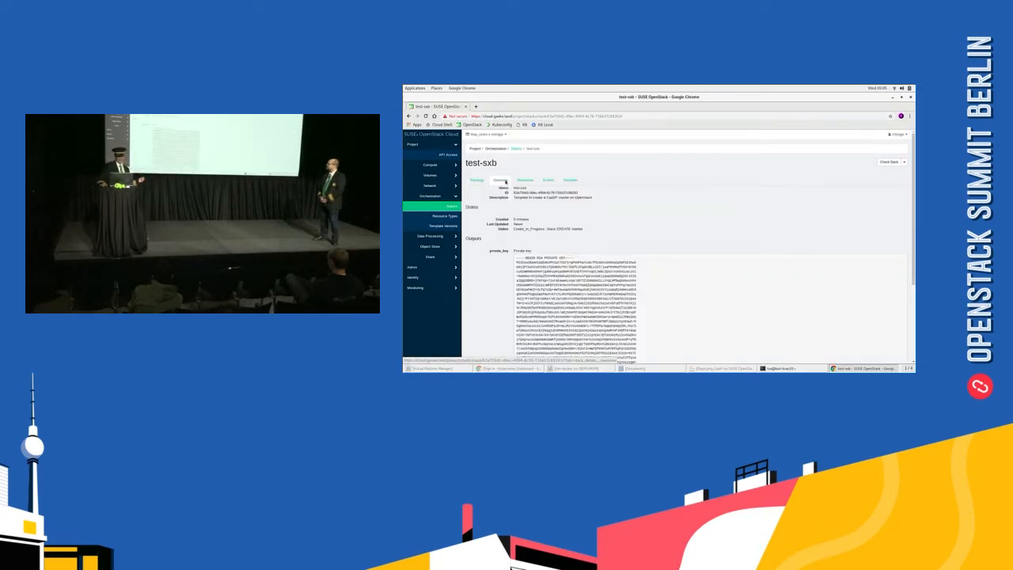
scroll("down", 3)
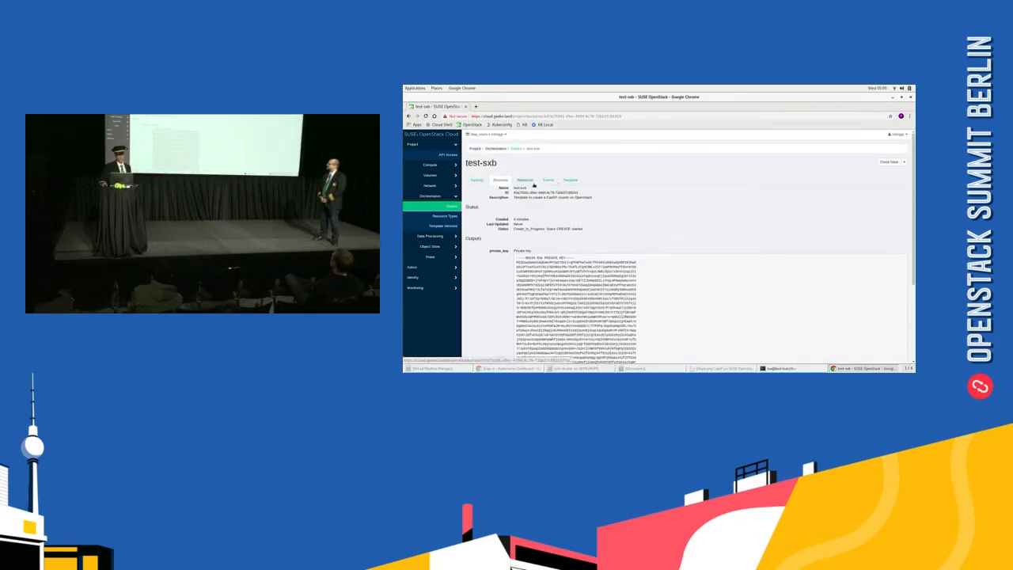
left_click(549, 180)
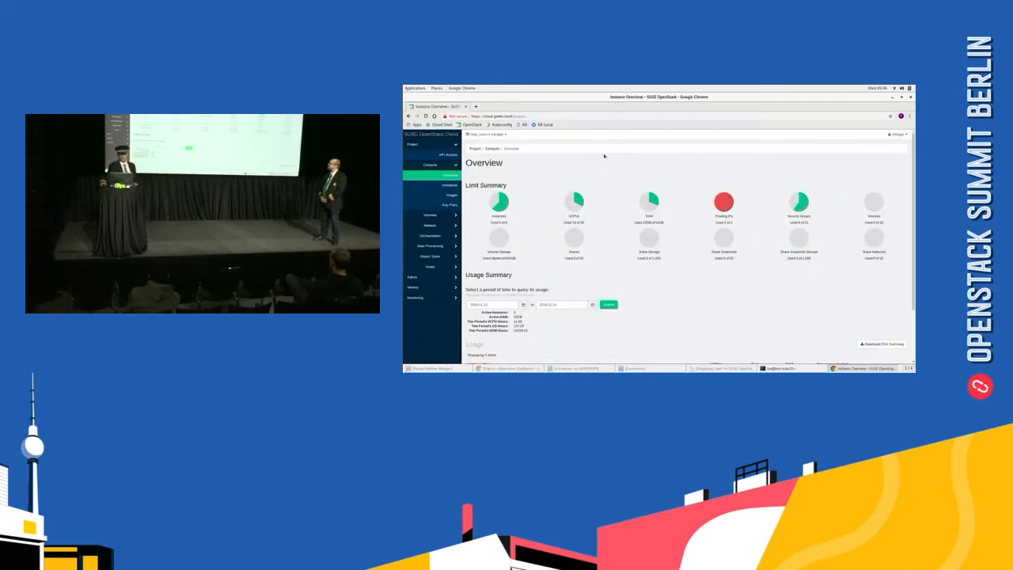
- Open the instance test-sxb-admin-gel4y4uhwfln from the overview's Usage table
scroll("down", 3)
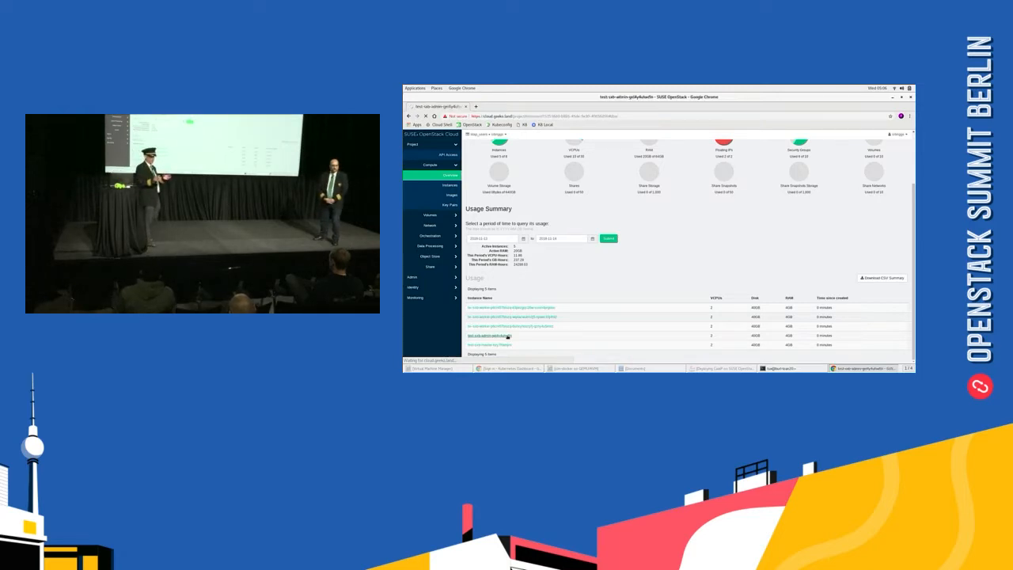
left_click(483, 335)
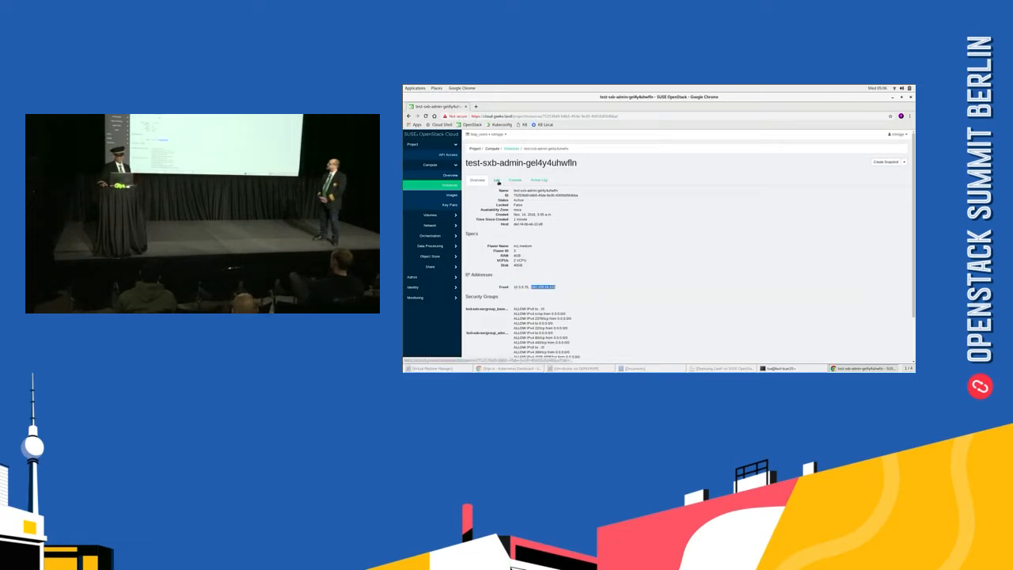
left_click(497, 181)
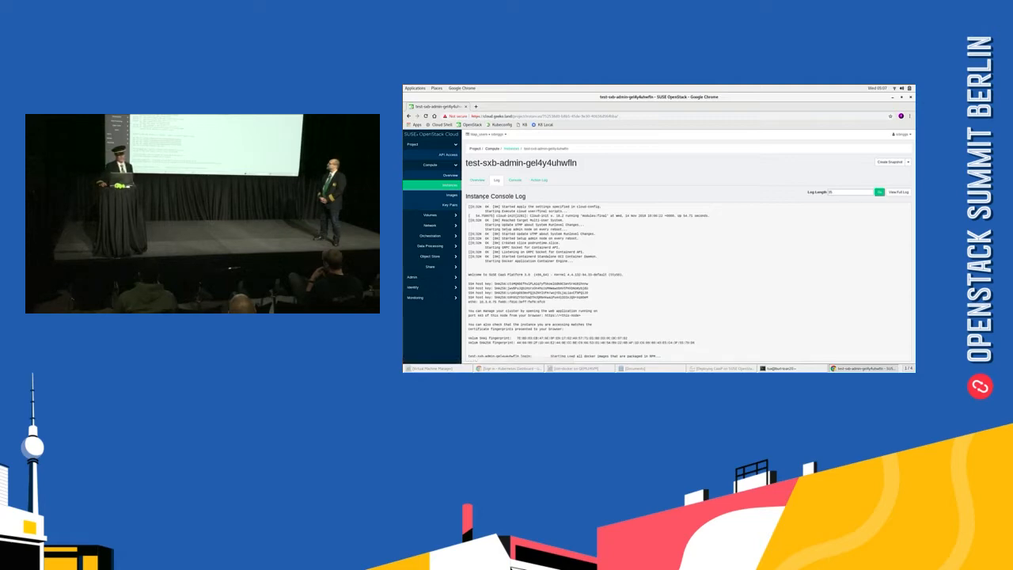
left_click(488, 180)
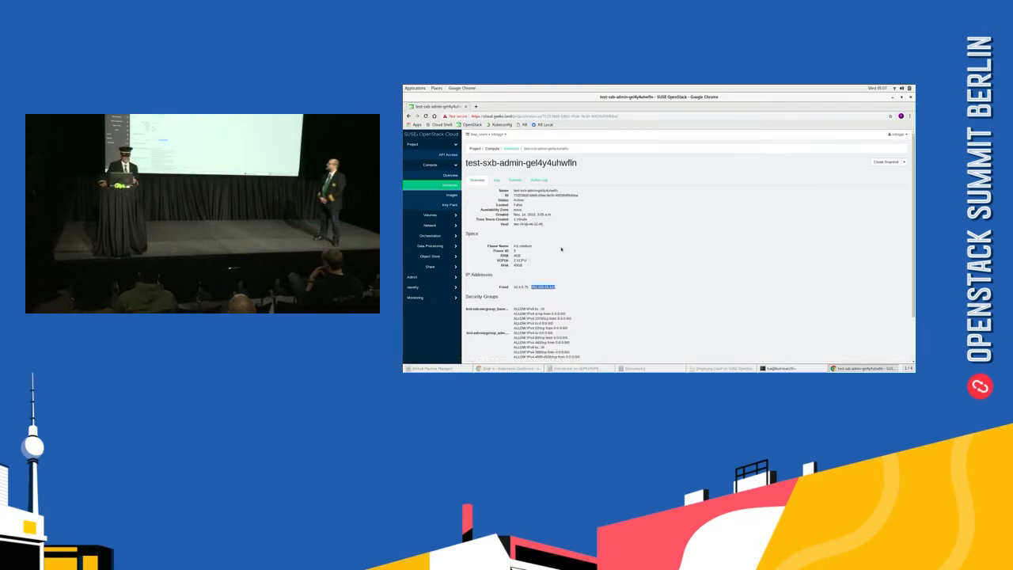
- Open the instance's floating IP address in a new browser tab
right_click(541, 284)
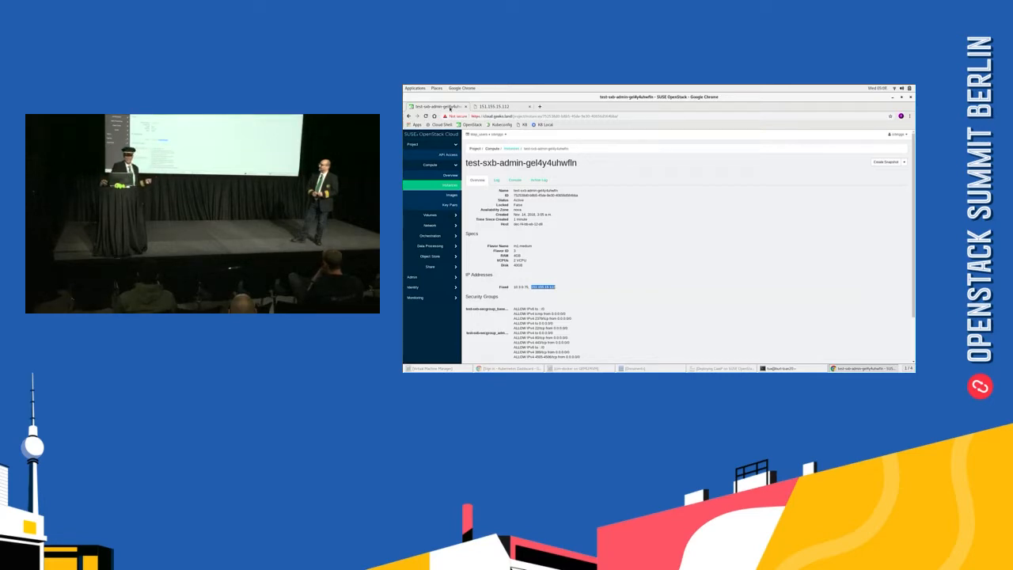
- Switch to the new tab, which fails to reach the instance's floating IP address
left_click(507, 106)
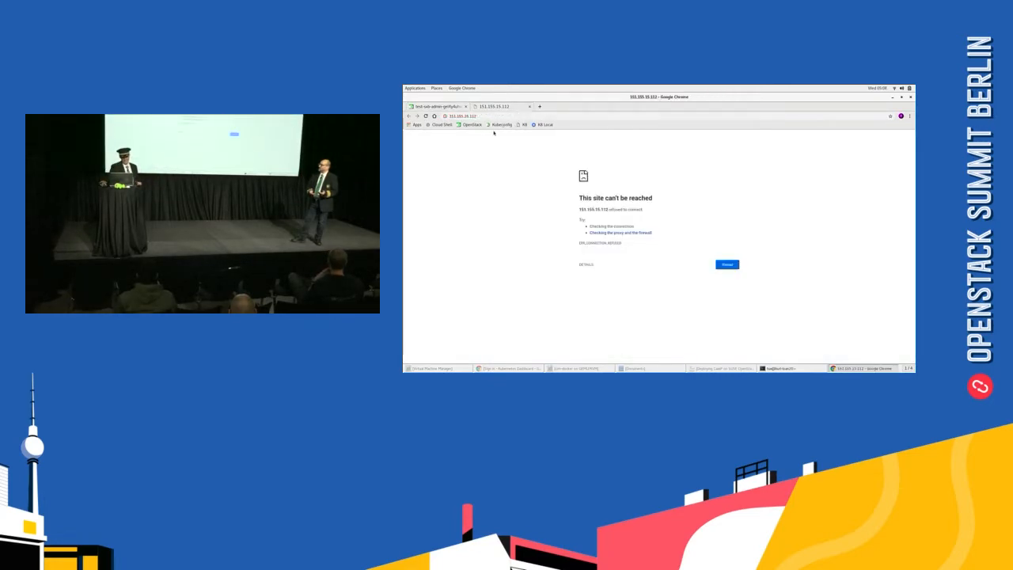
mouse_move(424, 127)
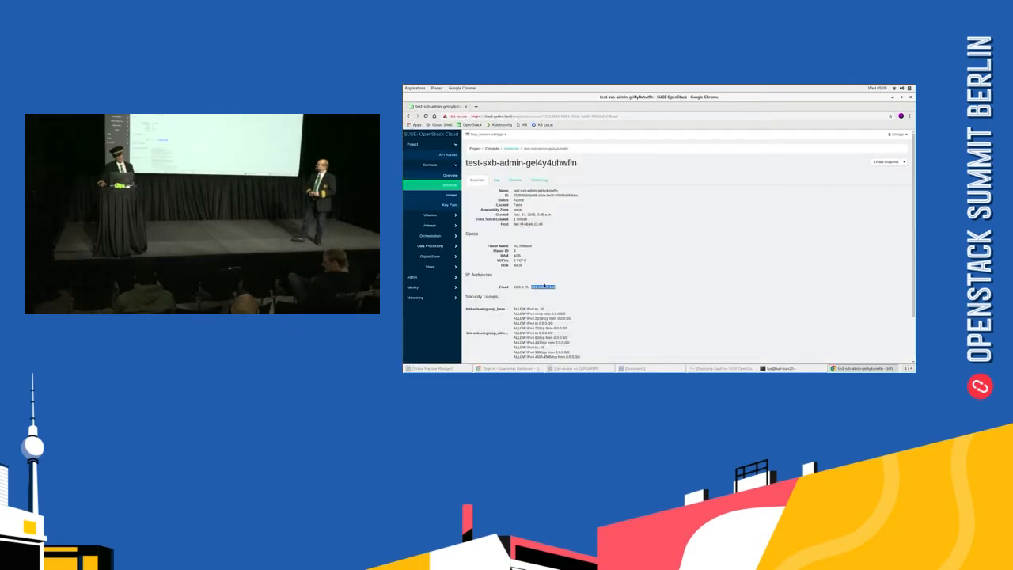
- Copy the instance's floating IP address to open it over https in a new tab
right_click(541, 286)
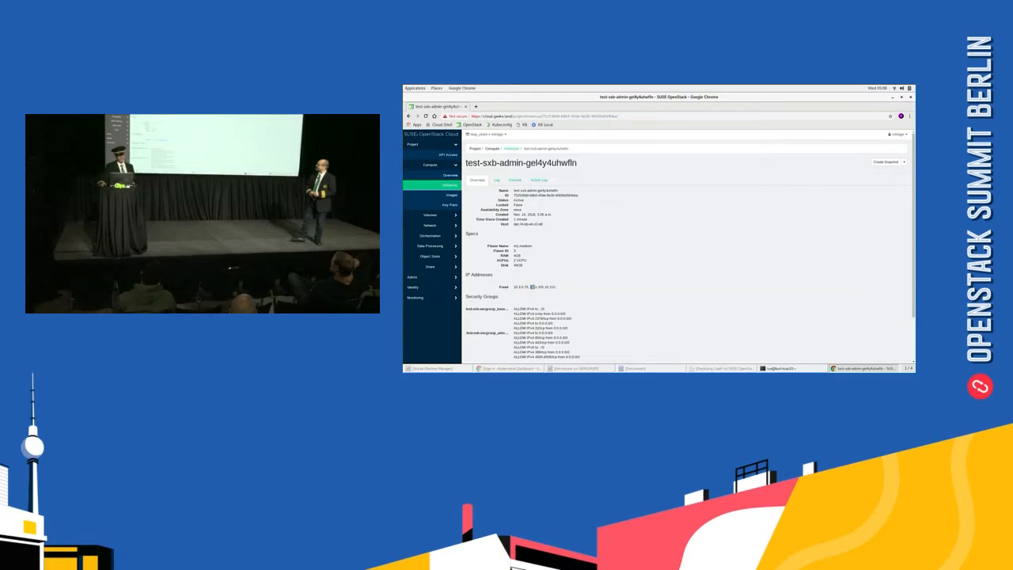
right_click(532, 284)
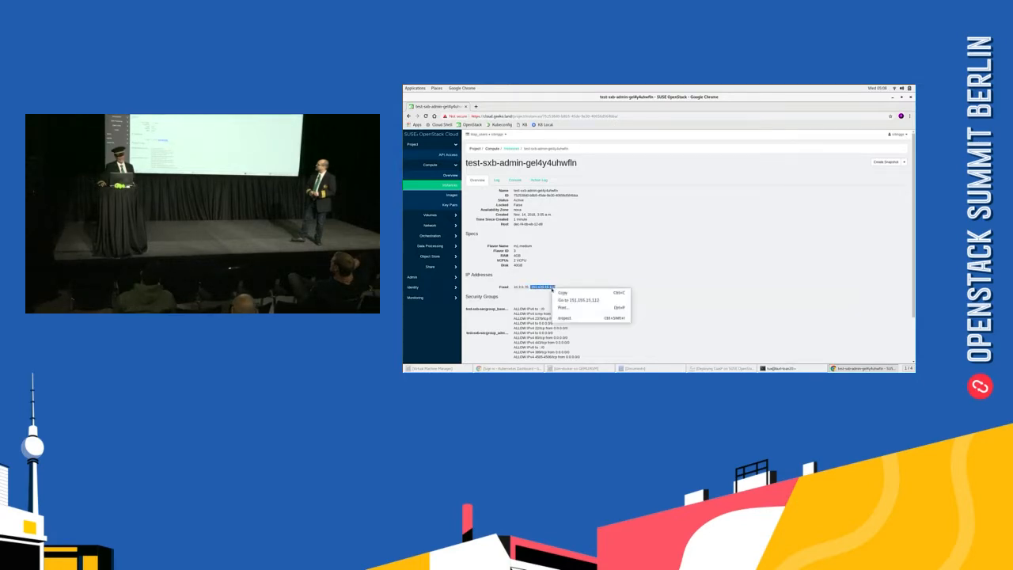
left_click(584, 301)
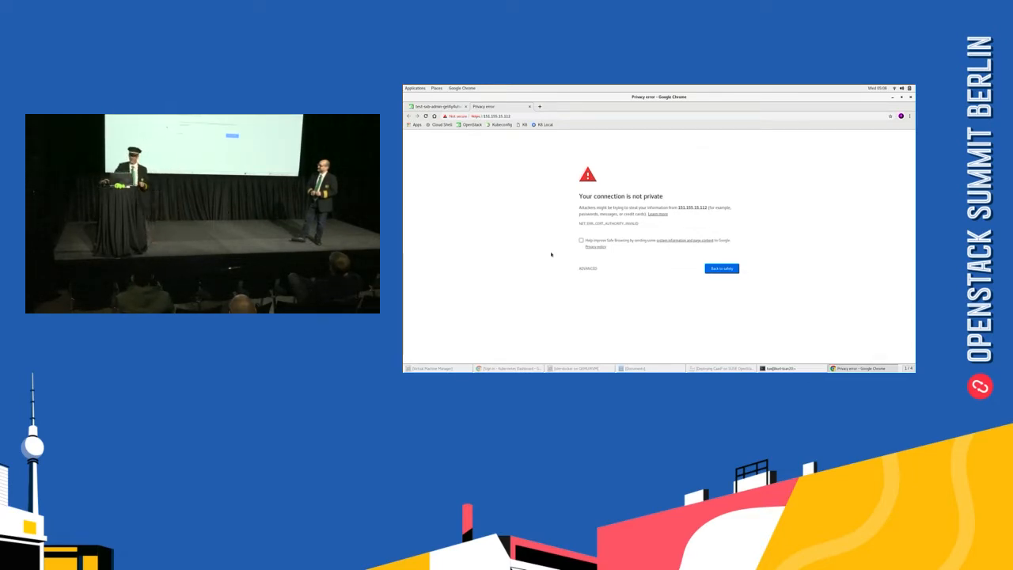
left_click(585, 267)
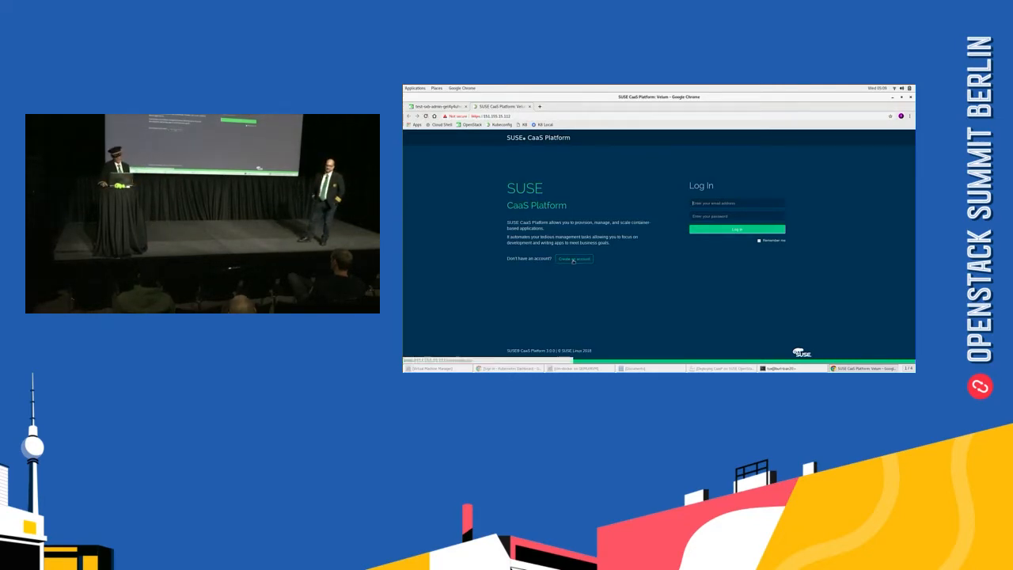
- Sign up a Velum administrator account with an admin email and password
left_click(573, 259)
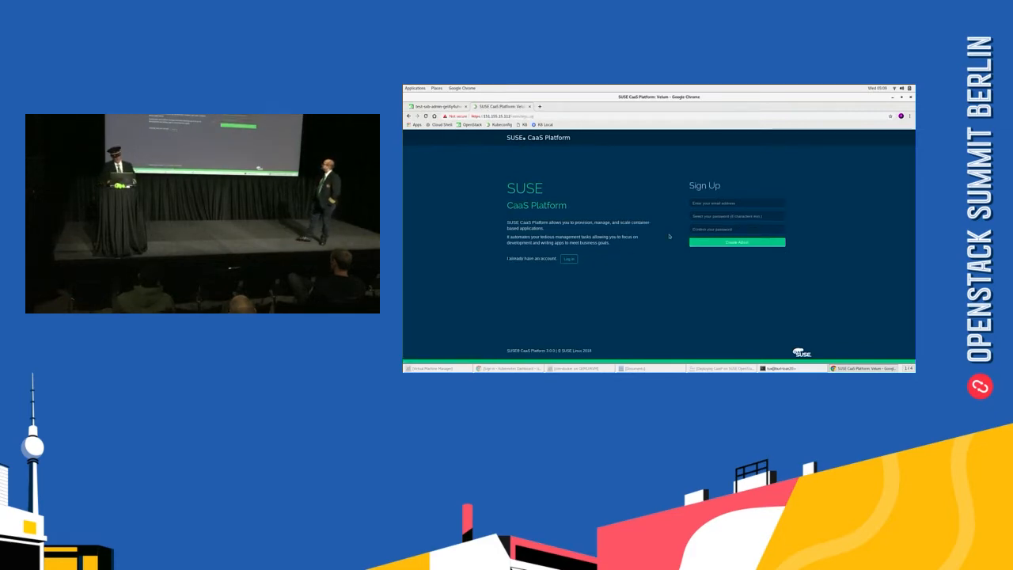
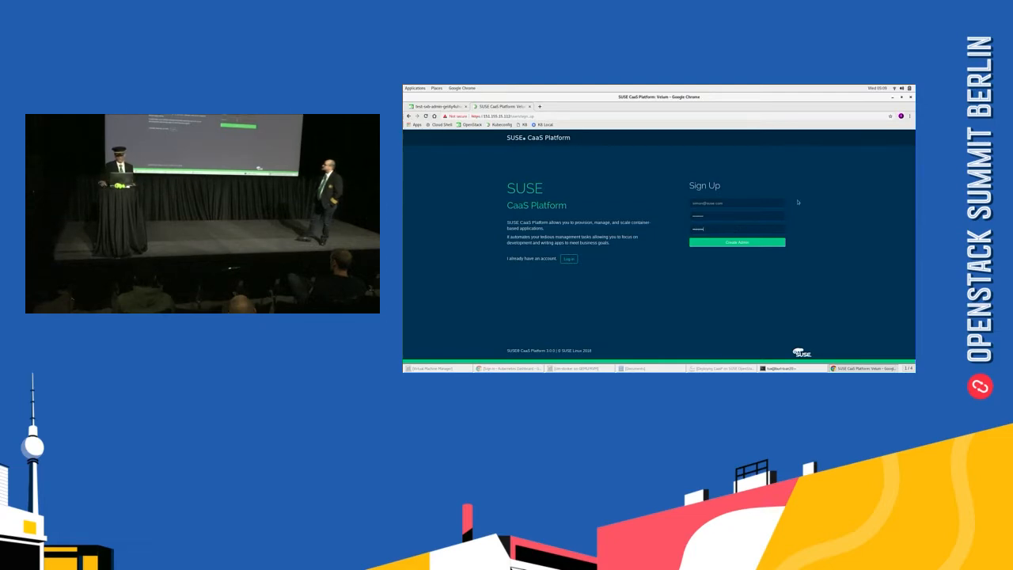
left_click(738, 242)
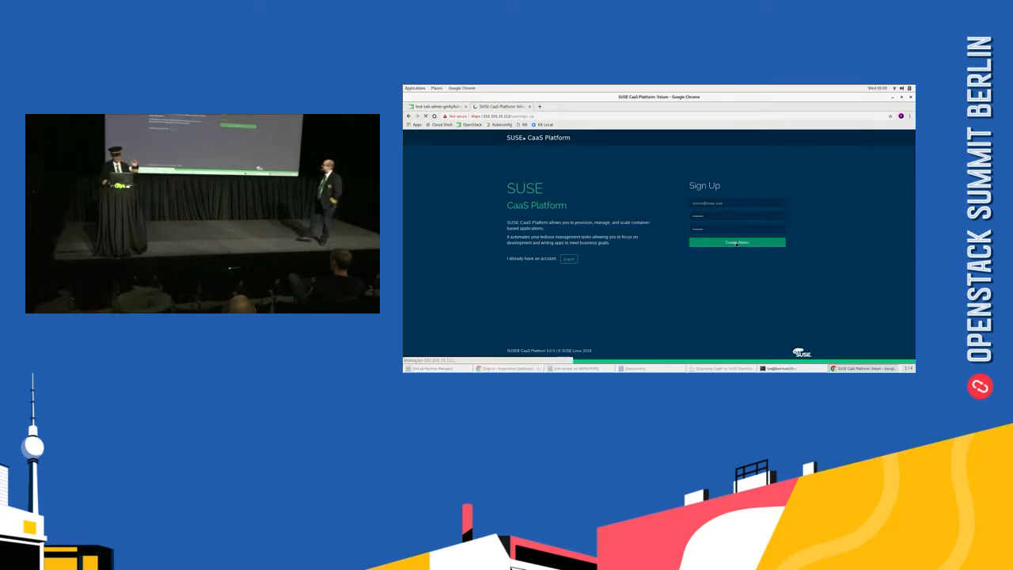
left_click(738, 242)
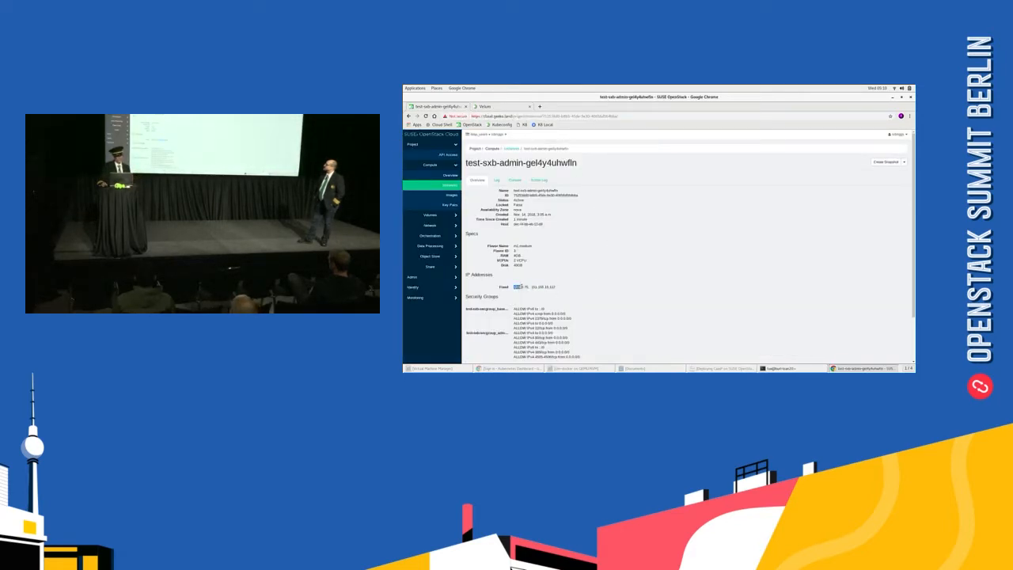
- Copy the instance IP address from the Horizon instance details
right_click(516, 284)
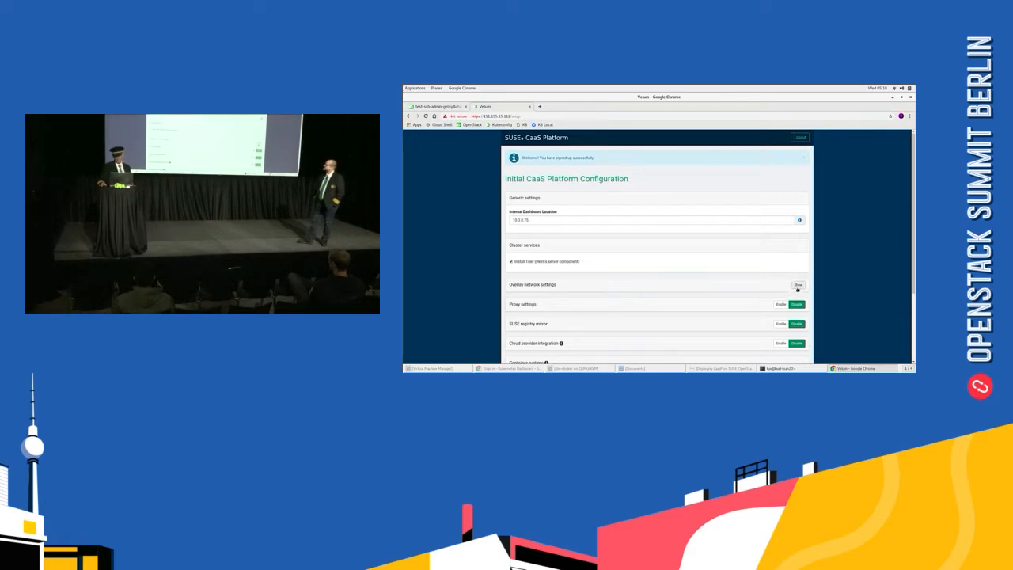
- Submit the initial cluster configuration and continue to the bootstrap instructions
left_click(797, 285)
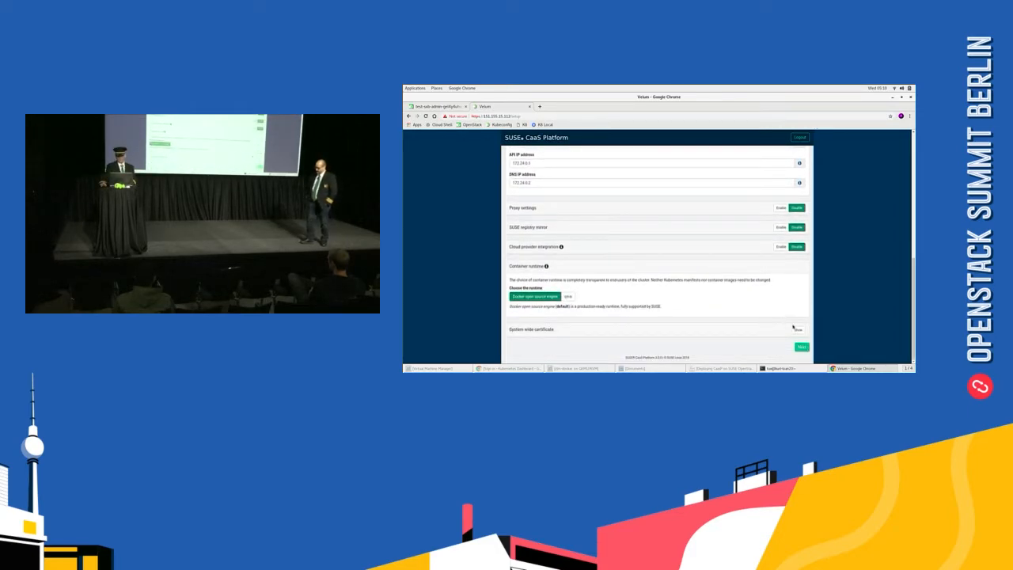
left_click(804, 345)
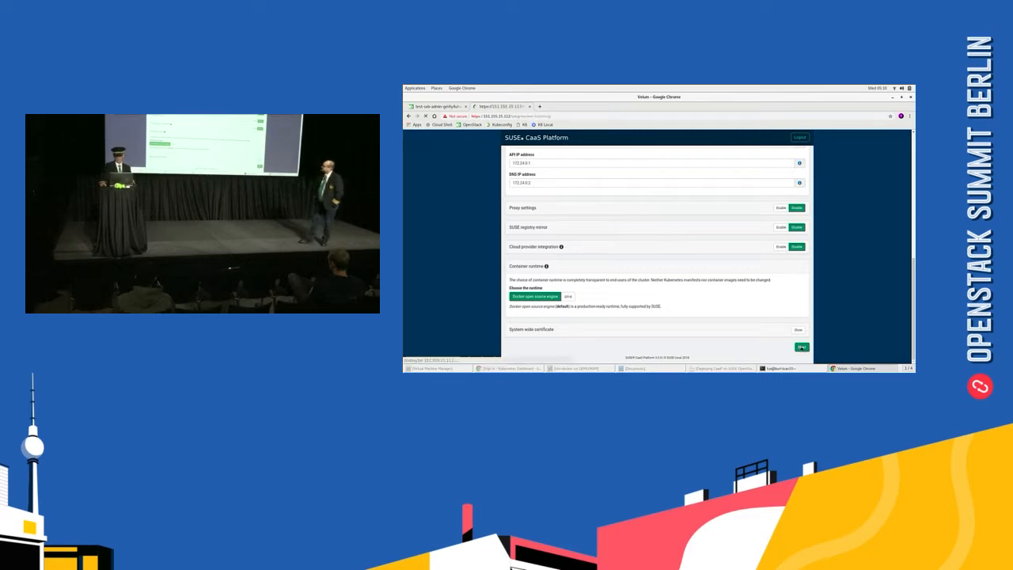
left_click(797, 346)
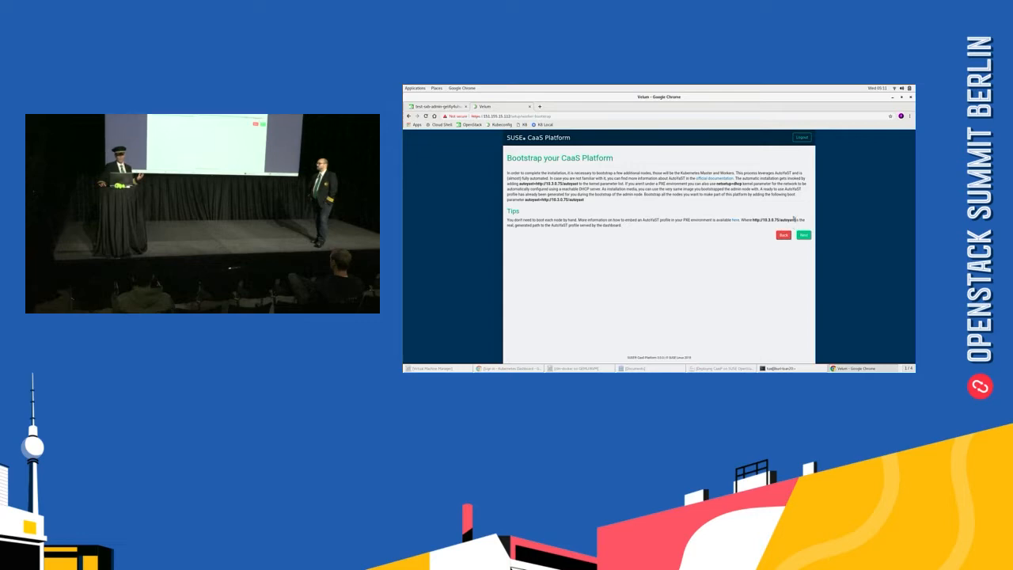
- Copy the AutoYaST URL from Tips, proceed, and accept all four pending nodes
double_click(769, 219)
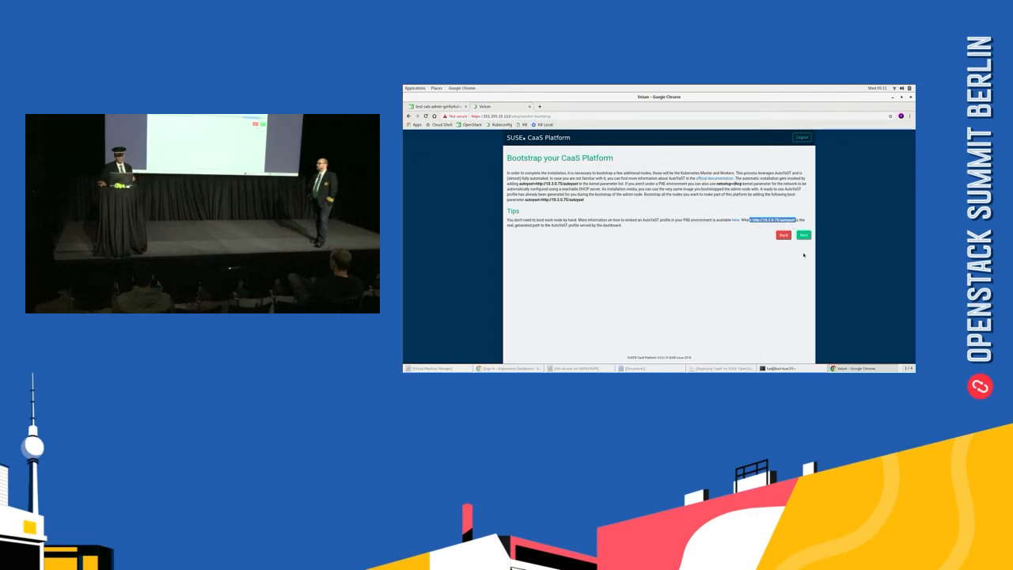
left_click(800, 234)
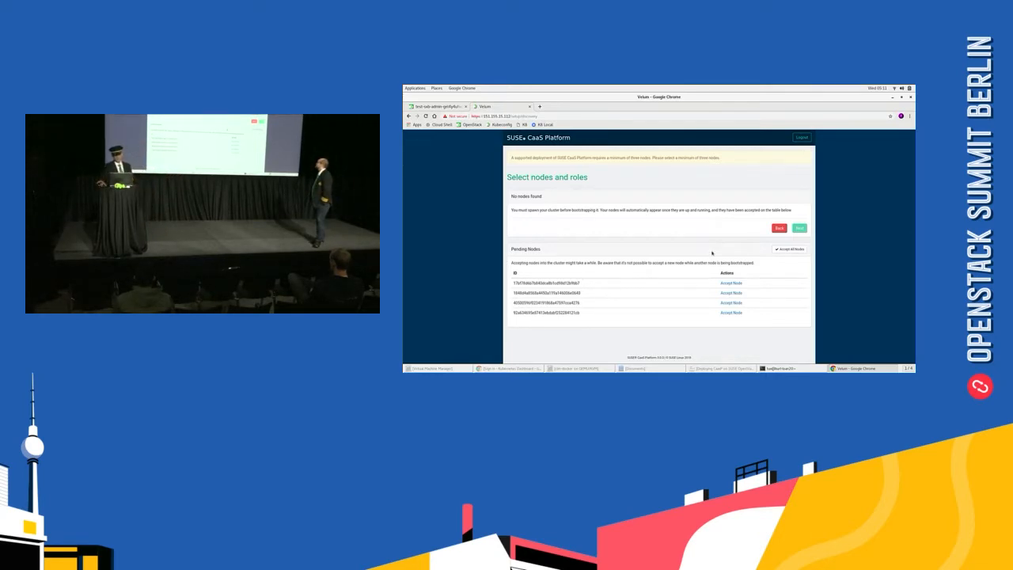
left_click(788, 248)
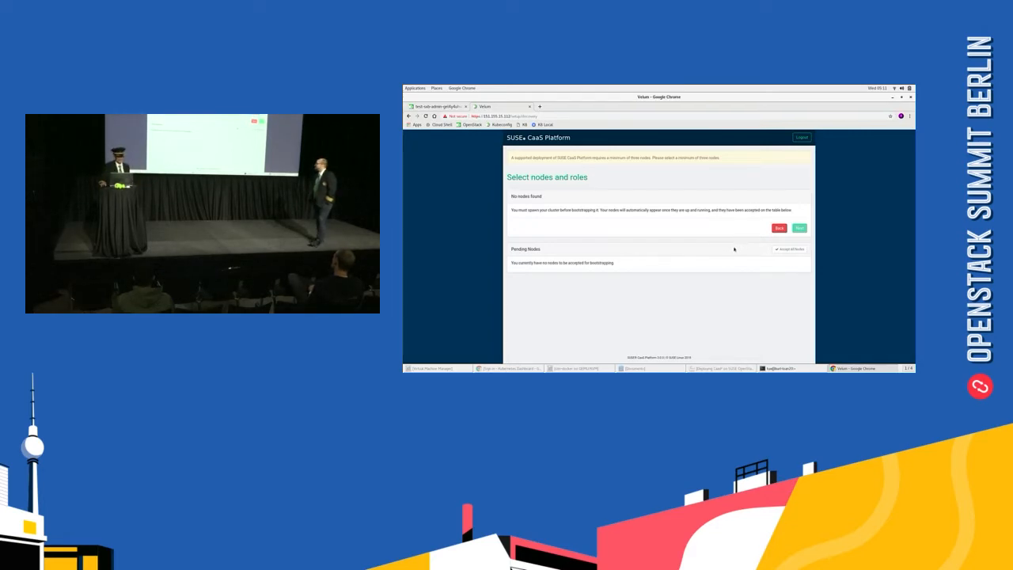
mouse_move(724, 252)
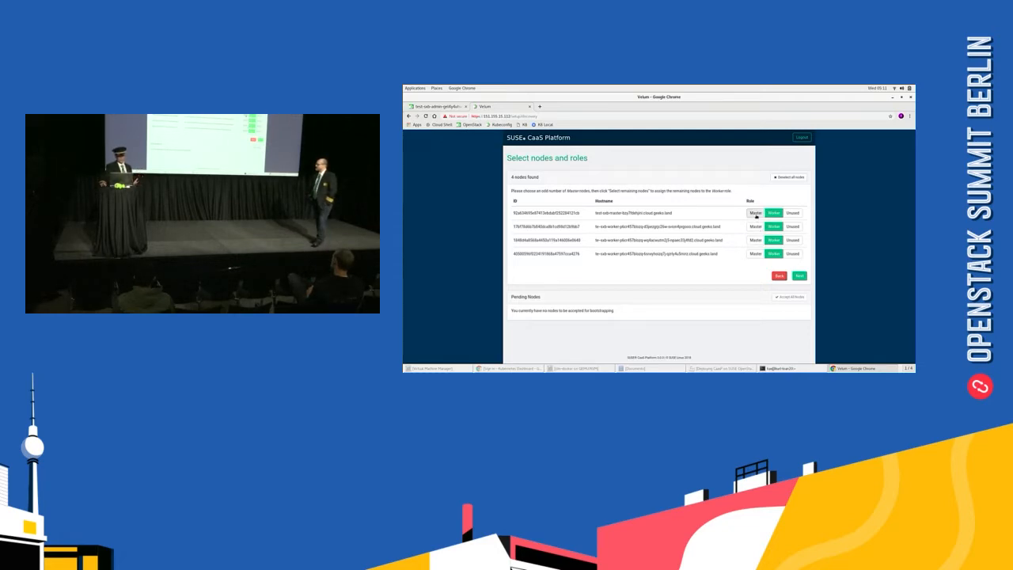
- Assign the first node as master, the others as workers, and continue to Confirm bootstrap
left_click(759, 212)
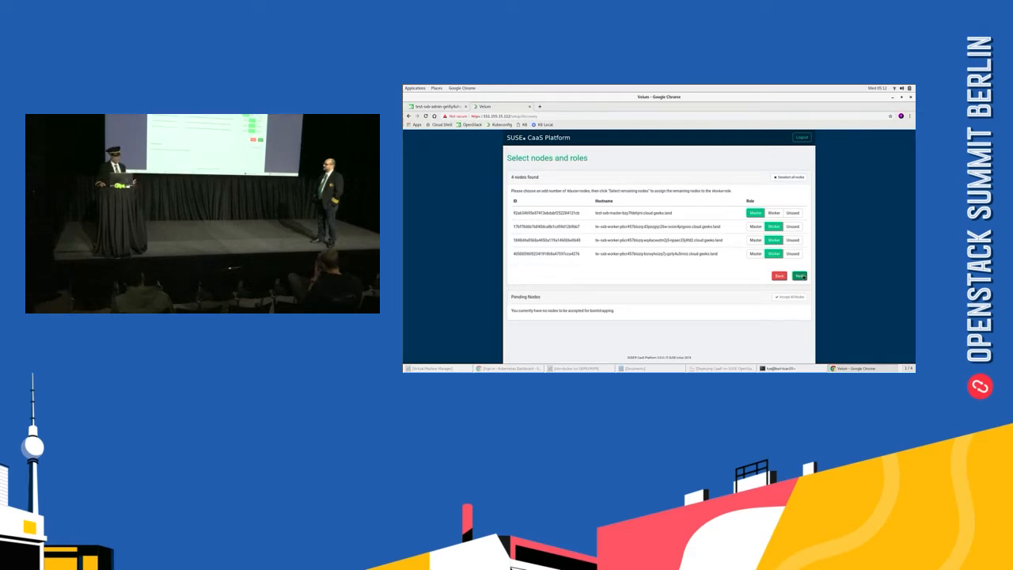
left_click(797, 276)
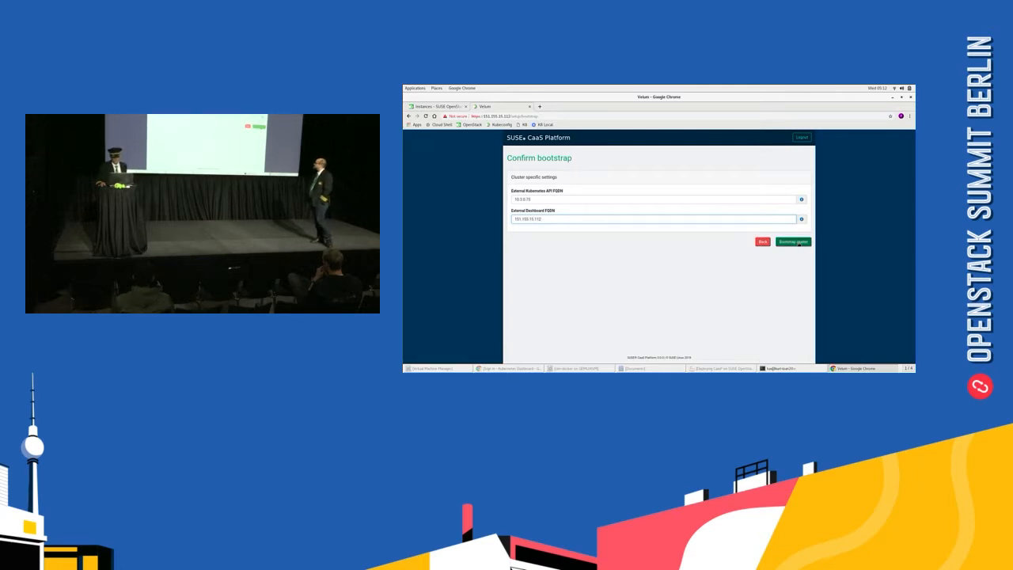
- Launch the cluster bootstrap and reach the Kubernetes Dashboard sign-in page
left_click(791, 241)
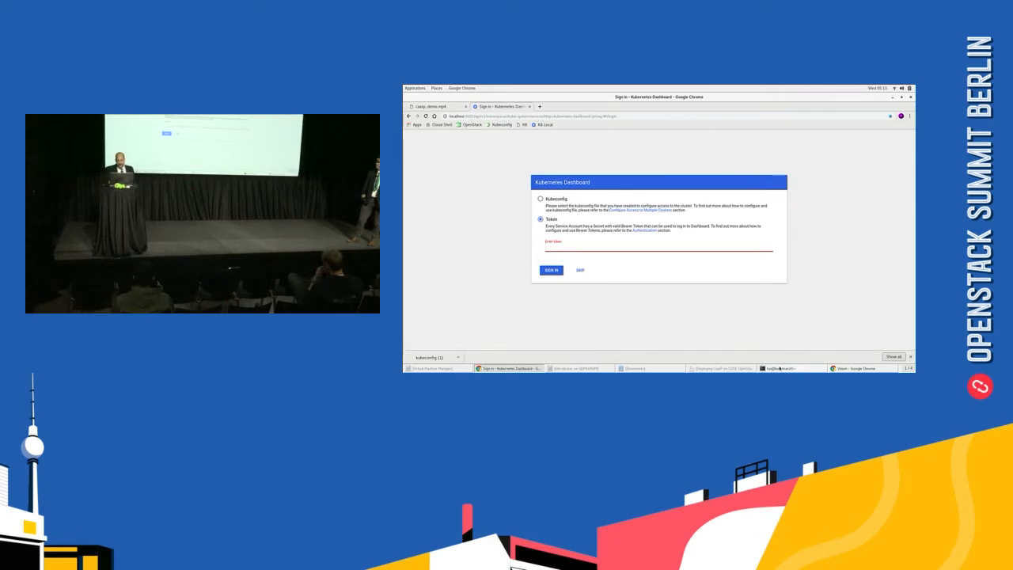
- In Terminal run ls and cat .kube/config, then select the access token text
left_click(785, 369)
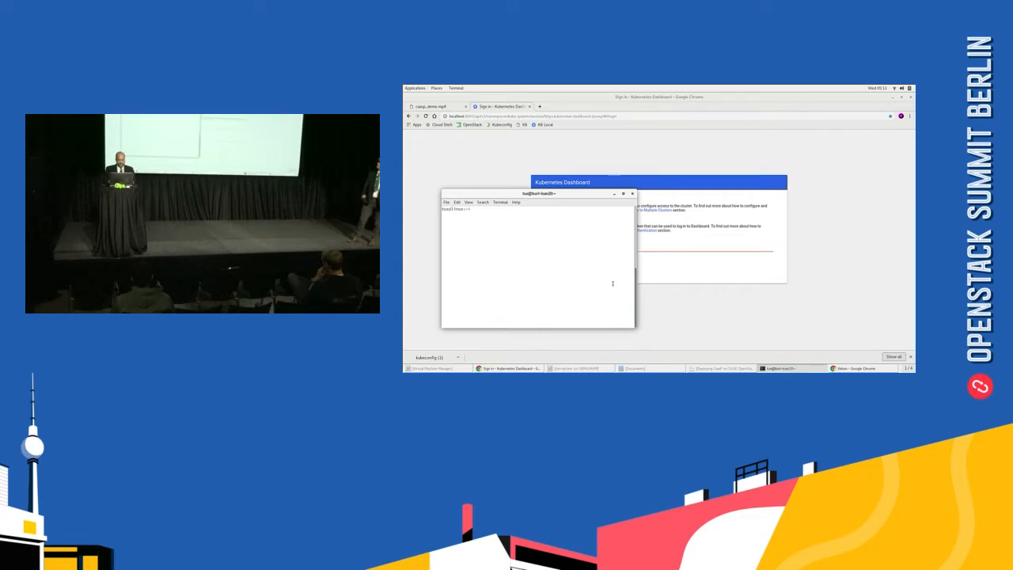
type("ls .kube")
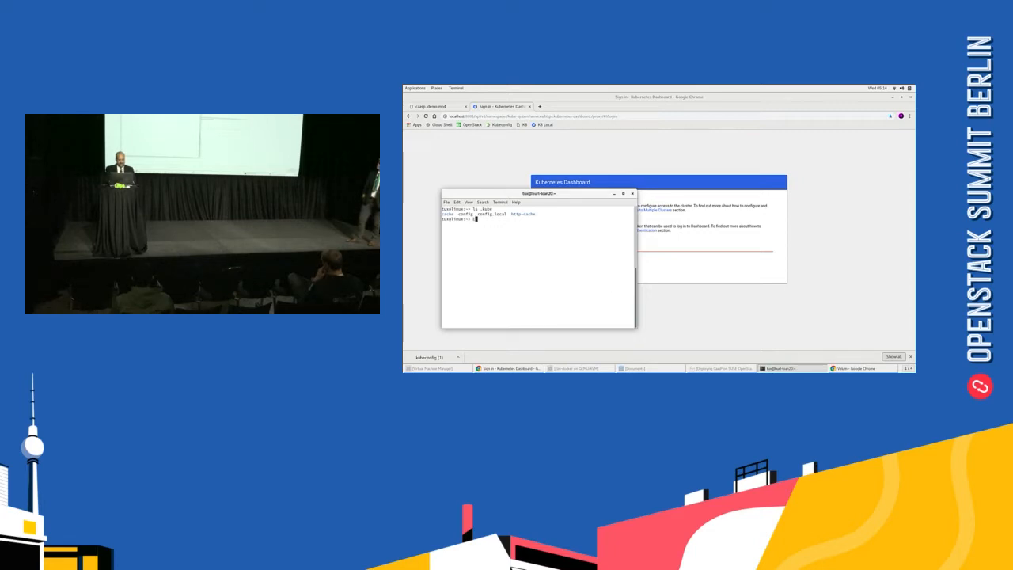
type("cat")
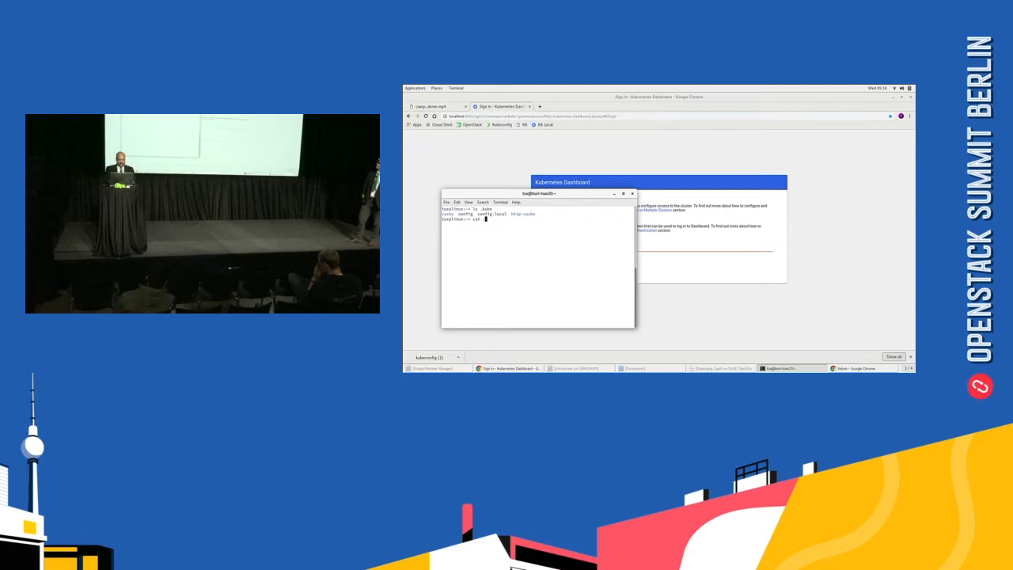
type(".kube/config | grep id-token")
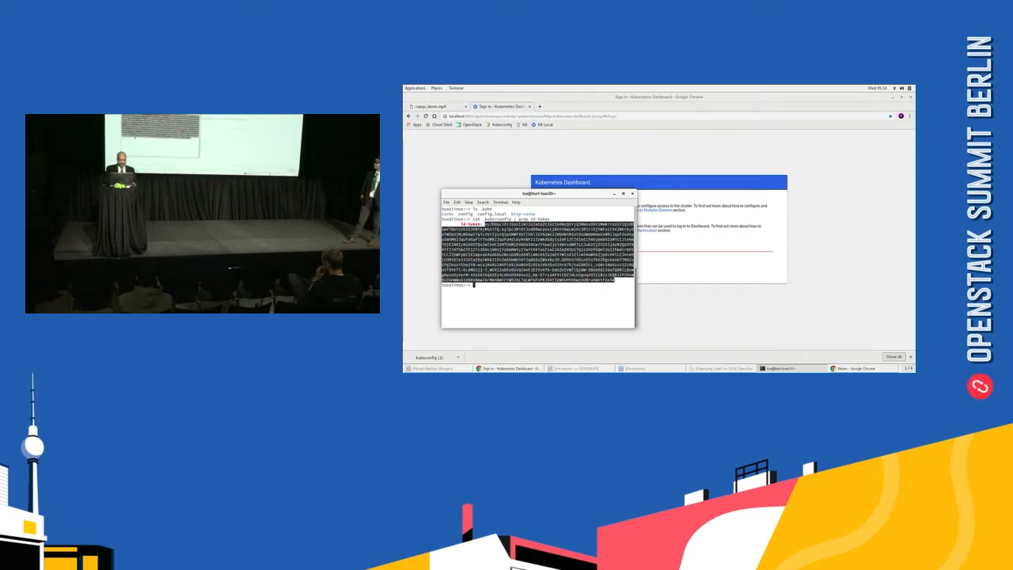
left_click(449, 203)
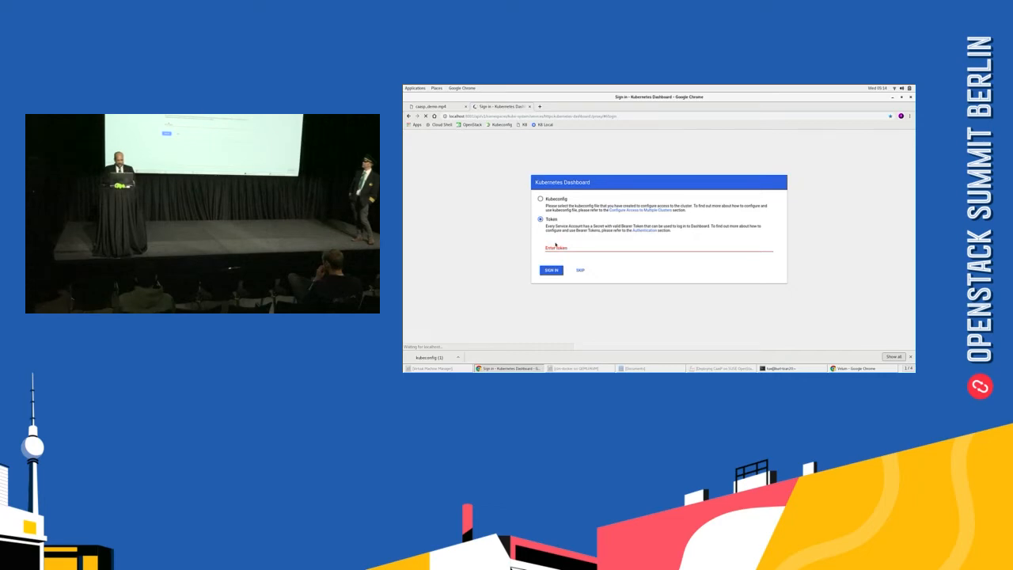
- Sign in to Kubernetes Dashboard using the pasted access token
left_click(536, 199)
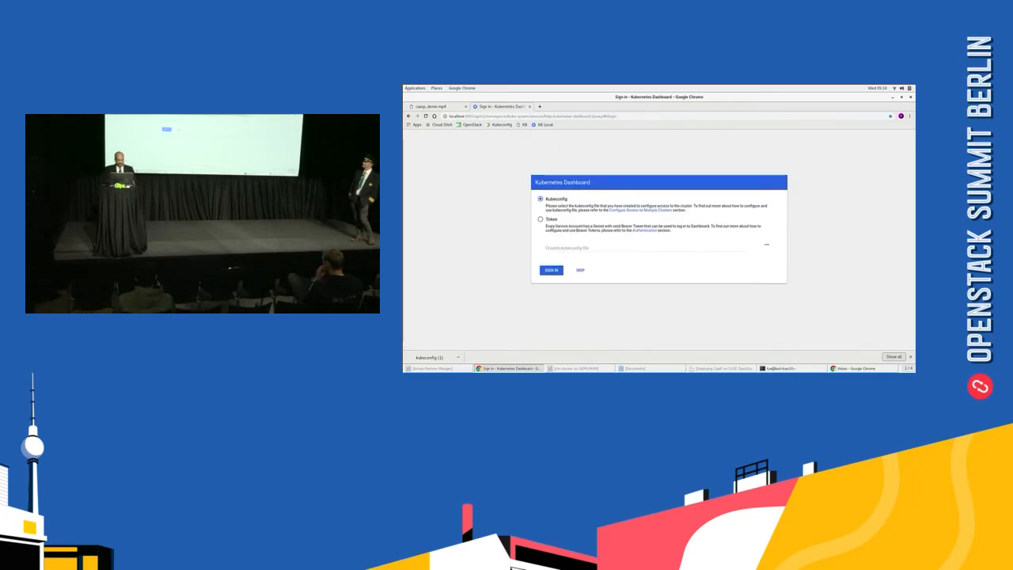
left_click(541, 219)
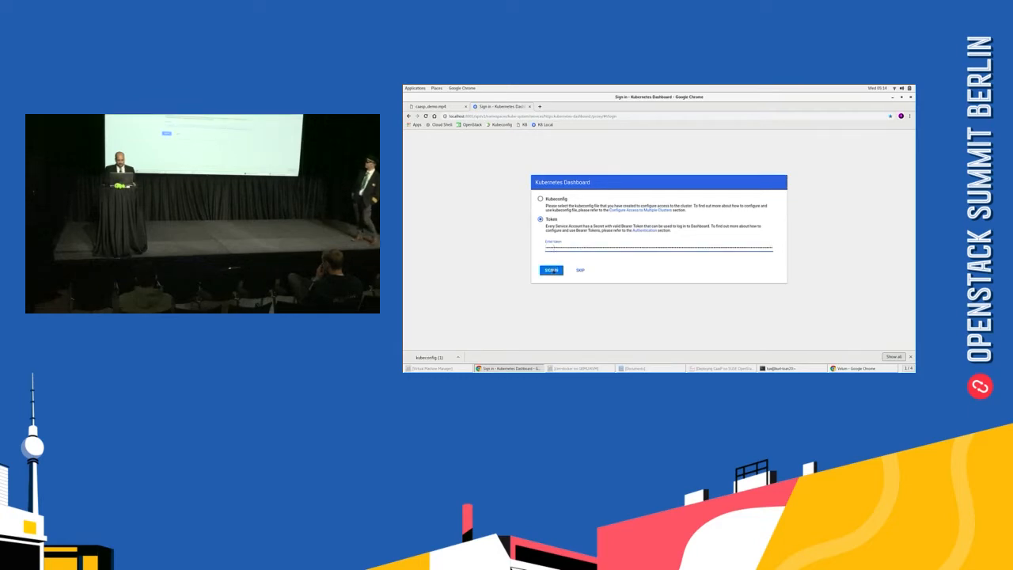
left_click(551, 269)
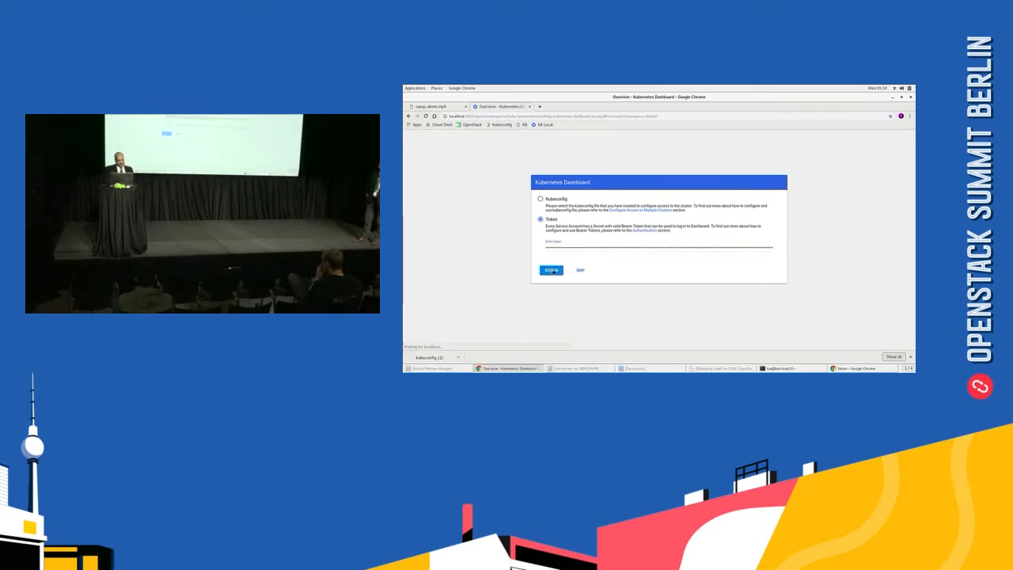
left_click(551, 269)
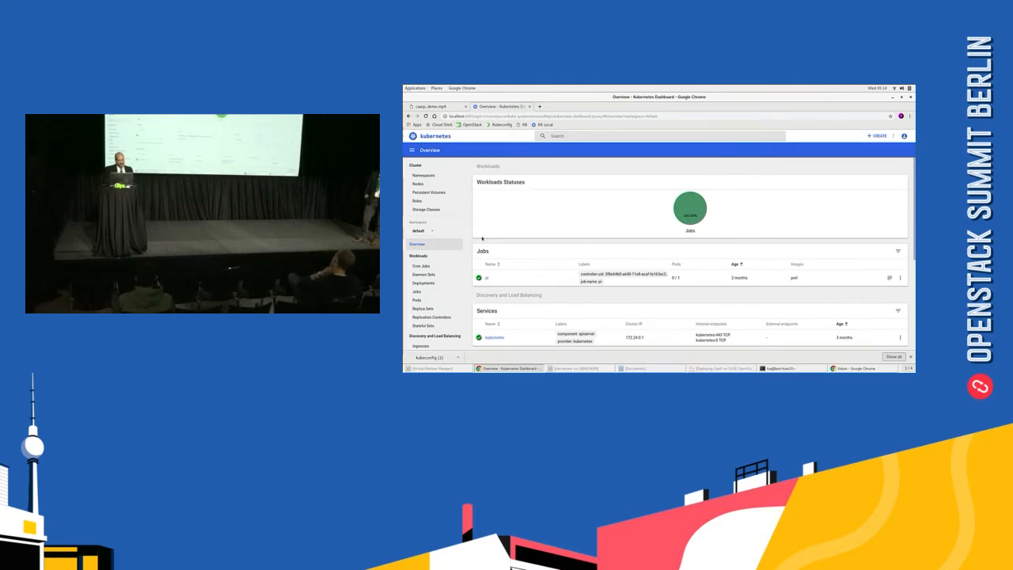
- Switch namespace and start creating a new resource
left_click(421, 232)
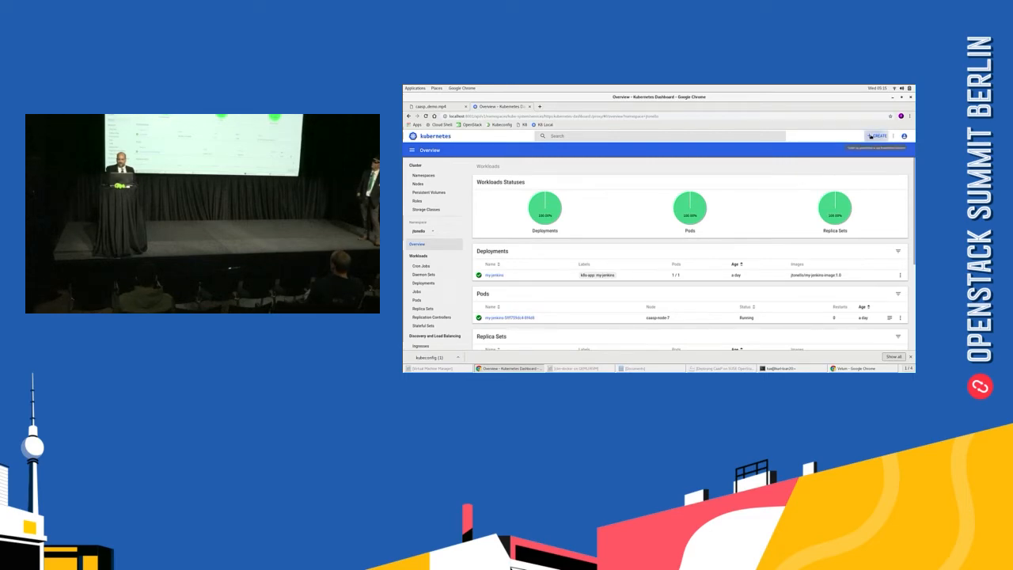
left_click(896, 136)
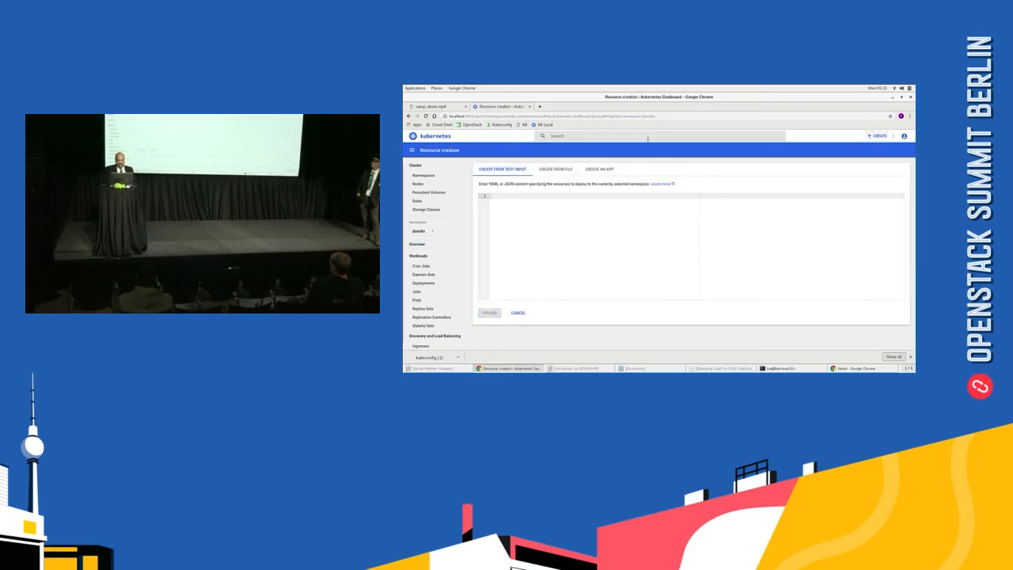
- Fill the Create an App form: name gitlab-ce, GitLab CE image, external service on port 80
left_click(598, 169)
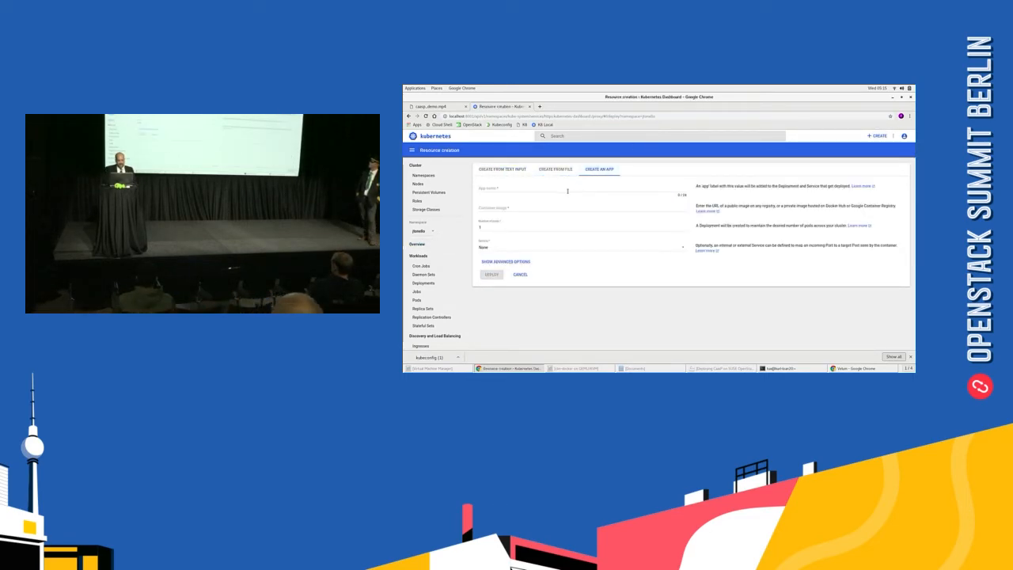
left_click(577, 190)
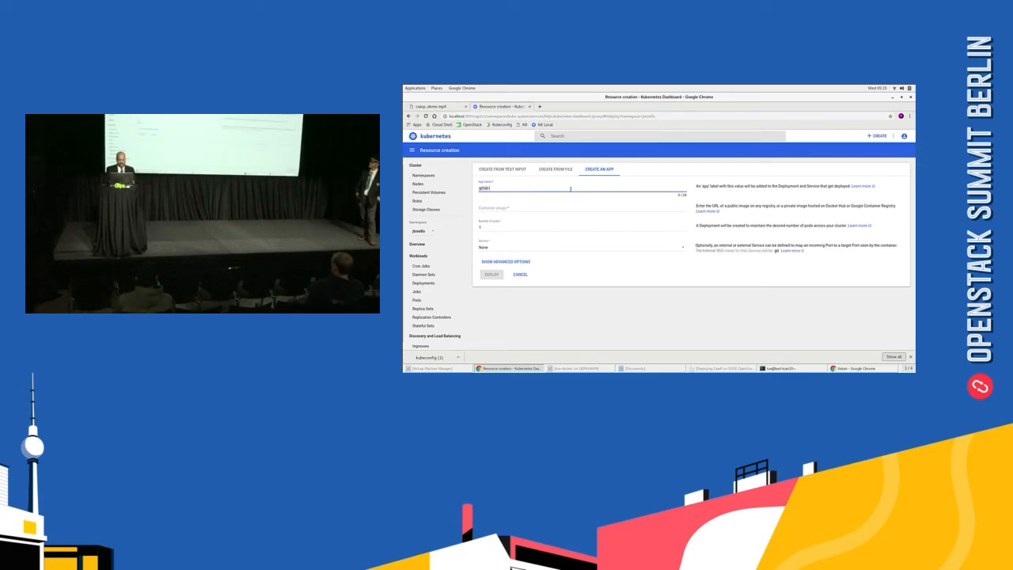
type("gitlab-ce")
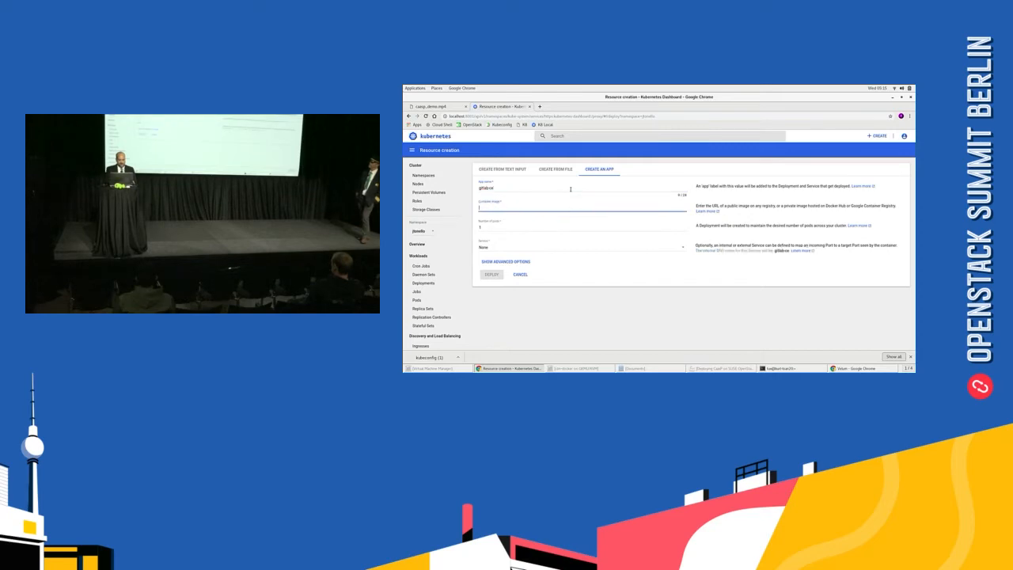
type("gitlab/gitlab-ce")
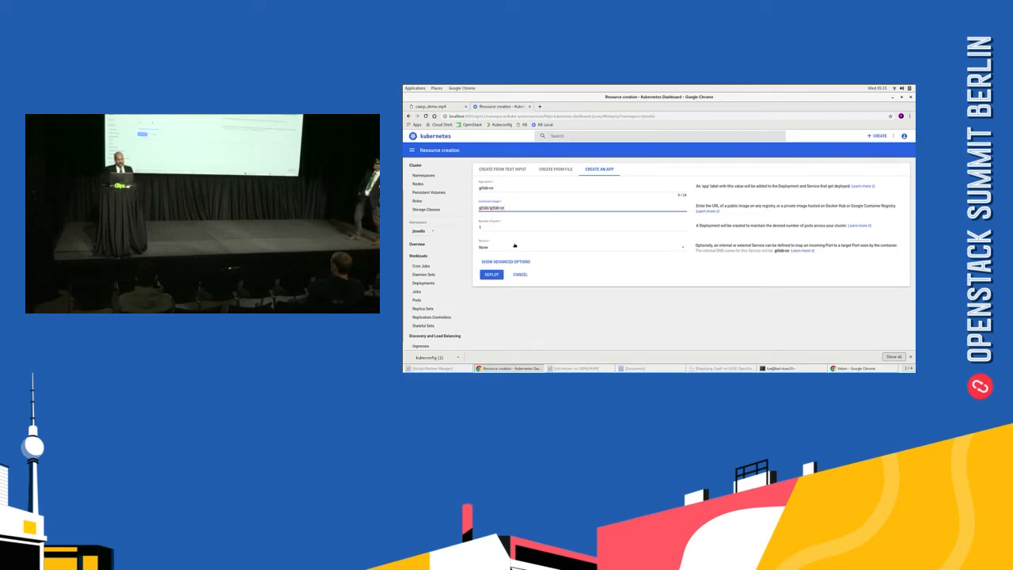
left_click(577, 244)
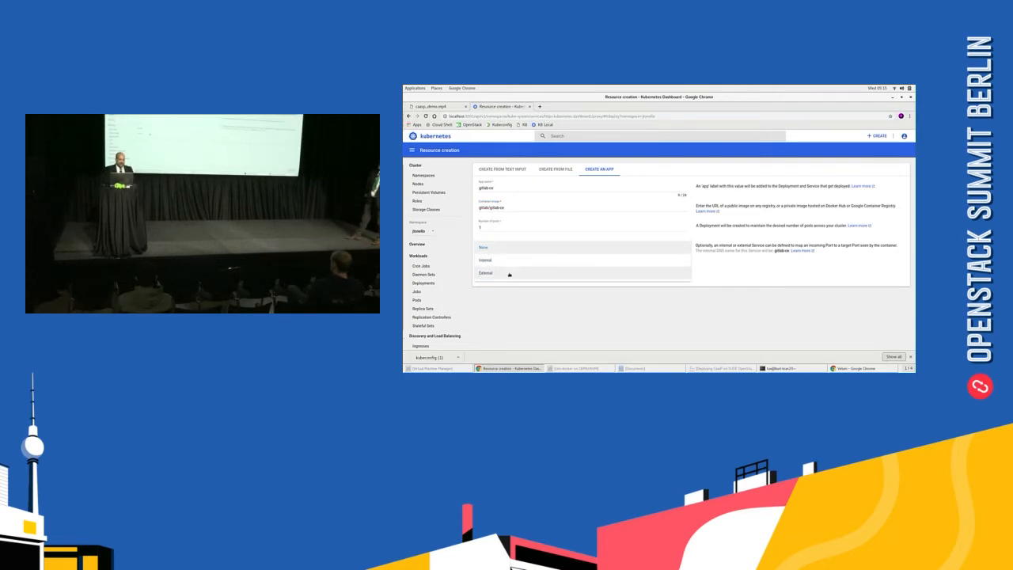
left_click(485, 272)
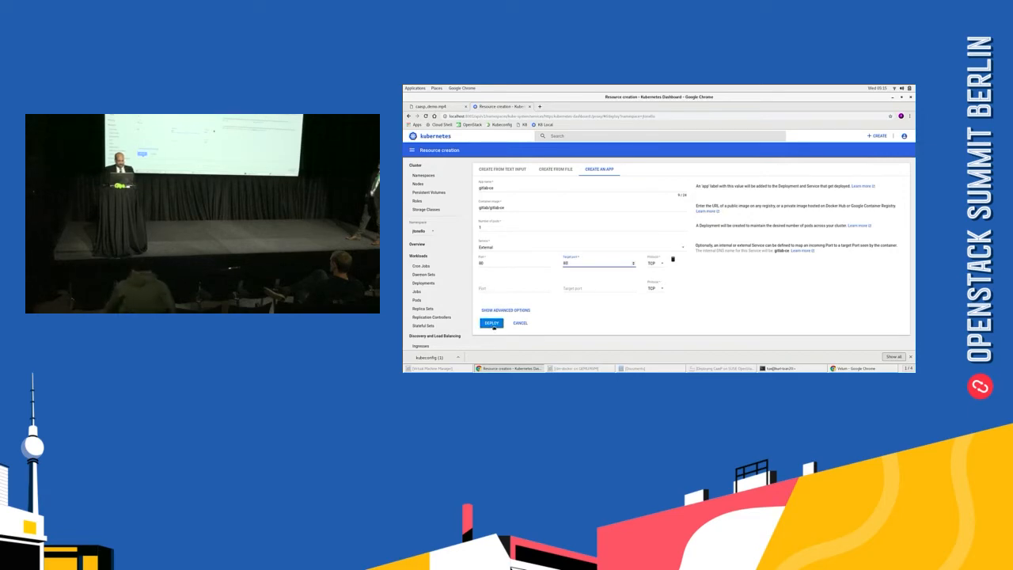
- Deploy gitlab-ce and inspect its deployment in the Deployments list
left_click(492, 323)
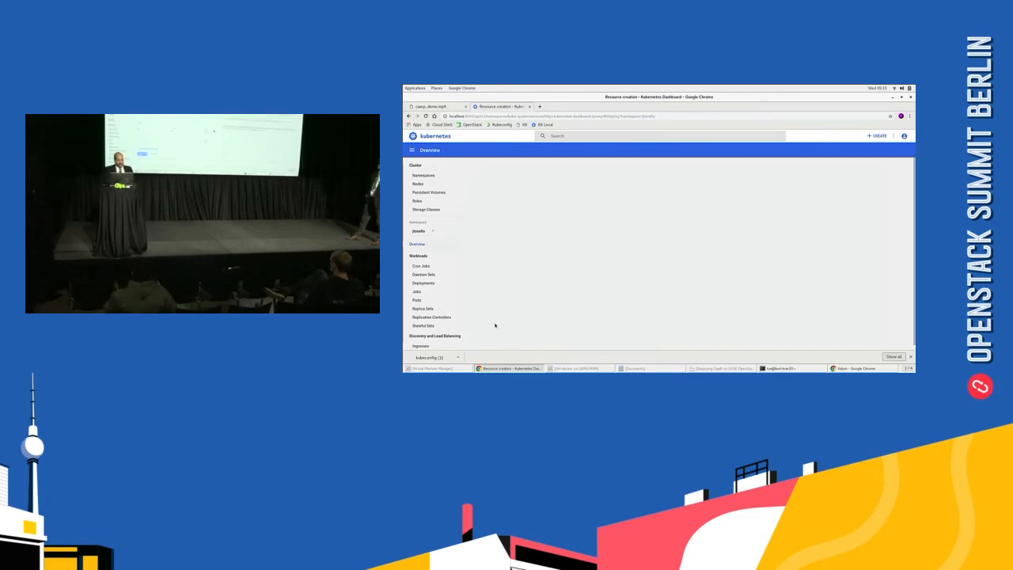
left_click(416, 244)
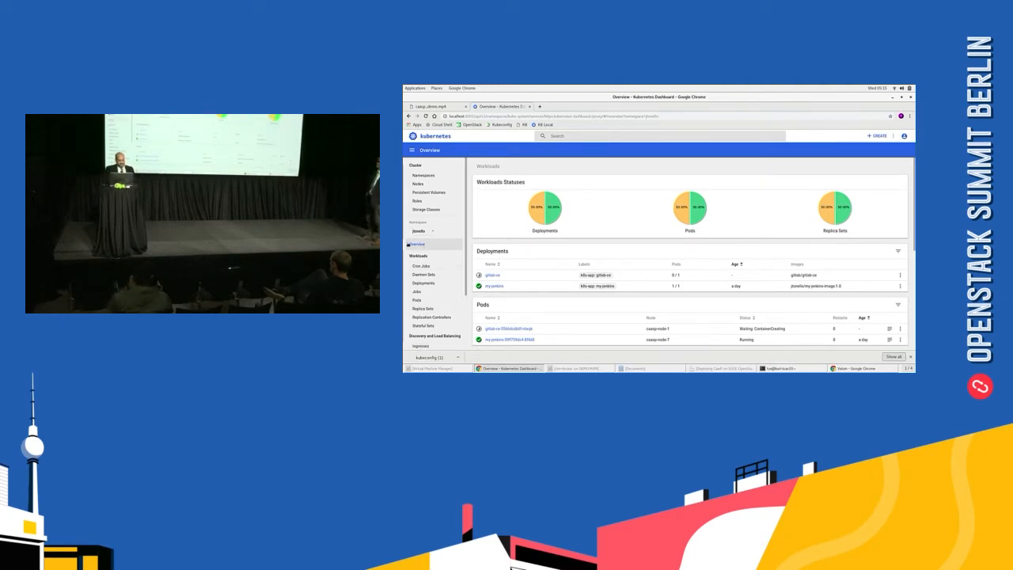
left_click(424, 283)
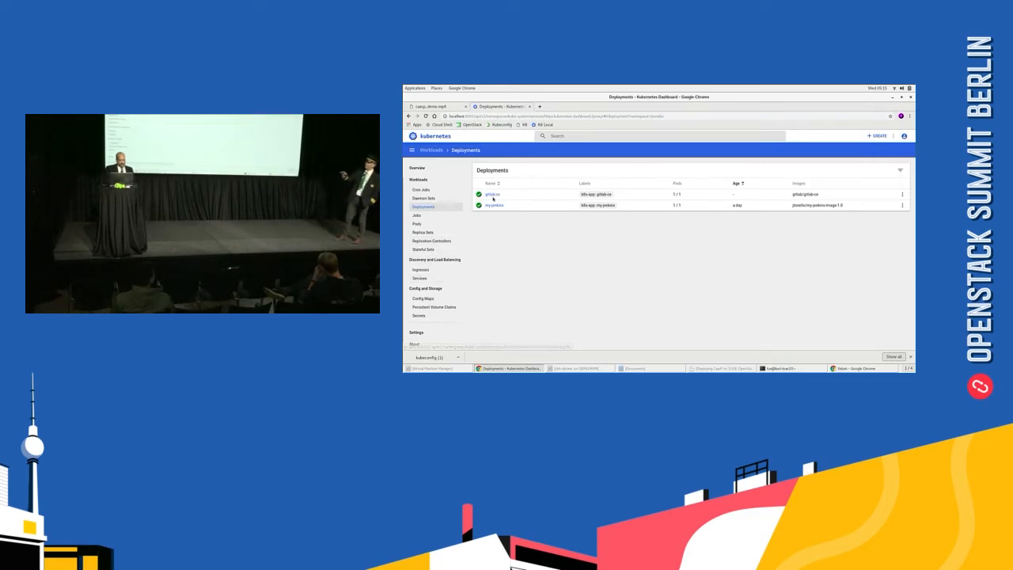
left_click(491, 194)
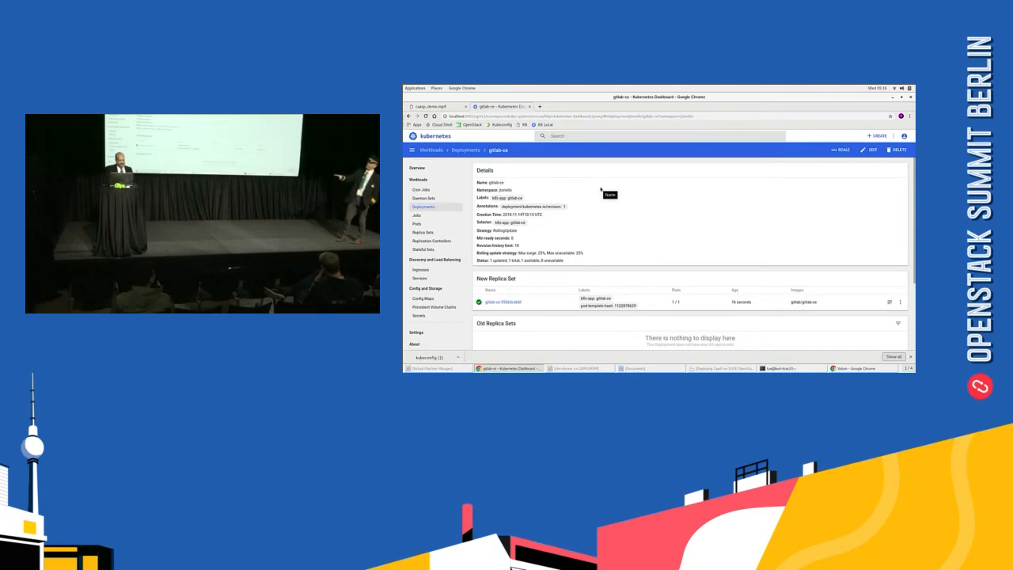
mouse_move(709, 199)
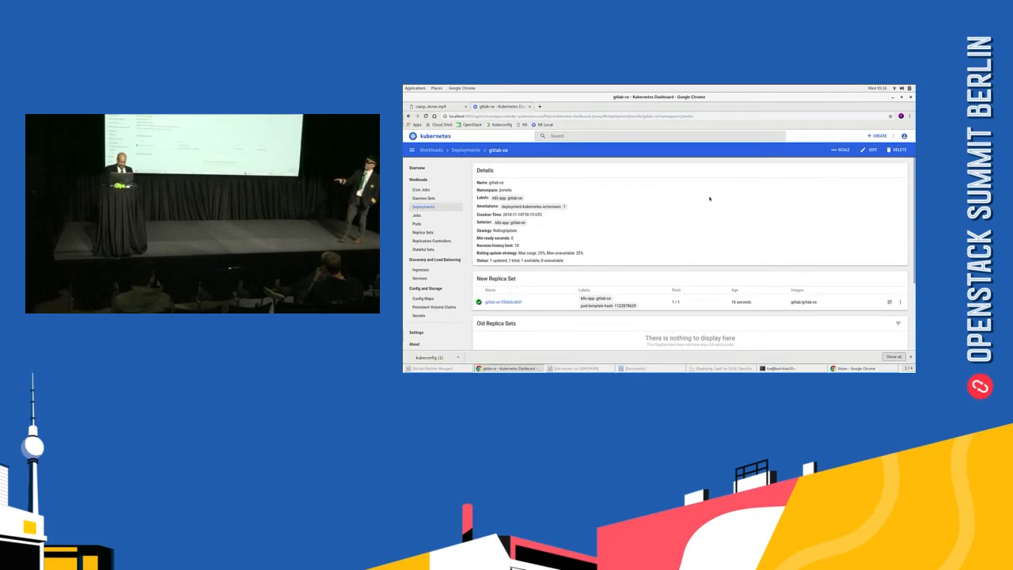
- Show the Services list with the gitlab-ce service and its external endpoint
scroll("down", 3)
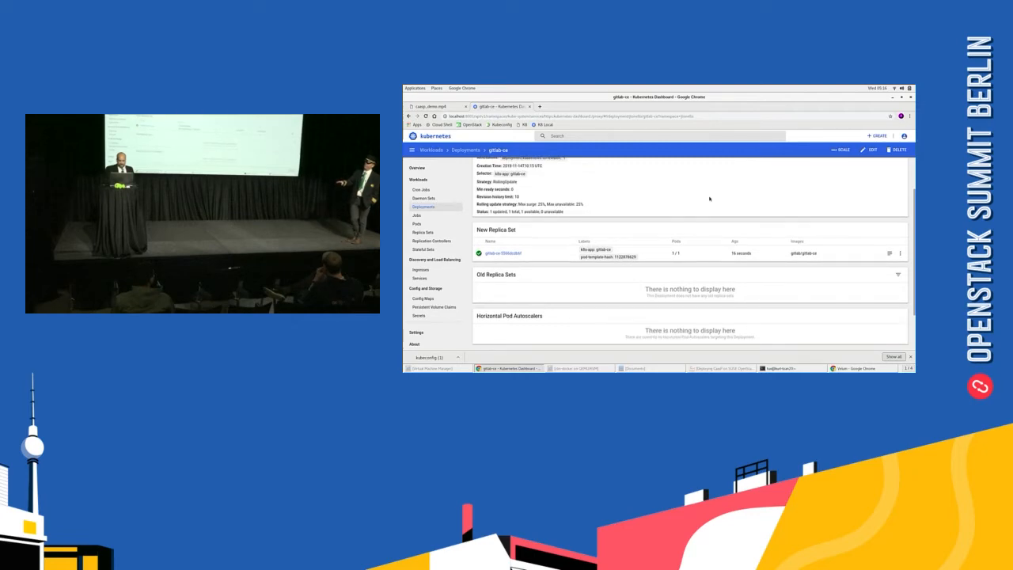
scroll("down", 3)
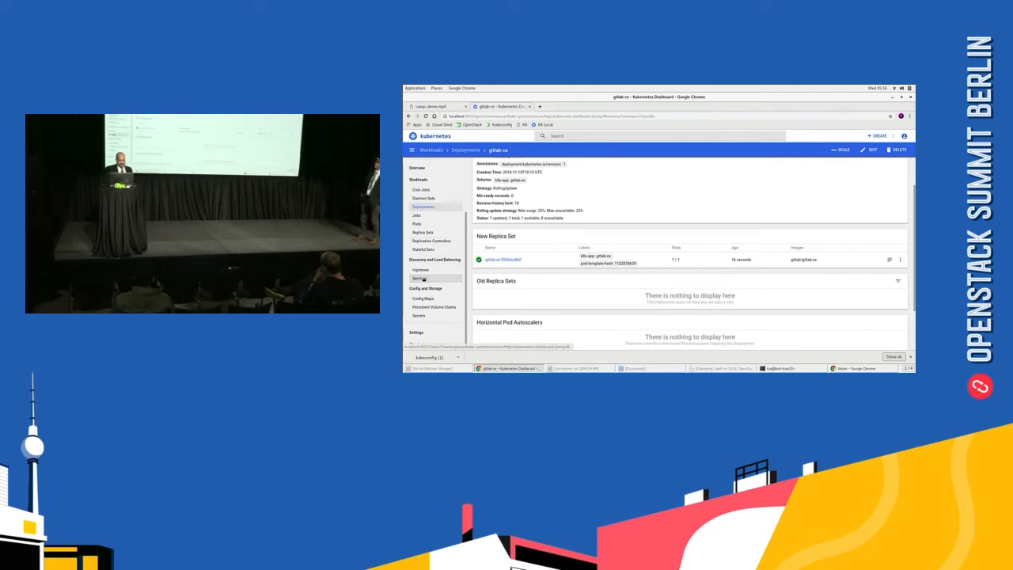
left_click(421, 279)
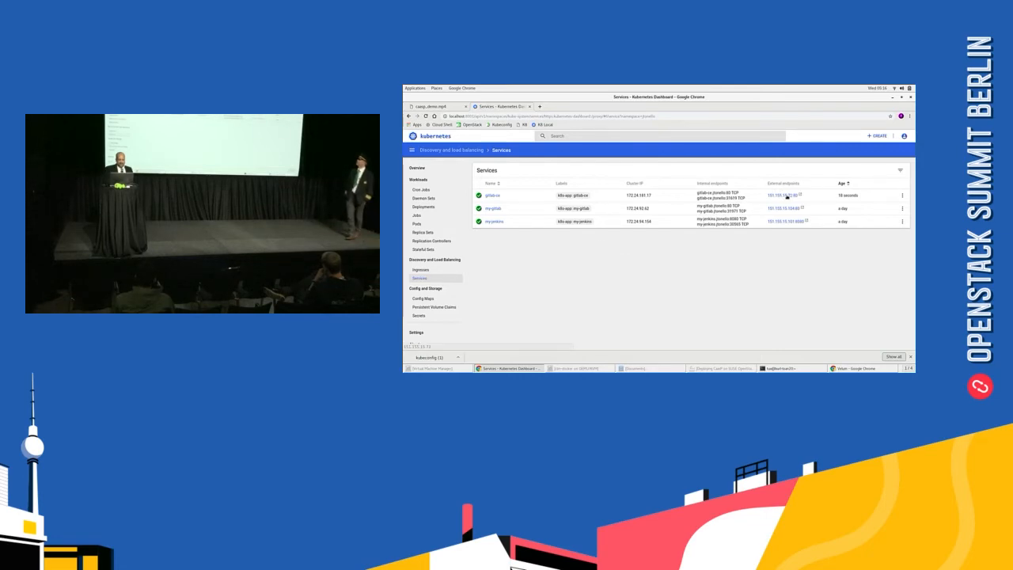
- Check the old service's external endpoint, then delete that older service from the Services list
left_click(788, 193)
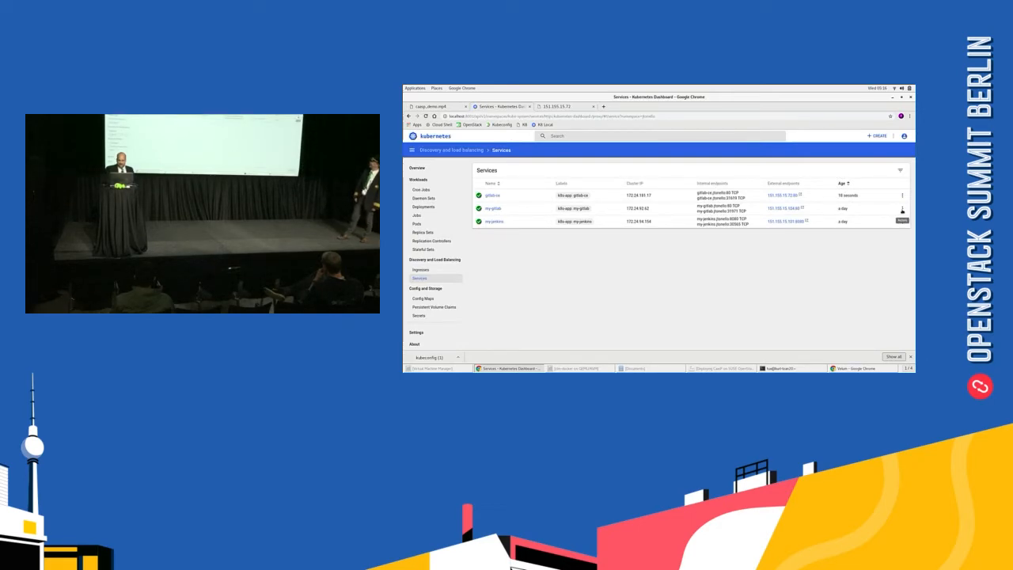
left_click(899, 209)
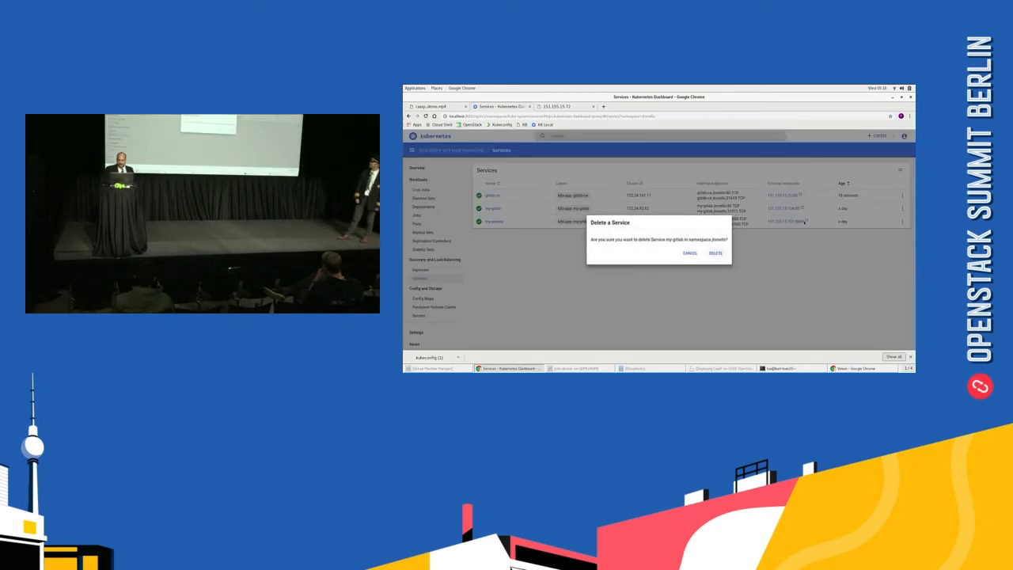
left_click(690, 254)
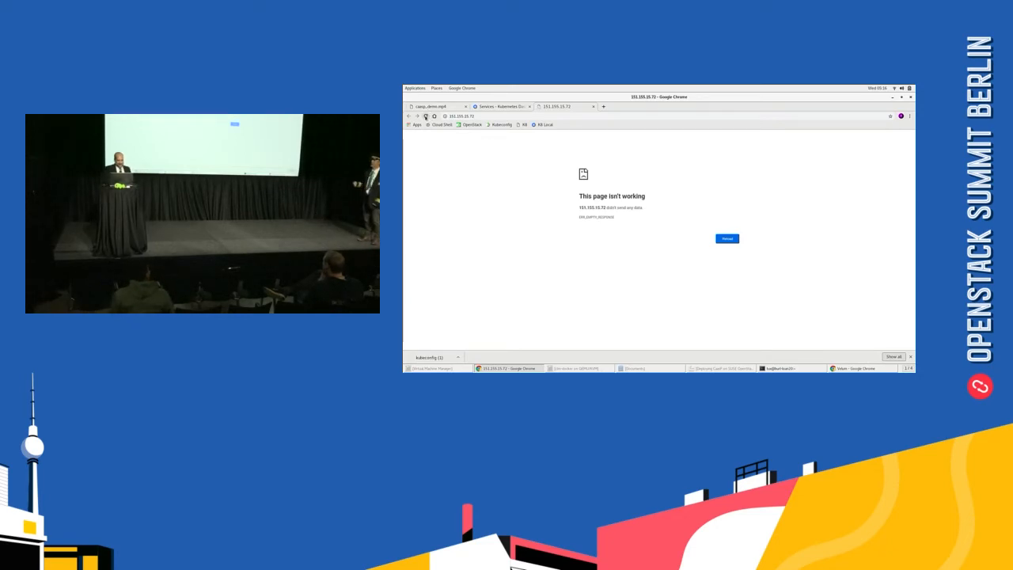
- Retry the failing GitLab page, then return to the Kubernetes Dashboard Services list
left_click(726, 238)
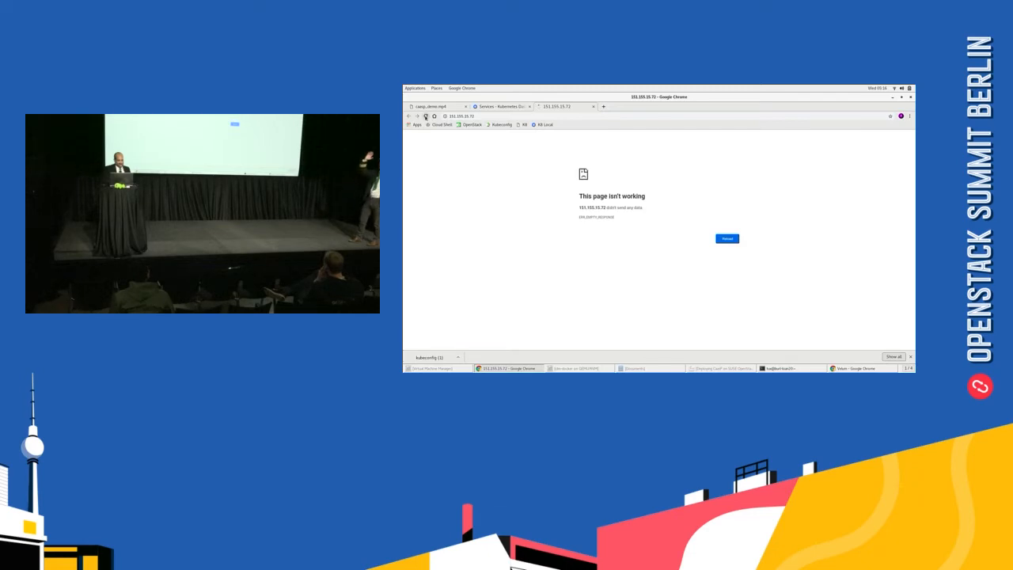
left_click(726, 238)
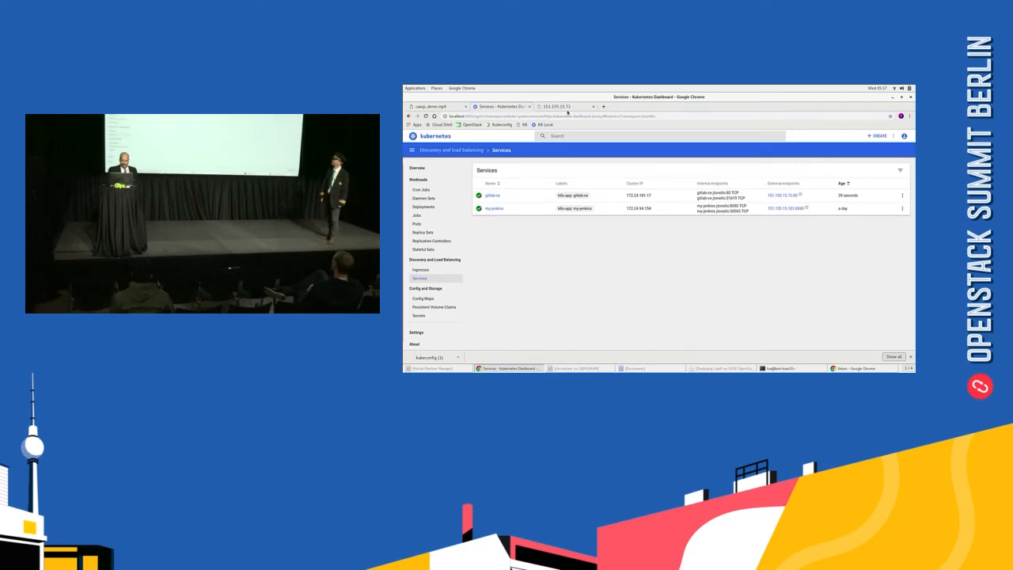
left_click(566, 106)
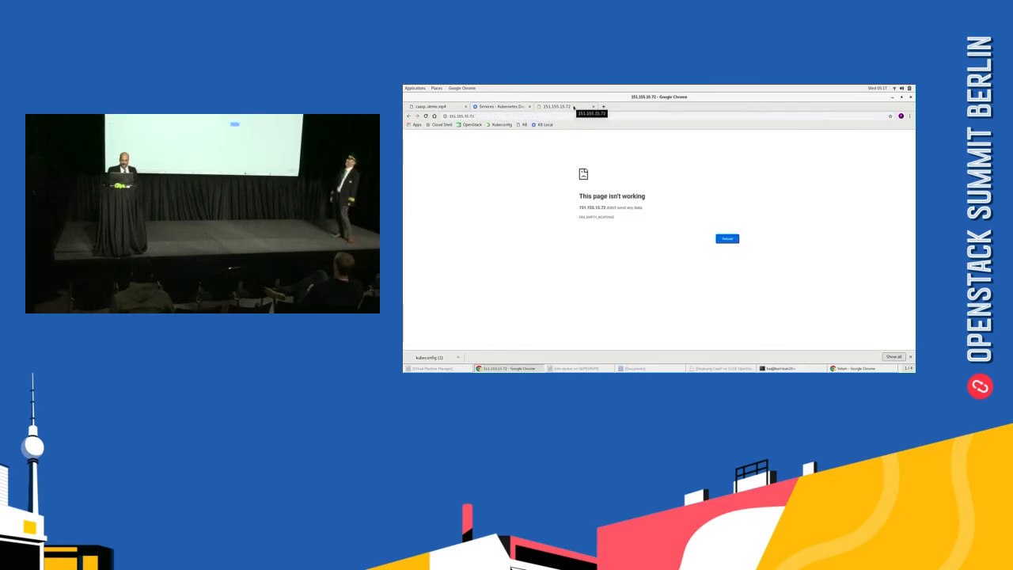
left_click(726, 238)
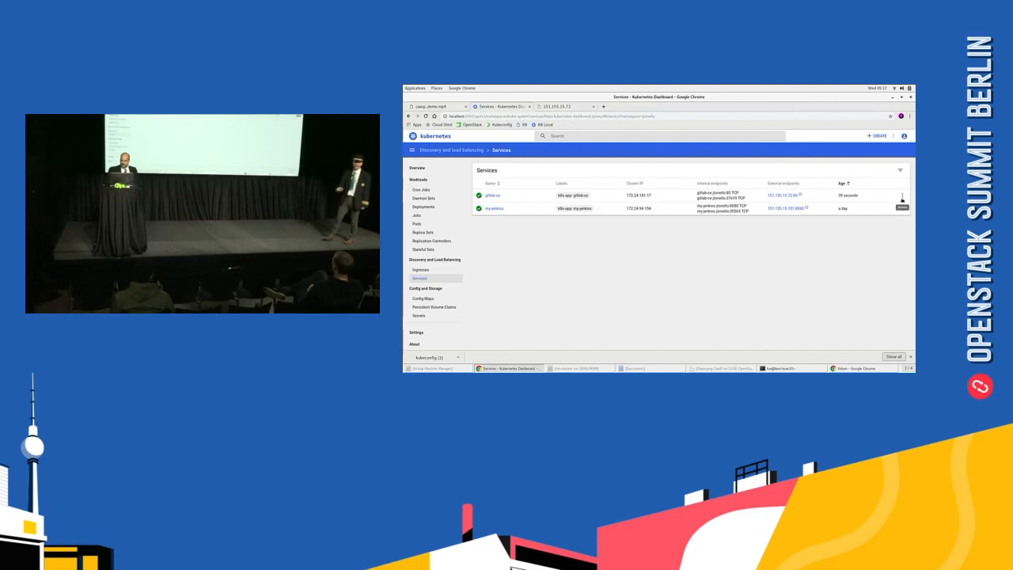
- Delete the gitlab service so only one service remains
left_click(899, 197)
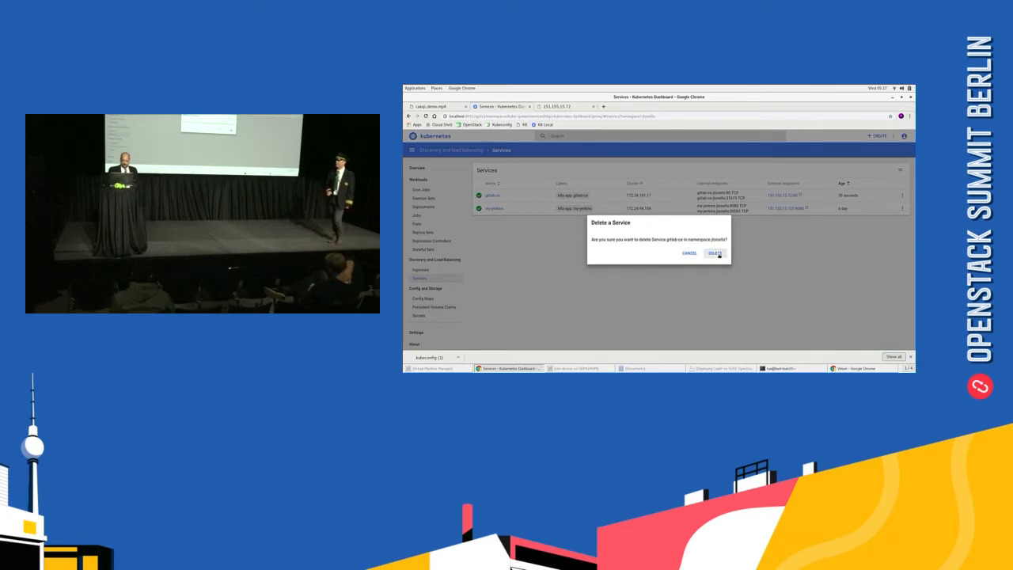
left_click(716, 253)
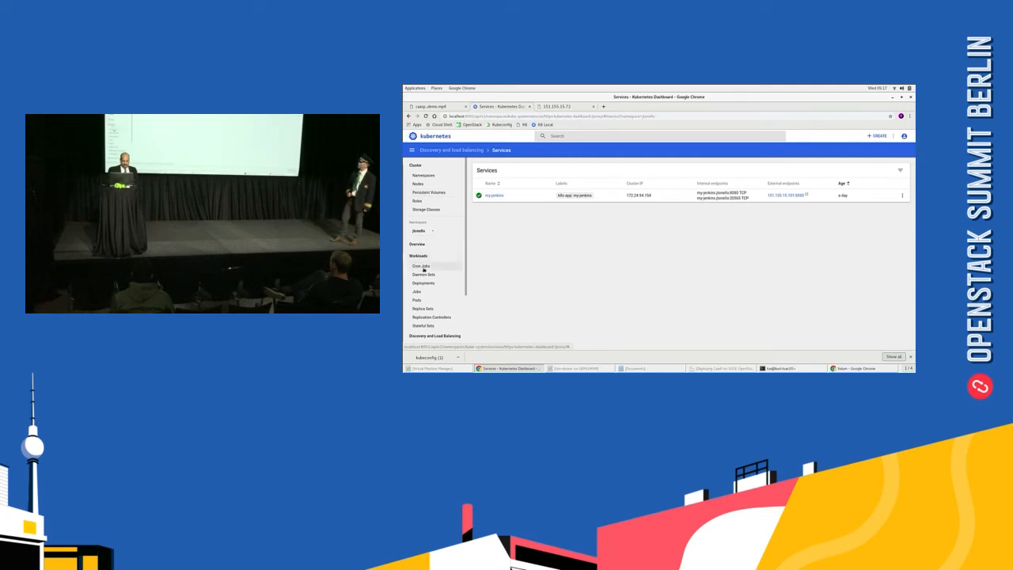
- Delete the gitlab deployment from Workloads > Deployments, leaving a single deployment
left_click(423, 281)
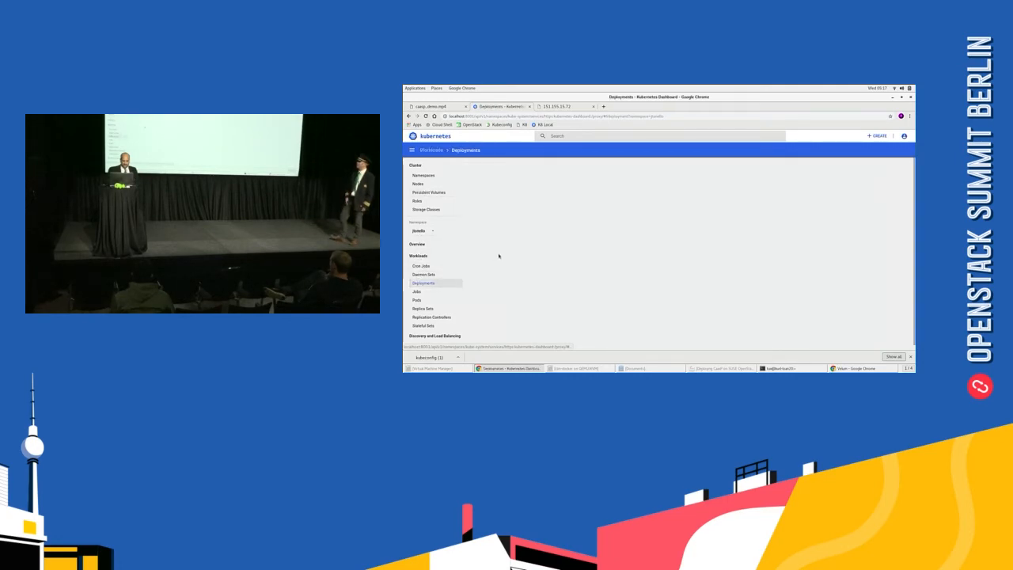
left_click(424, 282)
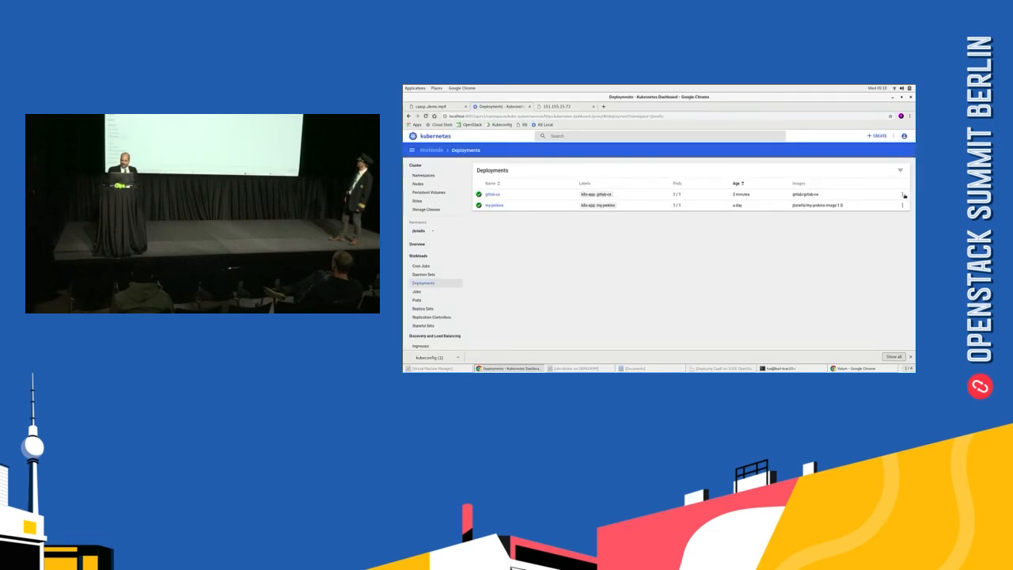
left_click(901, 193)
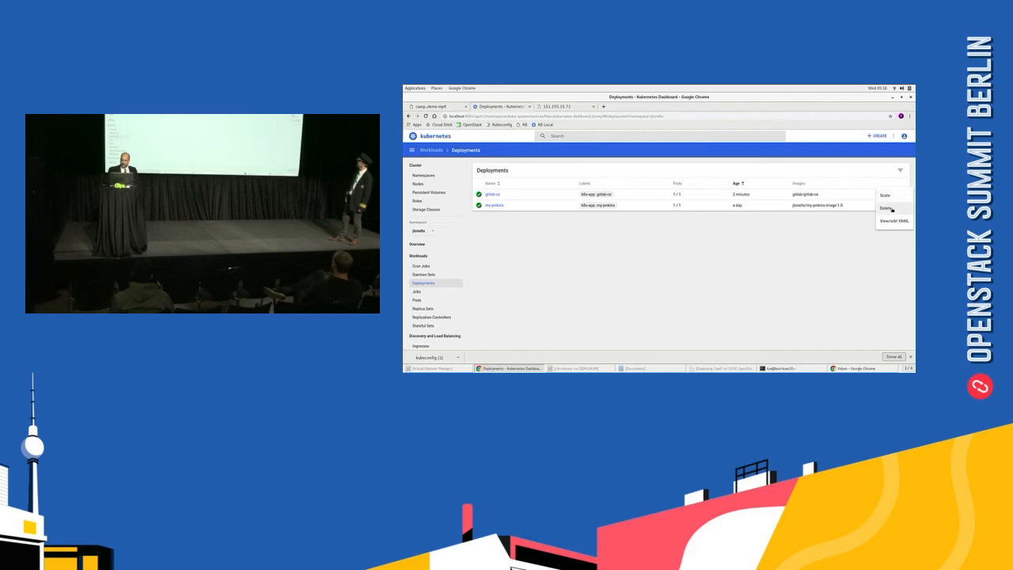
left_click(890, 207)
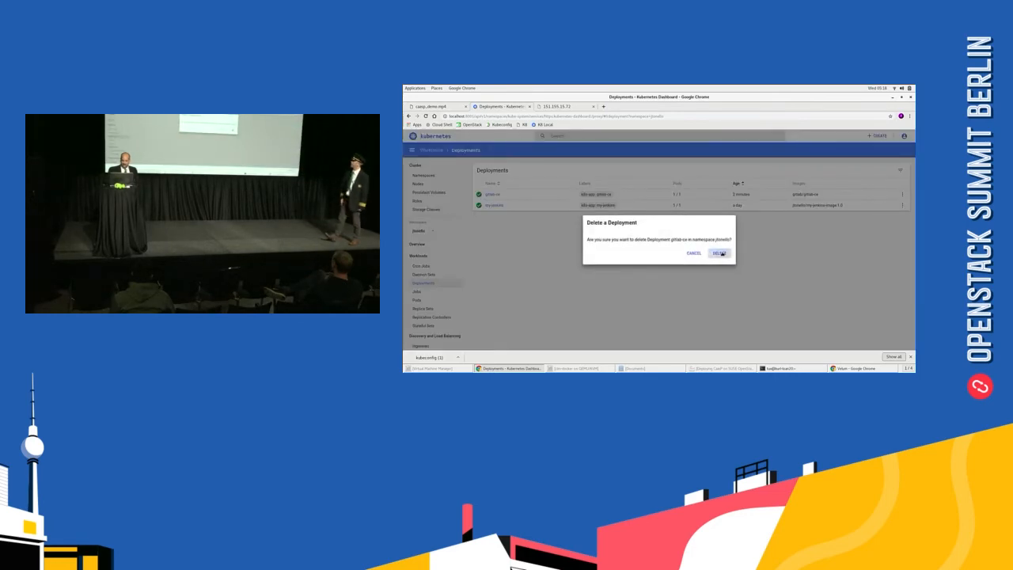
left_click(718, 253)
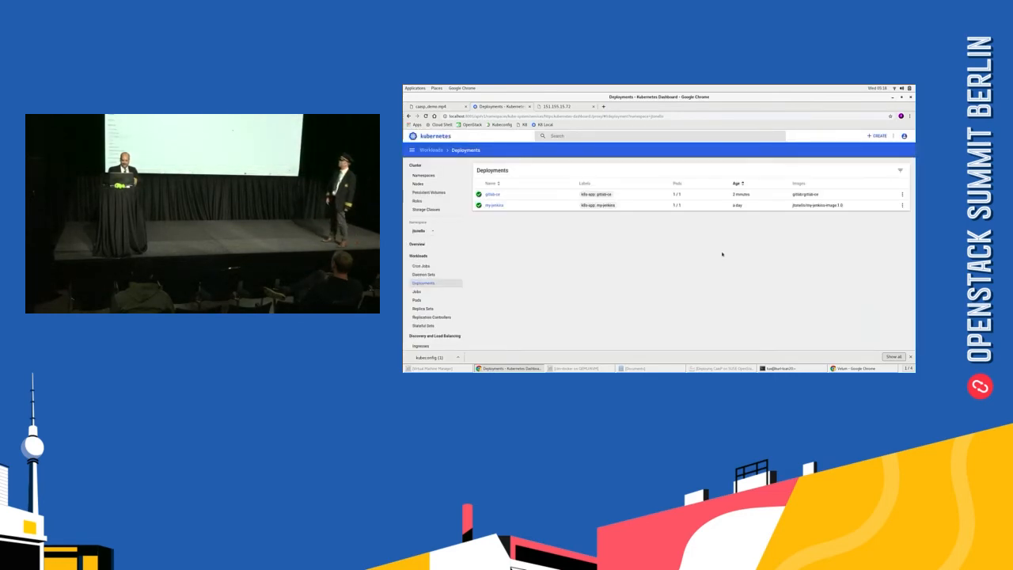
mouse_move(474, 230)
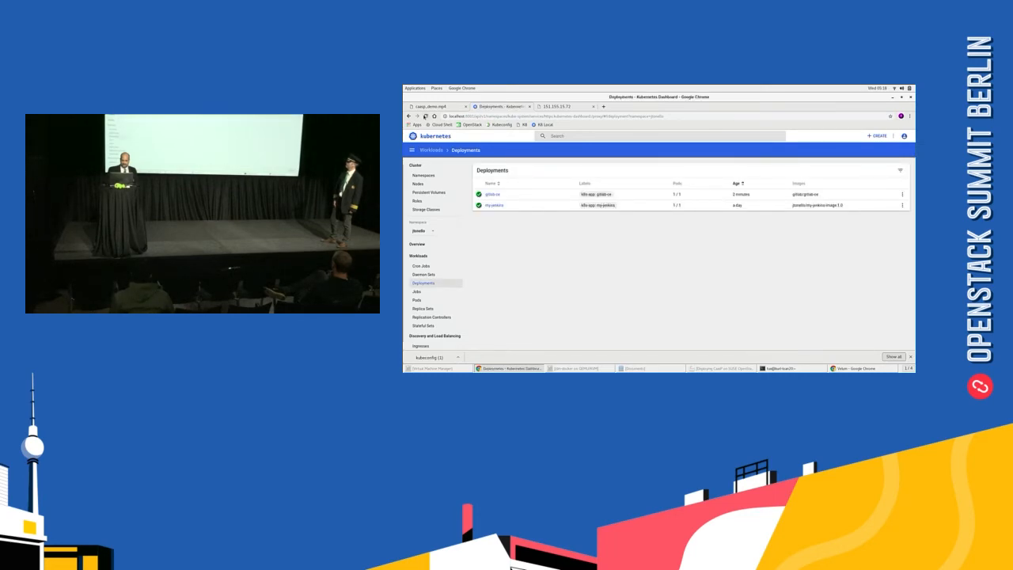
left_click(902, 193)
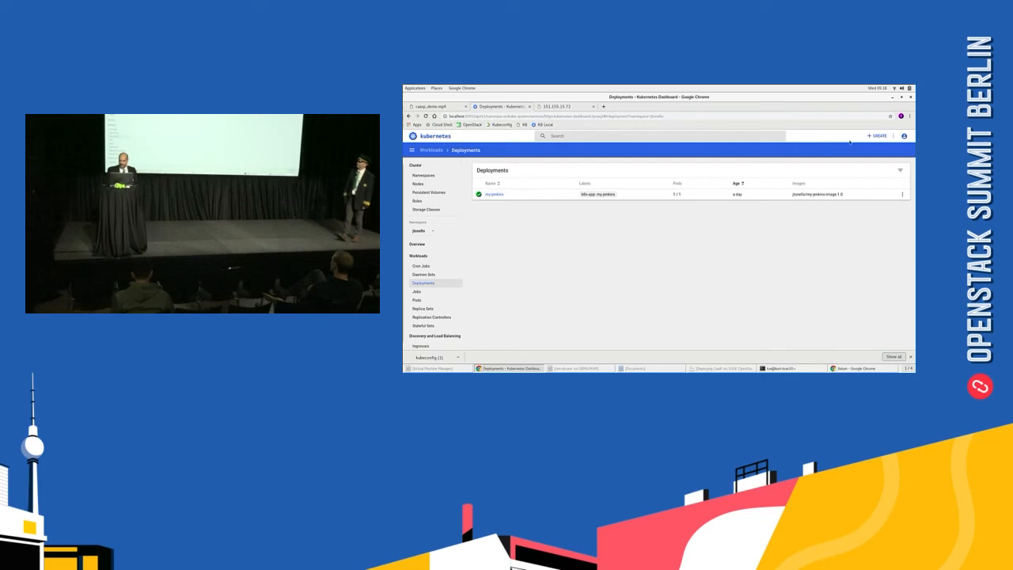
- Create and deploy a new gitlab app from image gitlab/git with an External service on port 80
left_click(876, 136)
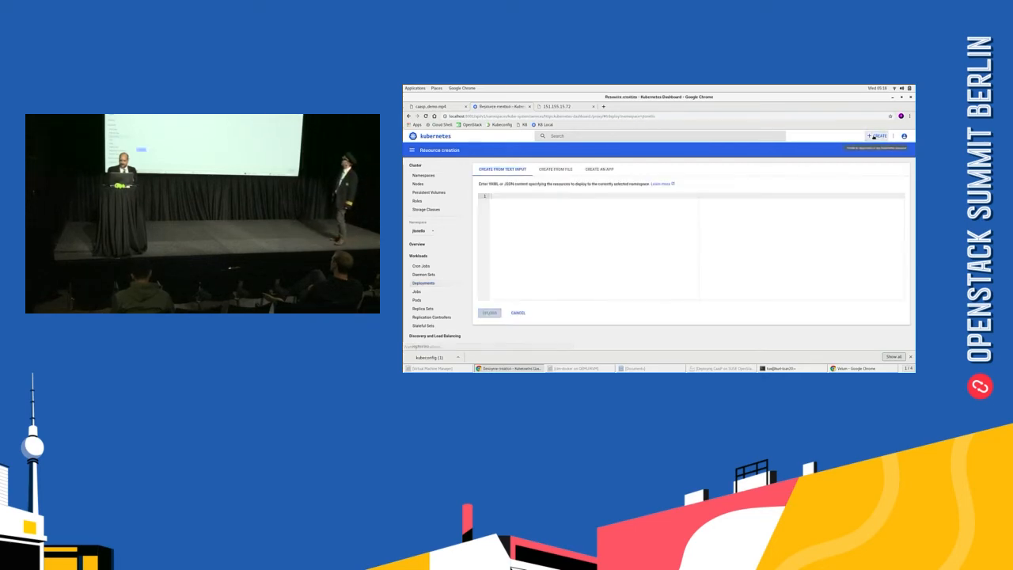
left_click(599, 170)
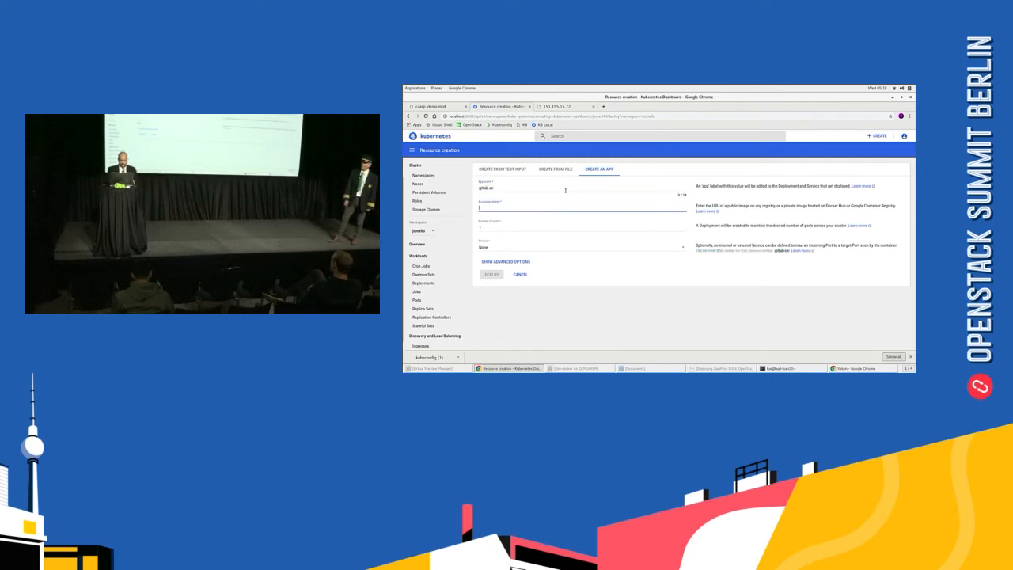
type("gitlab/gitlab-ce")
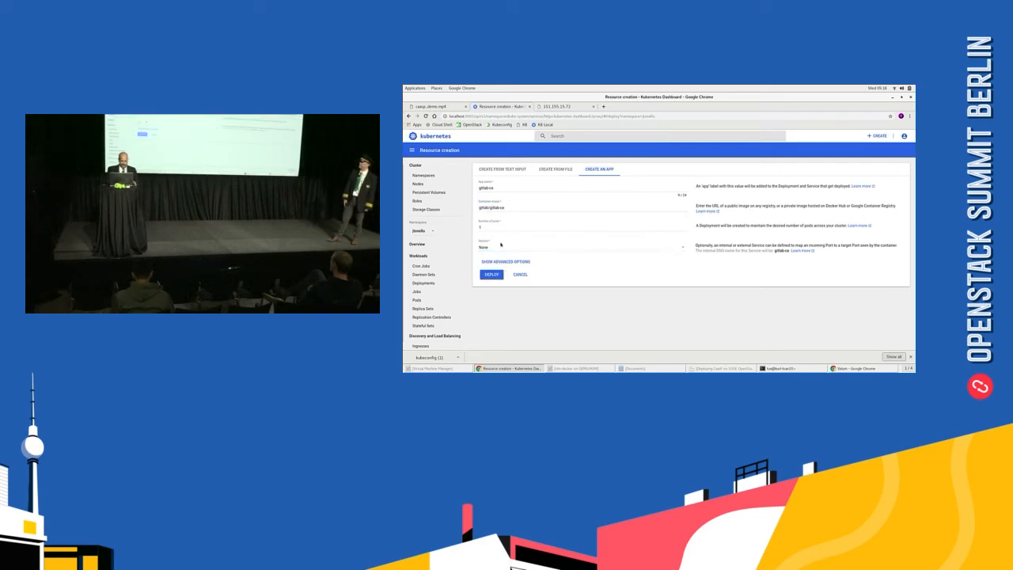
left_click(582, 247)
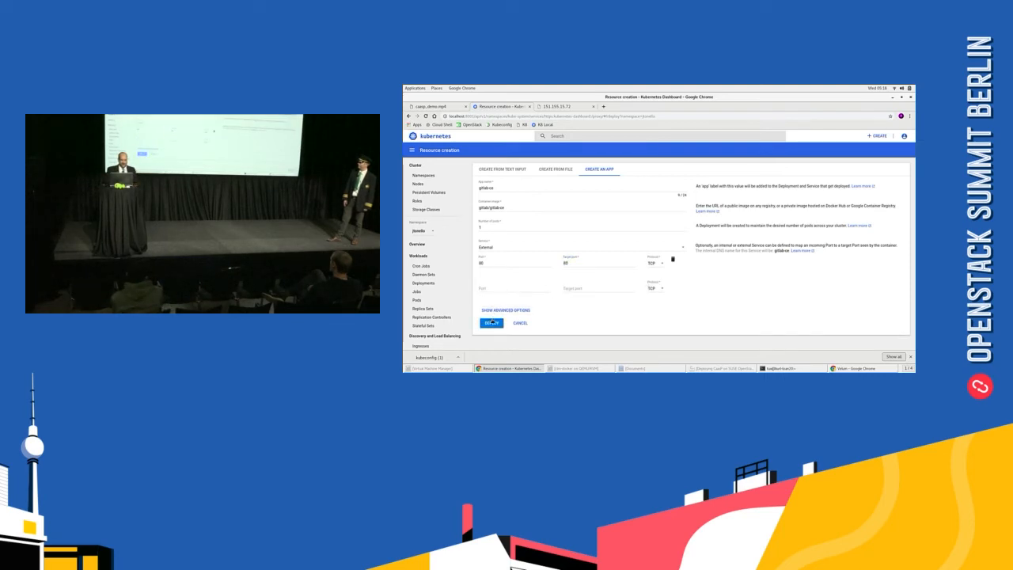
left_click(491, 323)
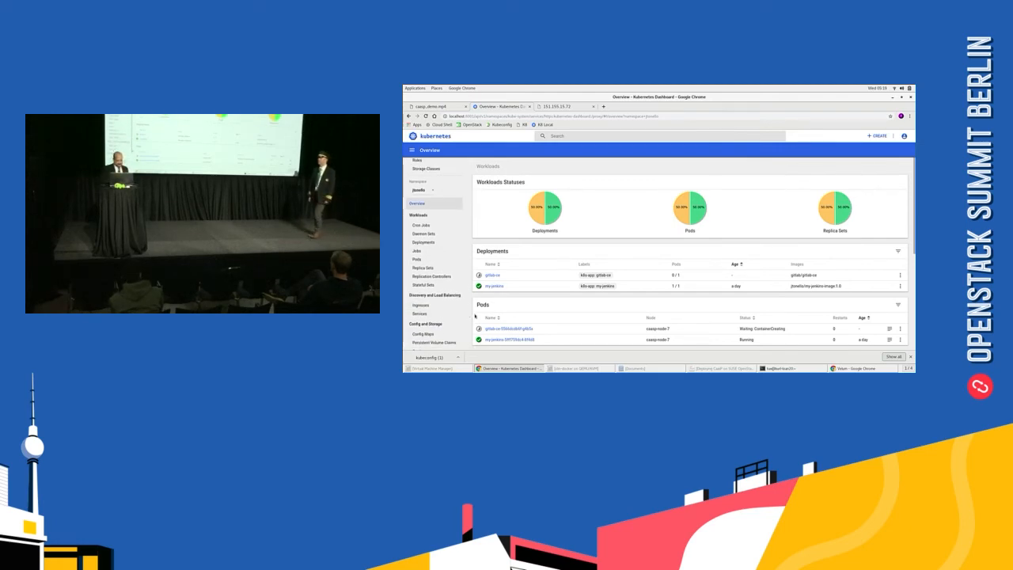
mouse_move(609, 358)
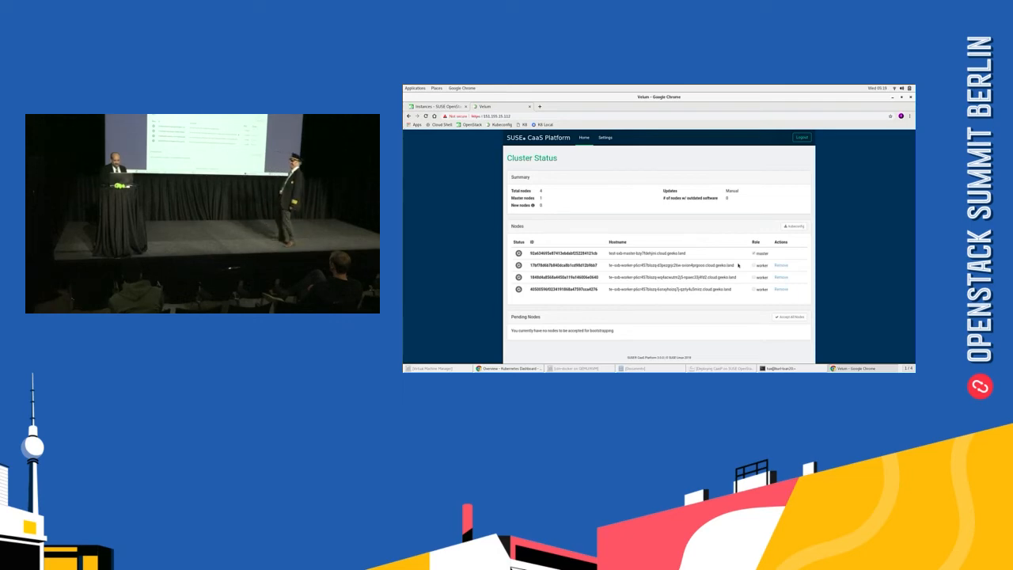
left_click(504, 367)
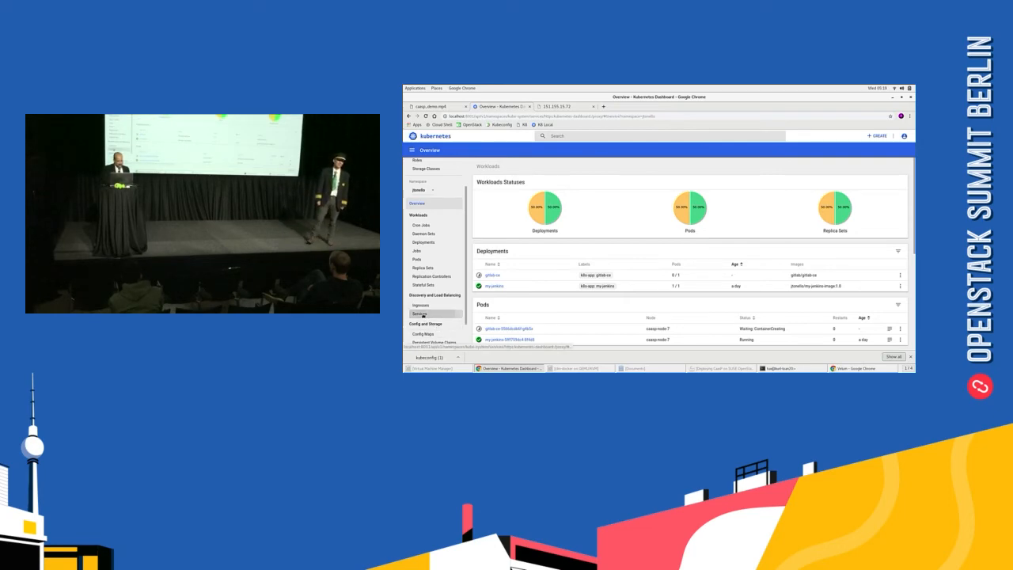
- Show the Services list to confirm the new gitlab service appears
left_click(421, 313)
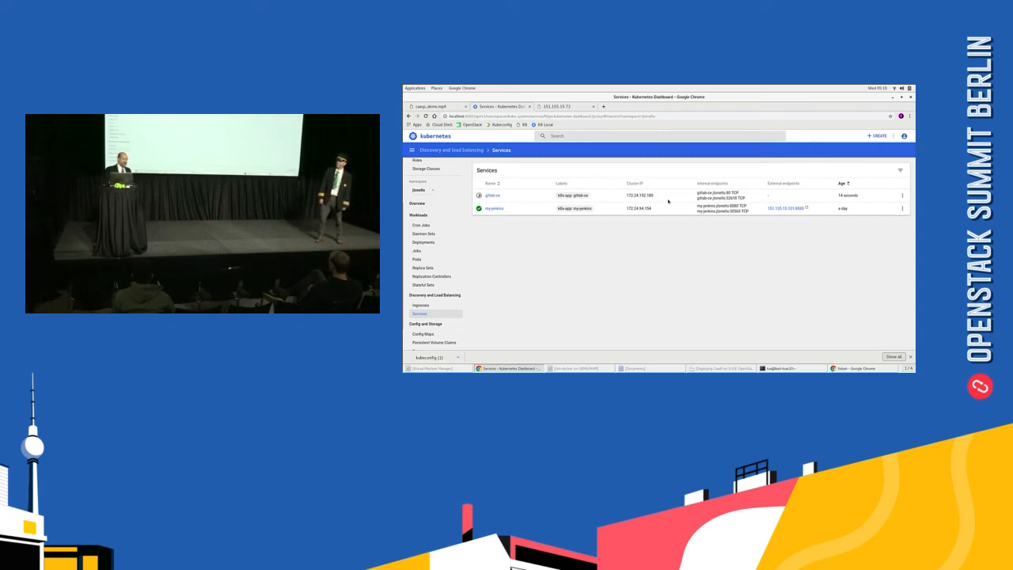
mouse_move(486, 257)
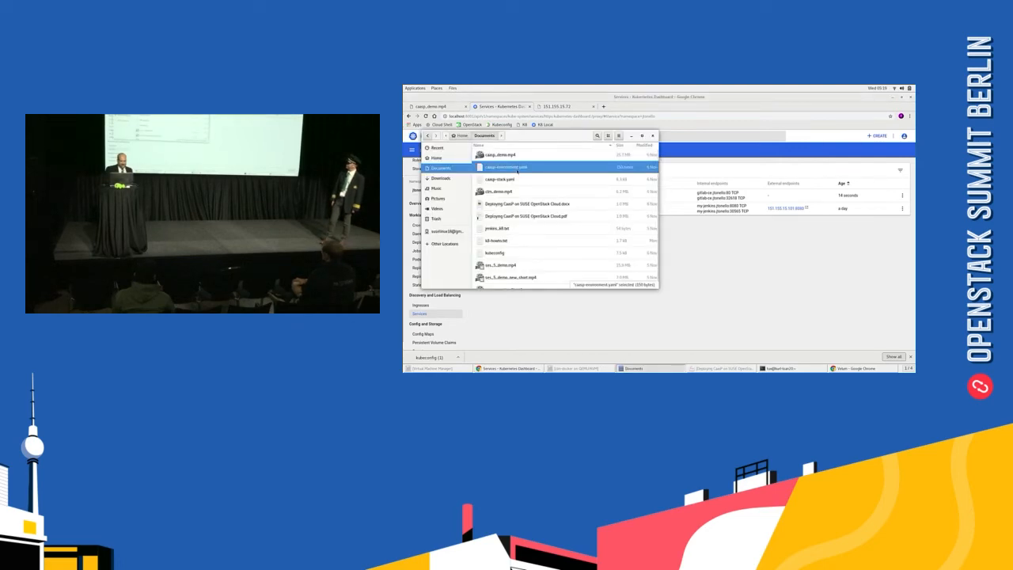
- Open the YAML stack template from the Documents folder in gedit
double_click(504, 168)
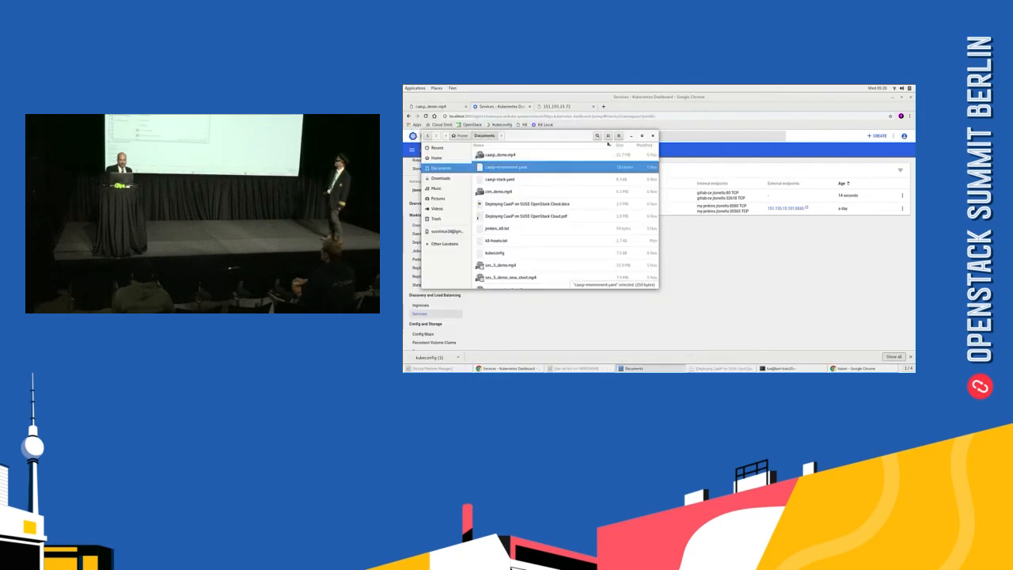
double_click(508, 177)
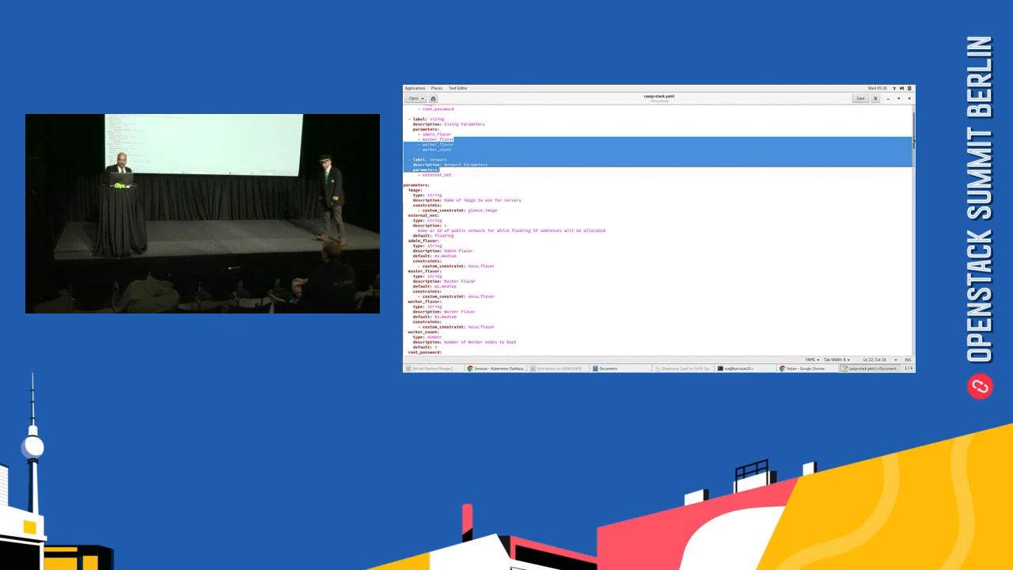
- Read through the YAML template's server and network resources, then bring the browser back to the front
scroll("down", 3)
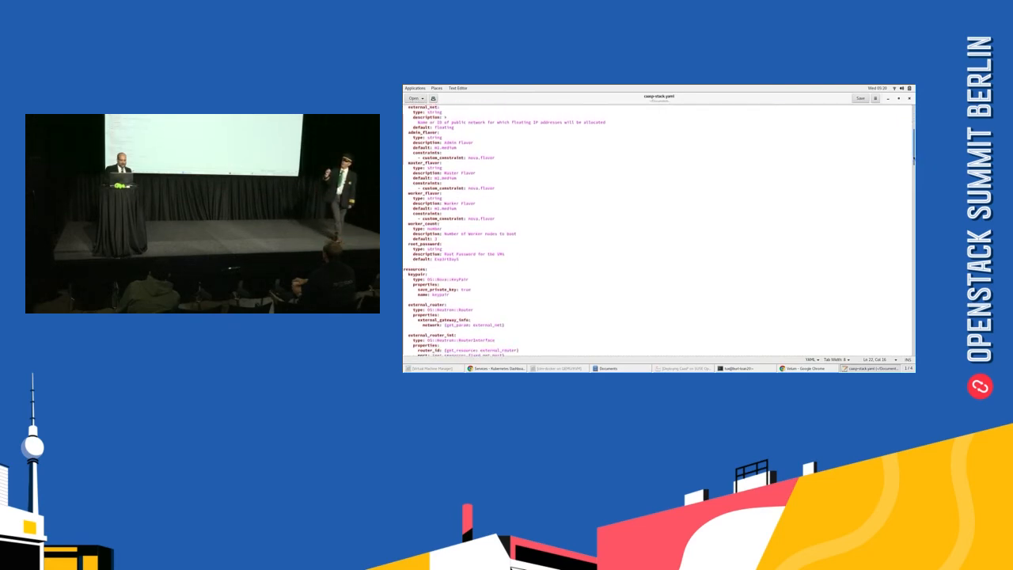
scroll("down", 3)
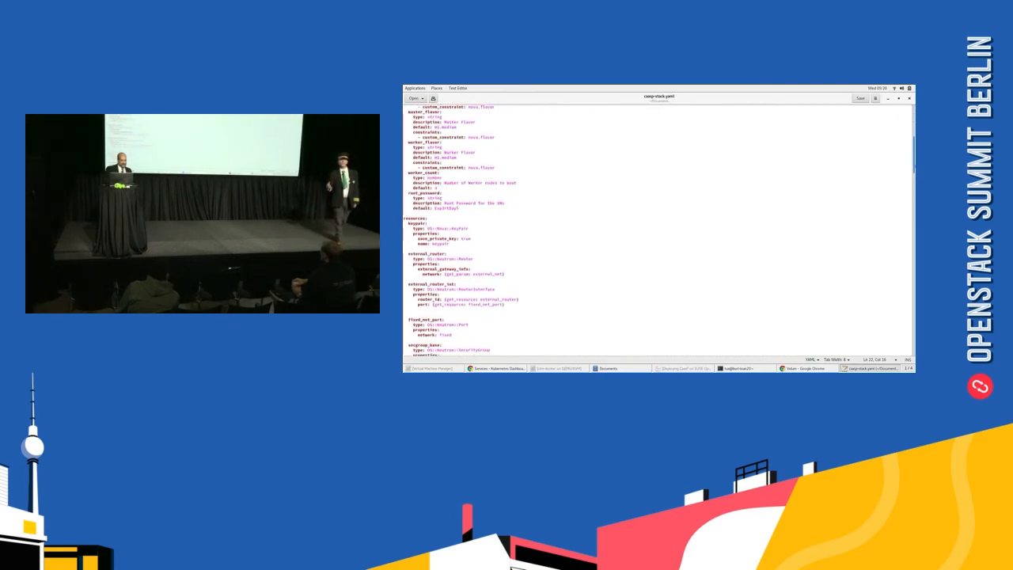
scroll("down", 3)
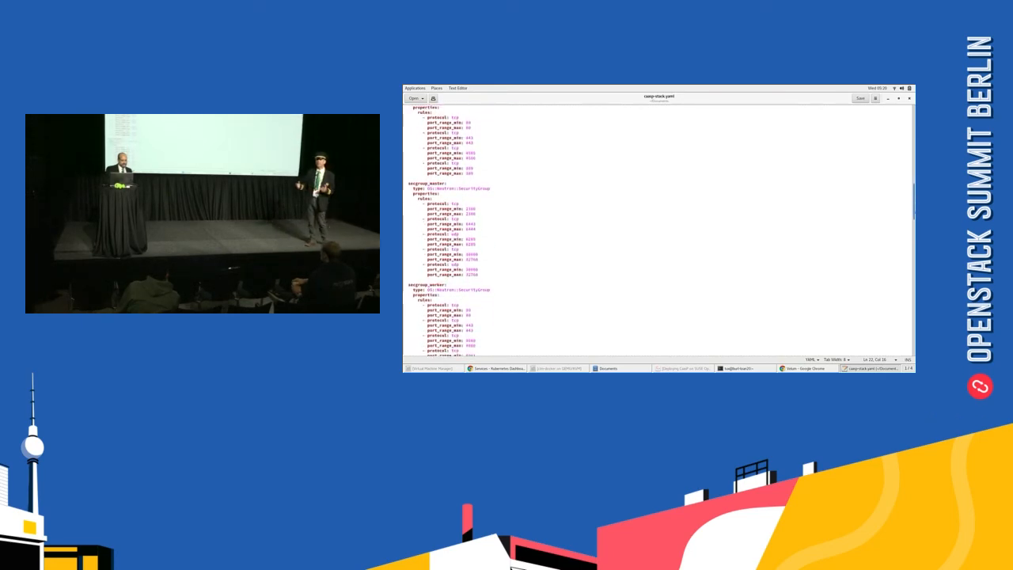
scroll("down", 3)
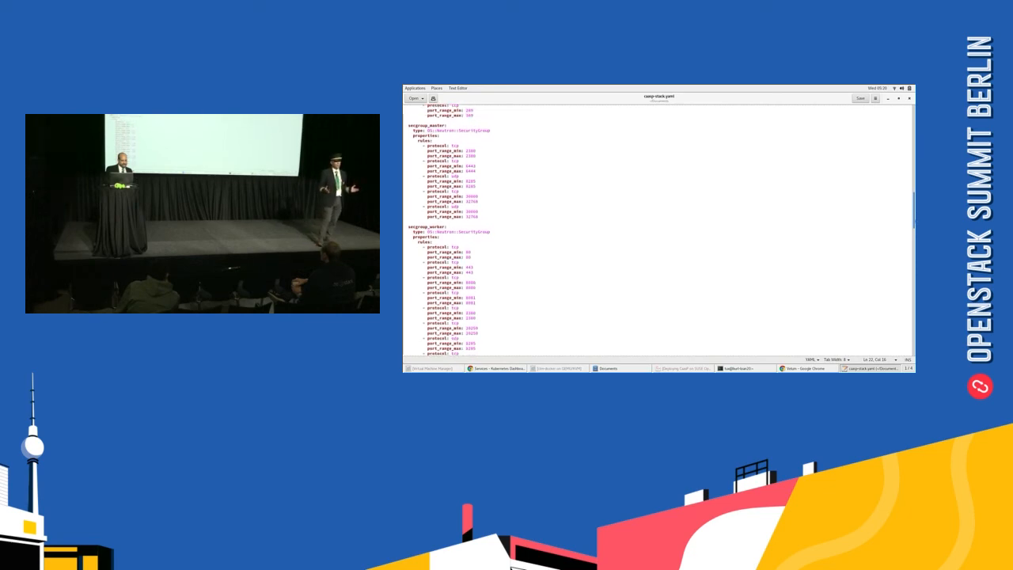
scroll("down", 3)
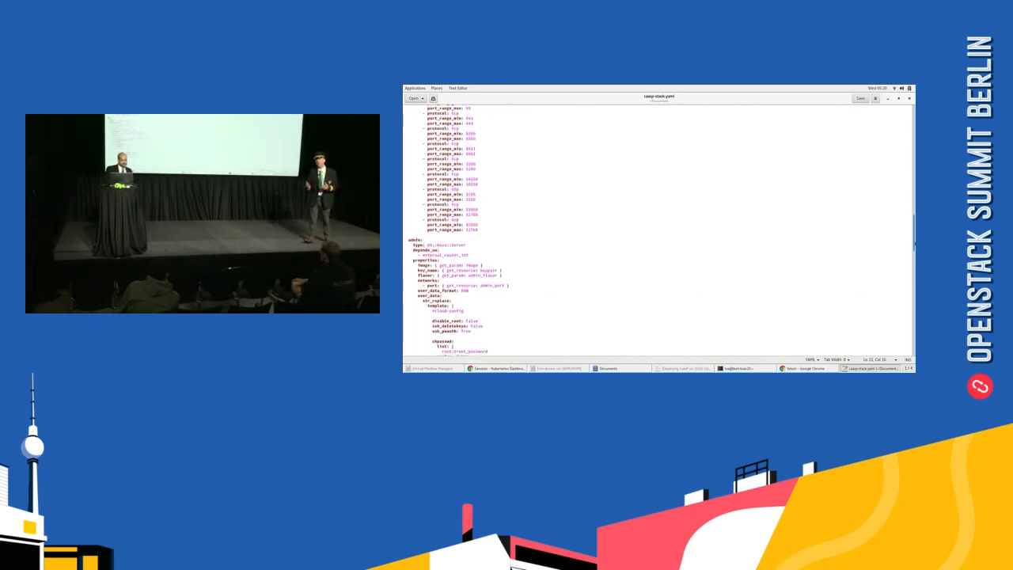
scroll("down", 3)
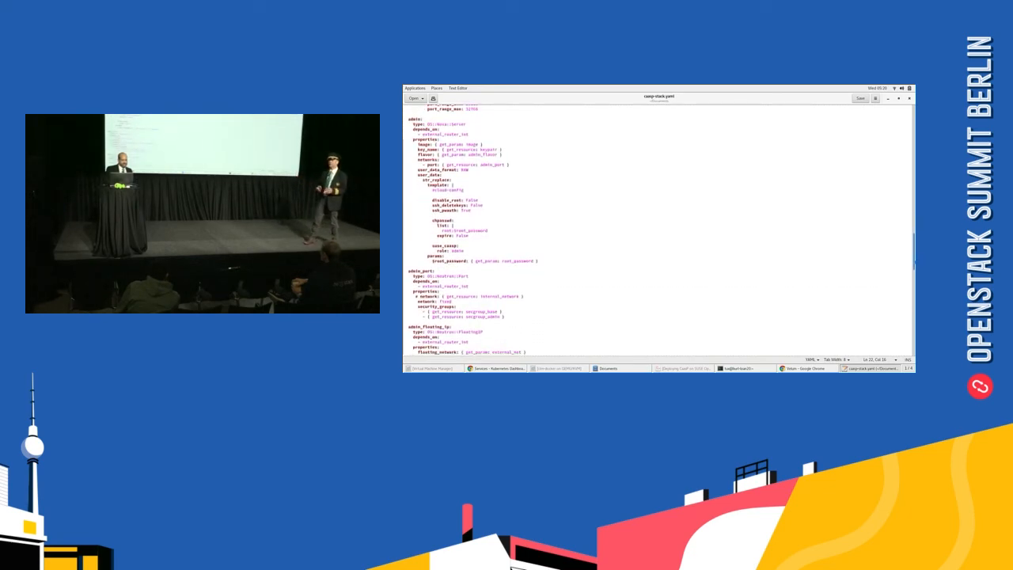
scroll("down", 3)
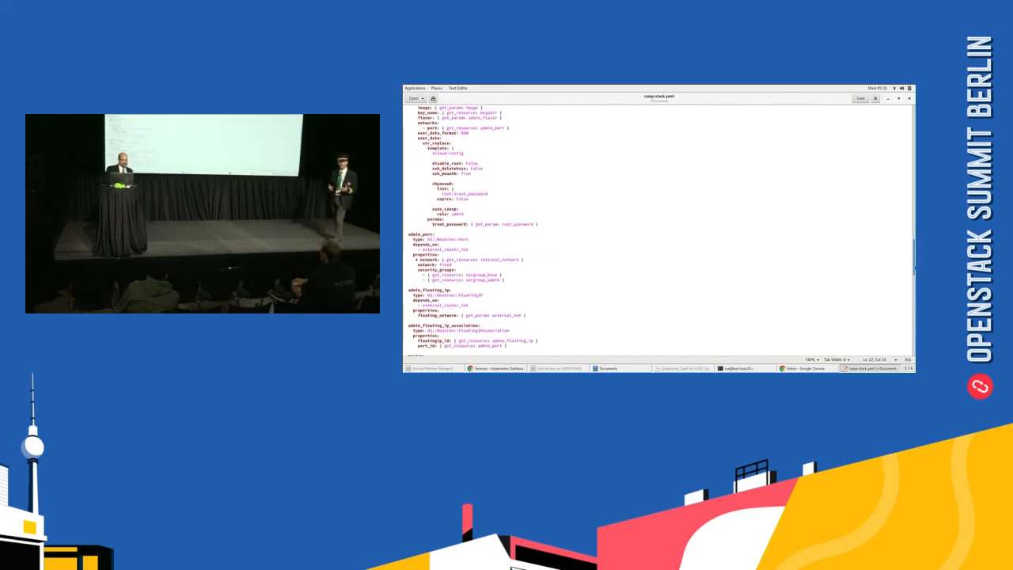
scroll("down", 3)
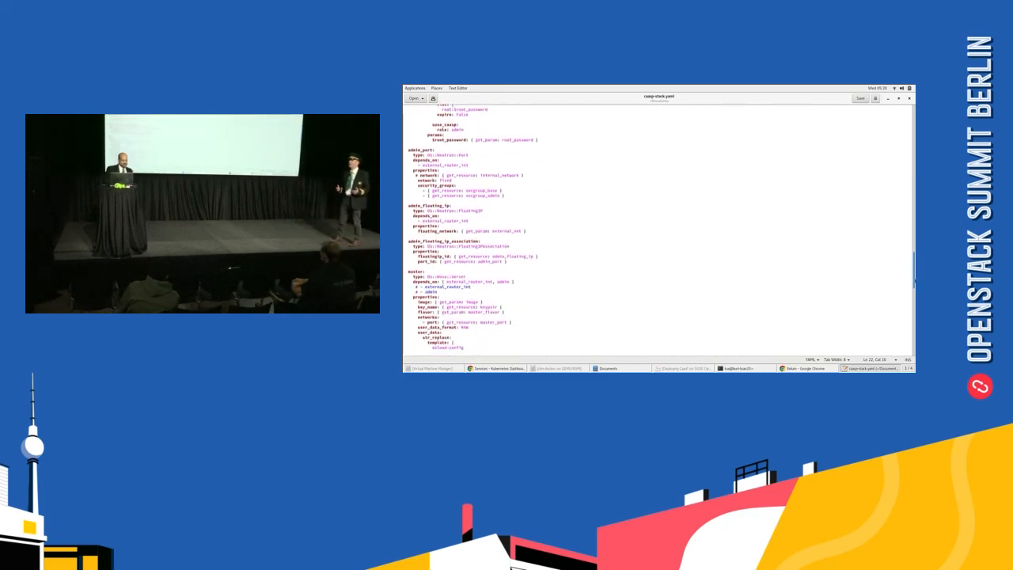
scroll("down", 3)
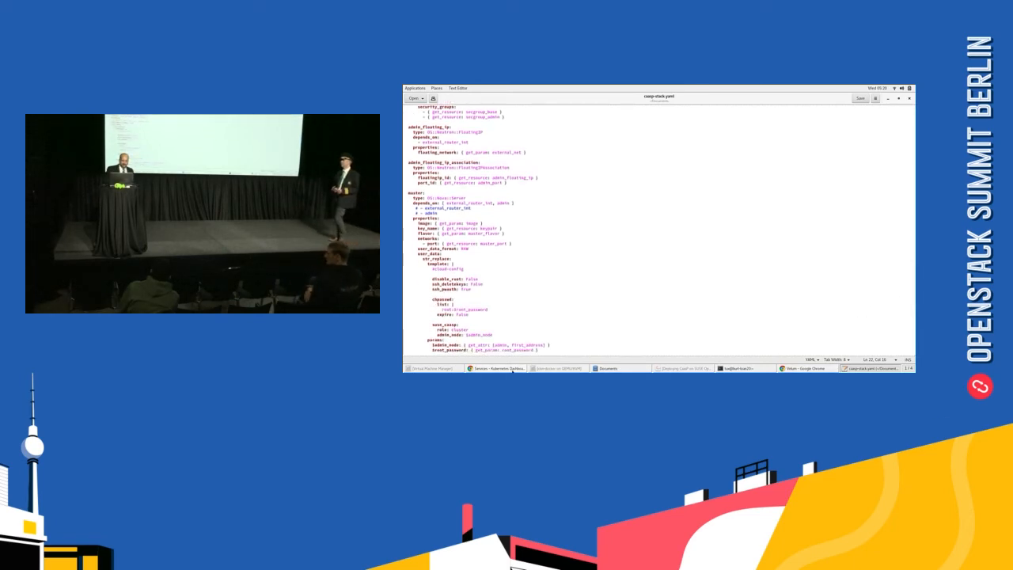
left_click(490, 367)
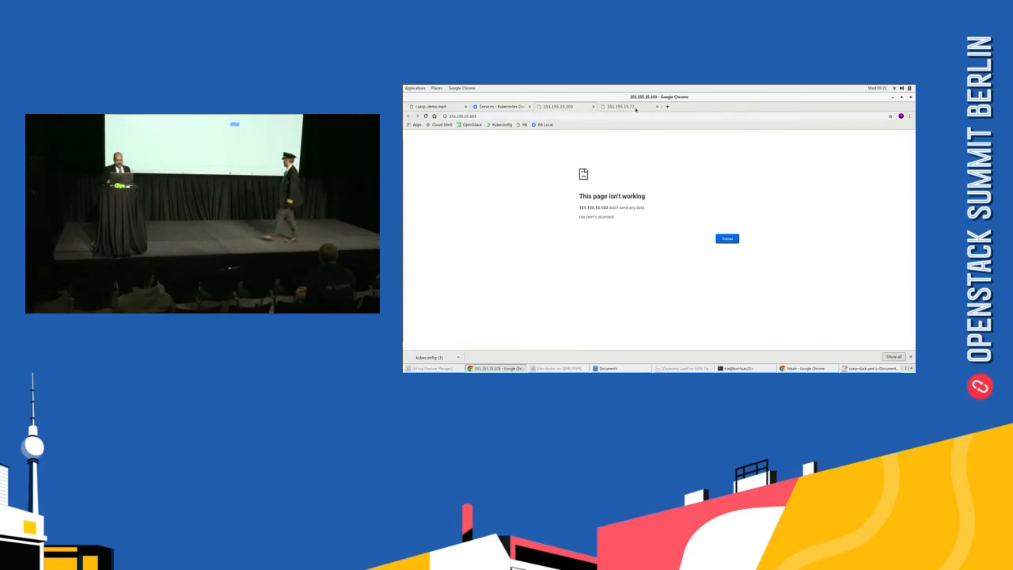
- Retry the unreachable page, then switch back to the Kubernetes Dashboard tab
left_click(625, 106)
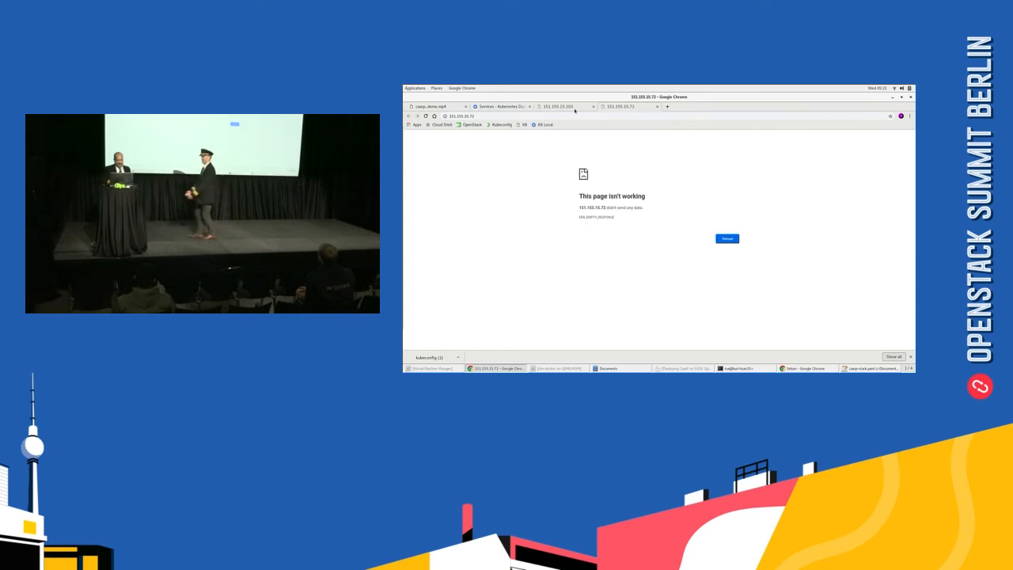
left_click(564, 106)
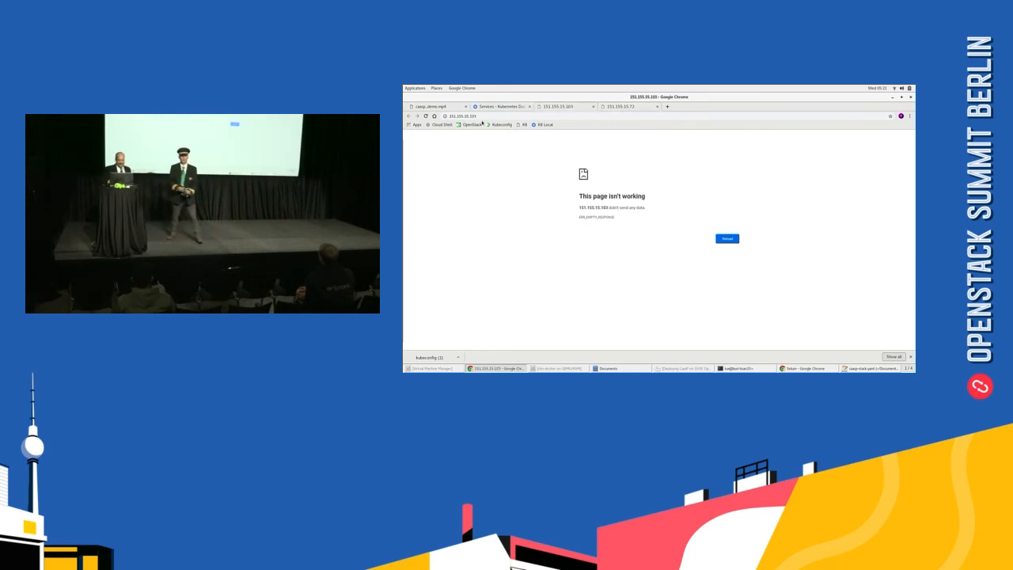
left_click(415, 115)
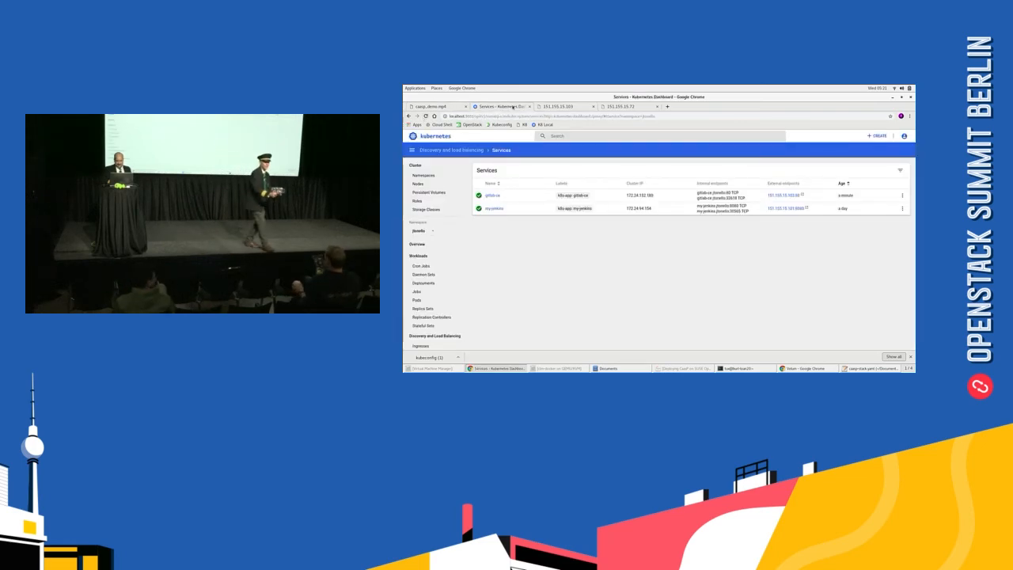
- Open the gitlab service's details page showing its endpoints and running pod
left_click(561, 106)
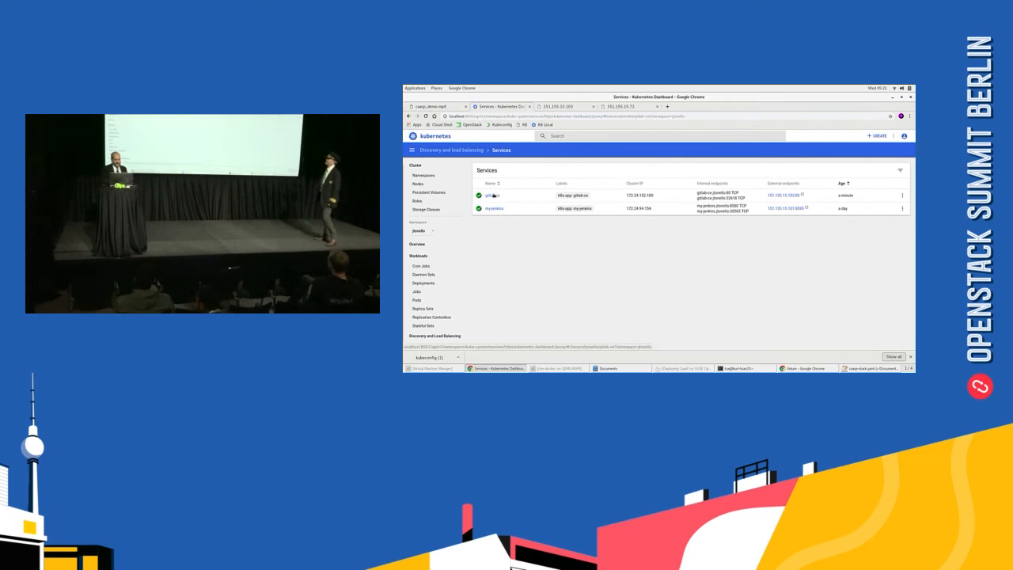
left_click(489, 195)
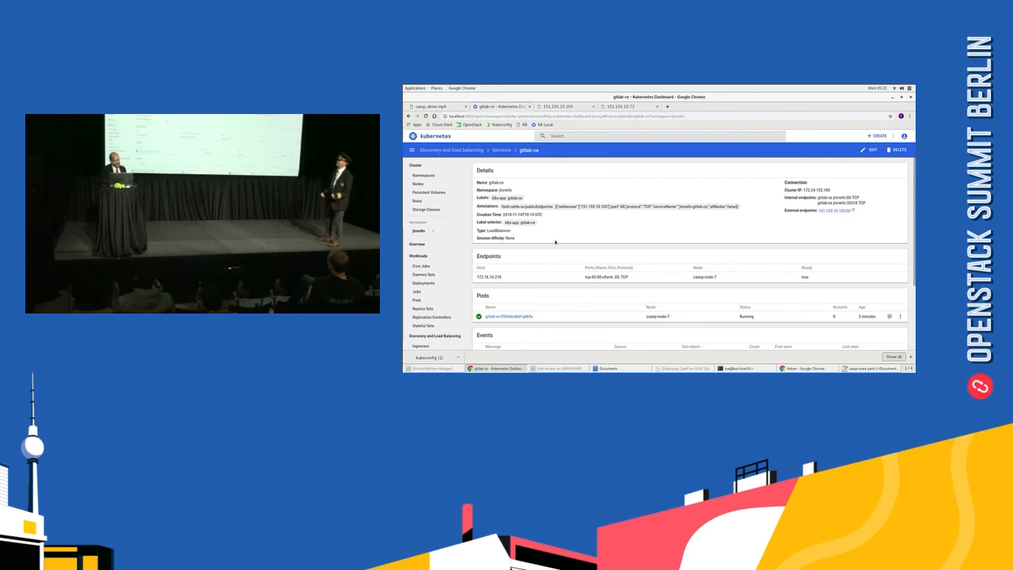
- Review the gitlab service's endpoints, running pod and events list further down the page
scroll("down", 3)
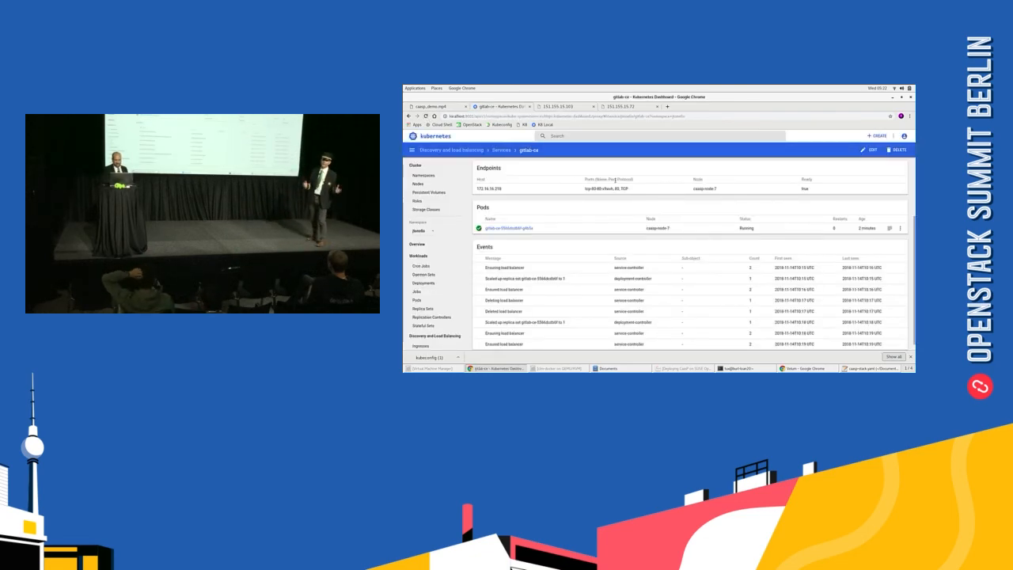
mouse_move(642, 163)
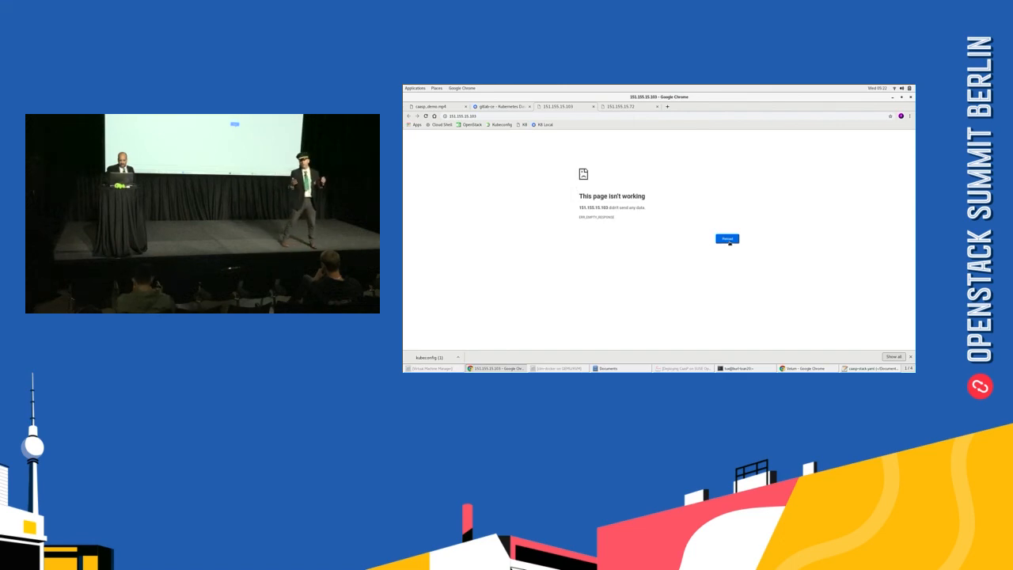
- Reload the GitLab external address until the Change your password form responds
left_click(726, 237)
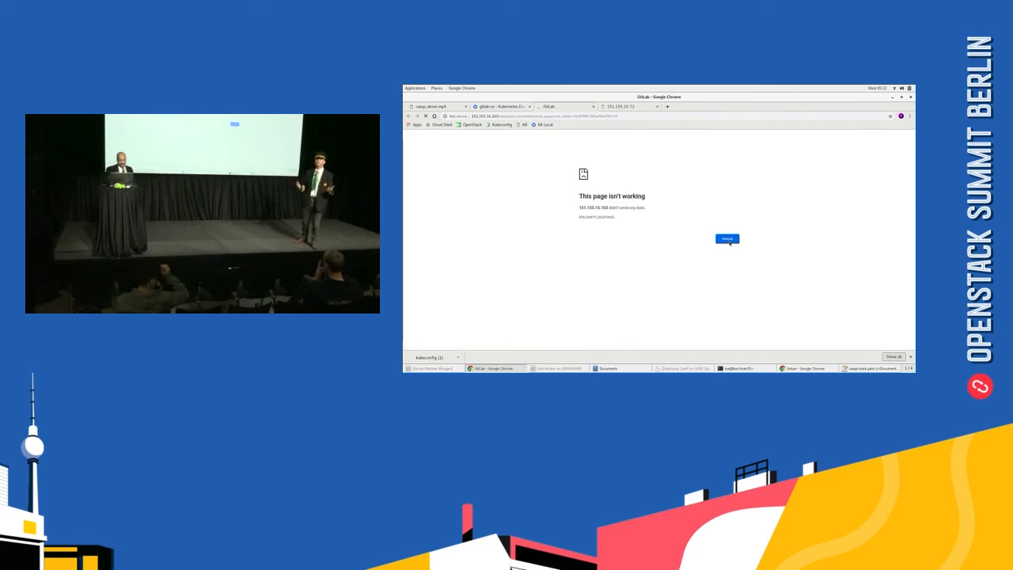
left_click(728, 239)
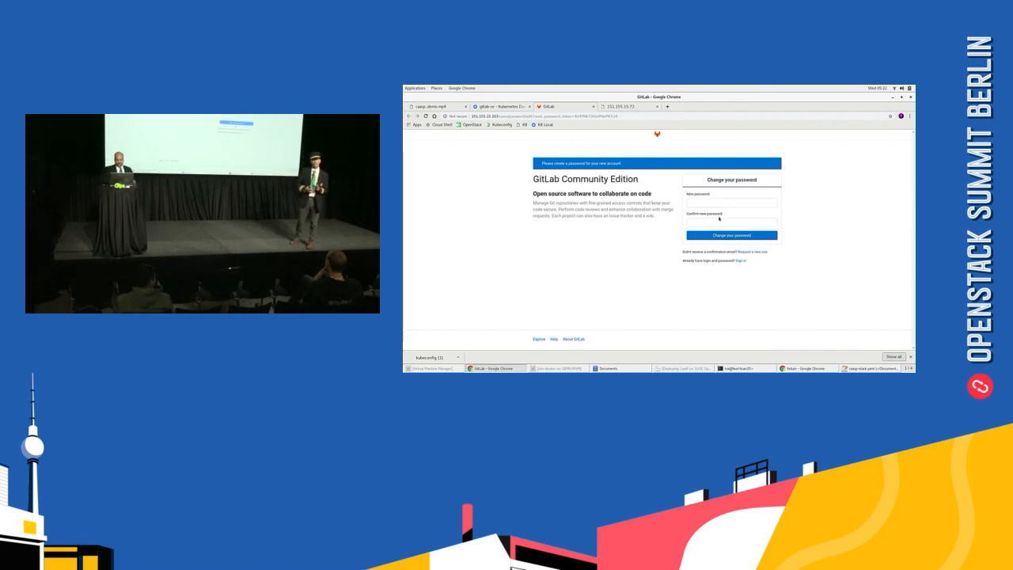
- Enter and confirm a new admin password and submit it, hitting the too-short error
left_click(731, 202)
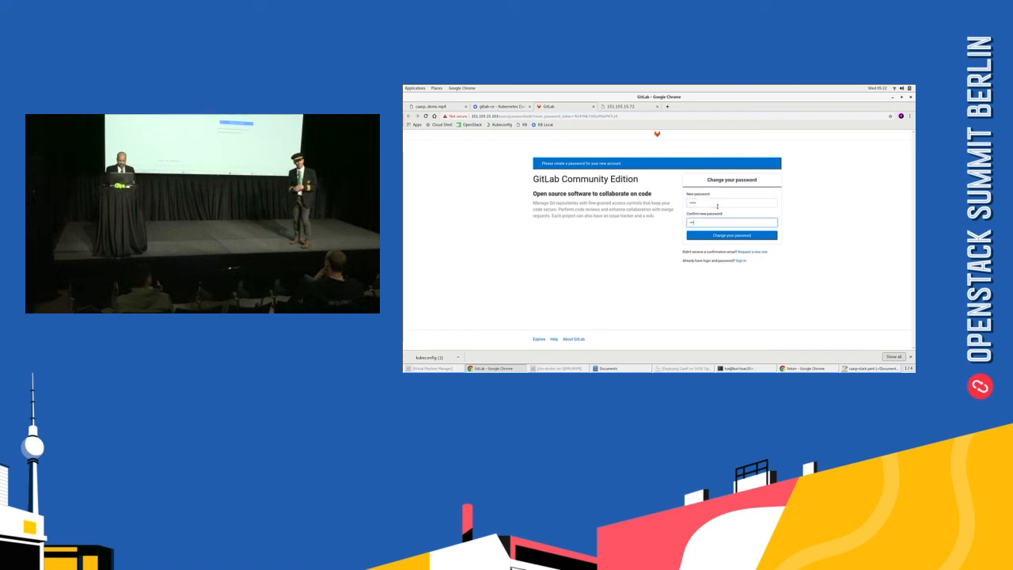
left_click(731, 235)
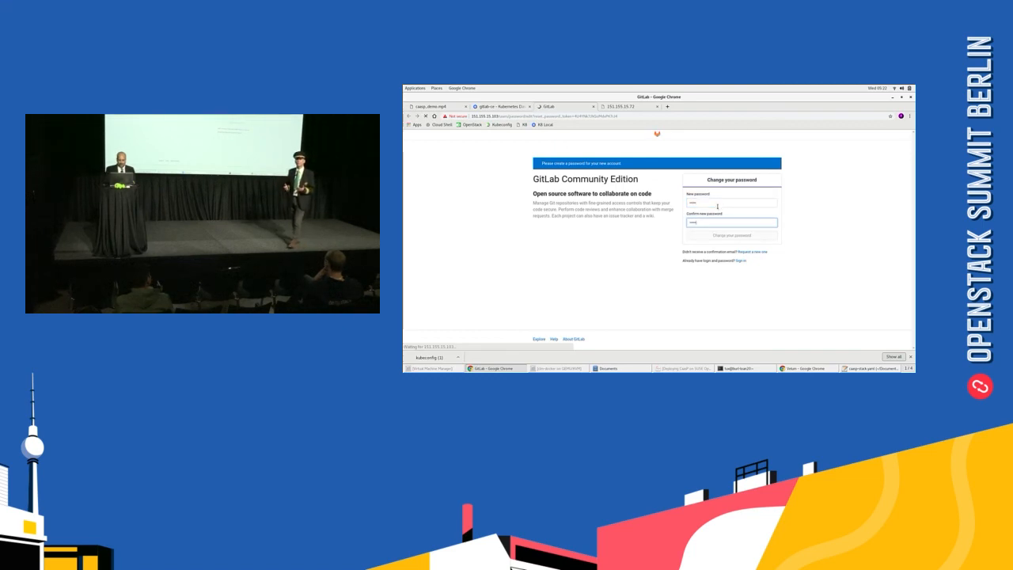
left_click(731, 236)
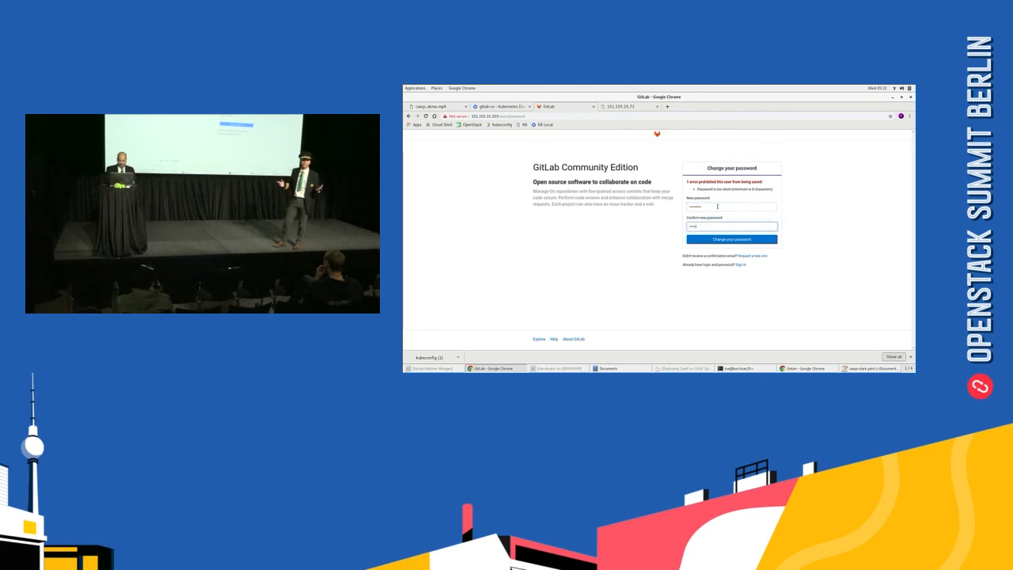
- Re-enter a long enough password and submit so the sign-in page shows success
left_click(732, 239)
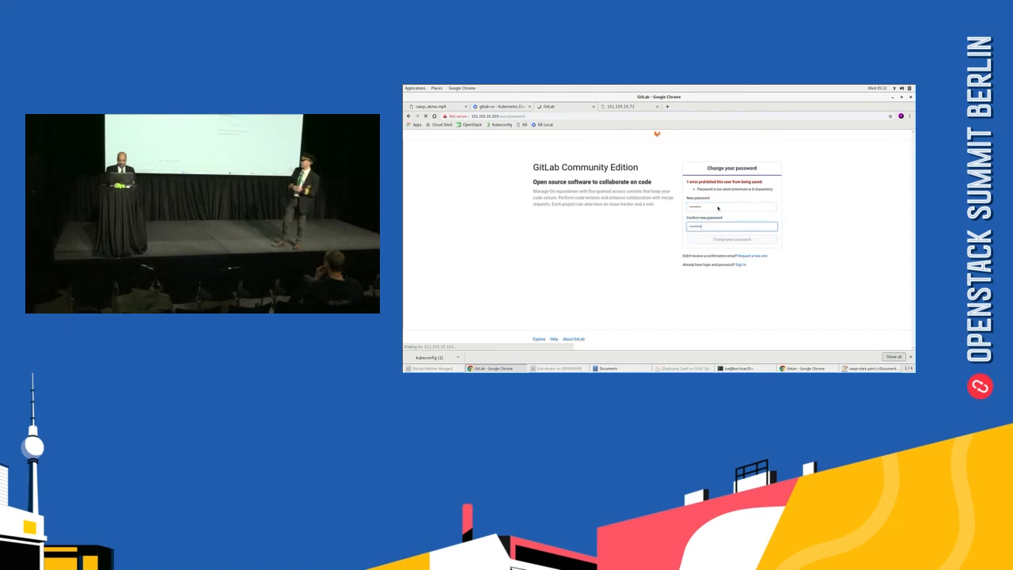
left_click(731, 239)
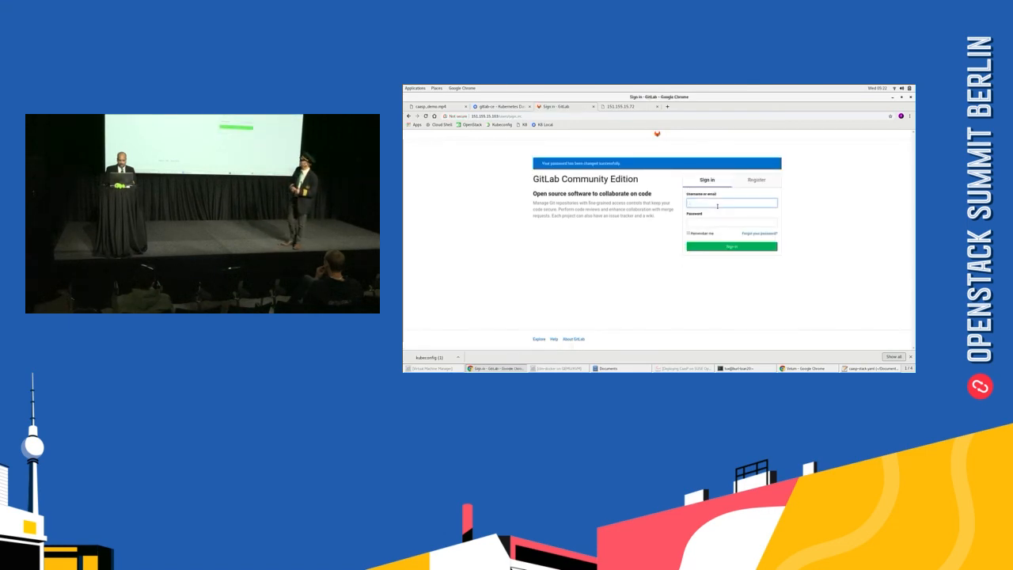
- Sign in as user 'root' with the new password to reach the Welcome to GitLab page
type("root")
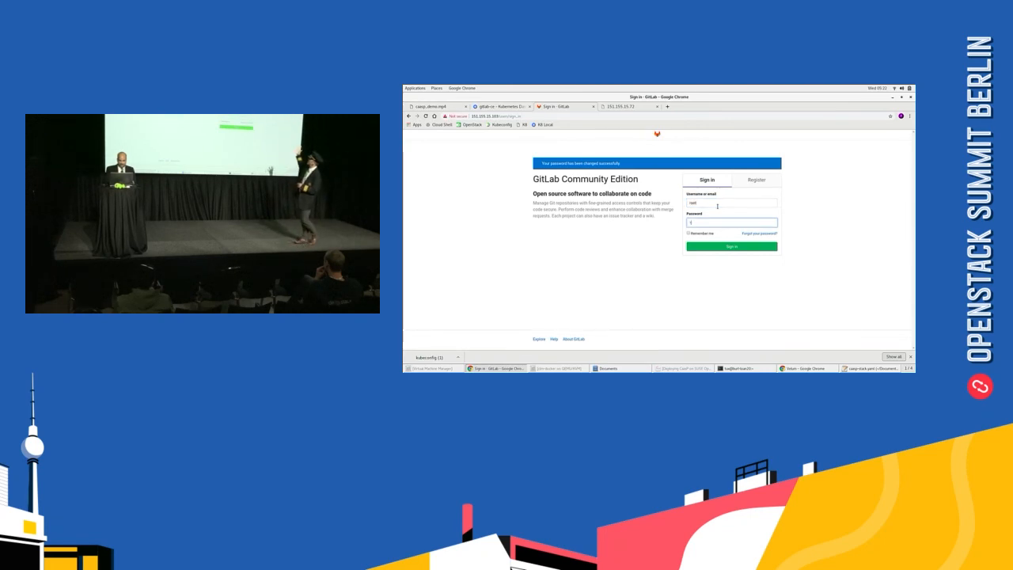
left_click(731, 247)
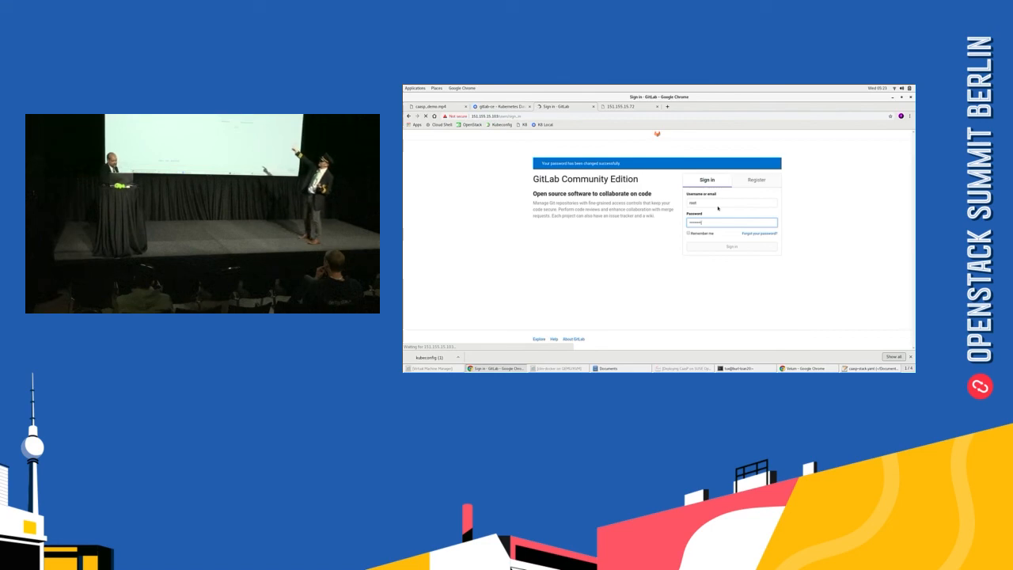
left_click(731, 247)
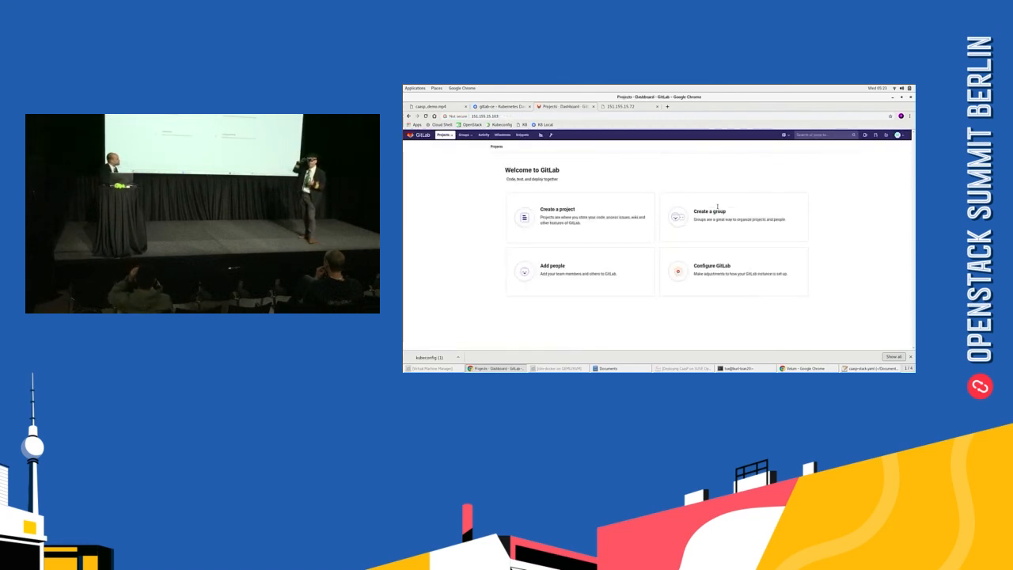